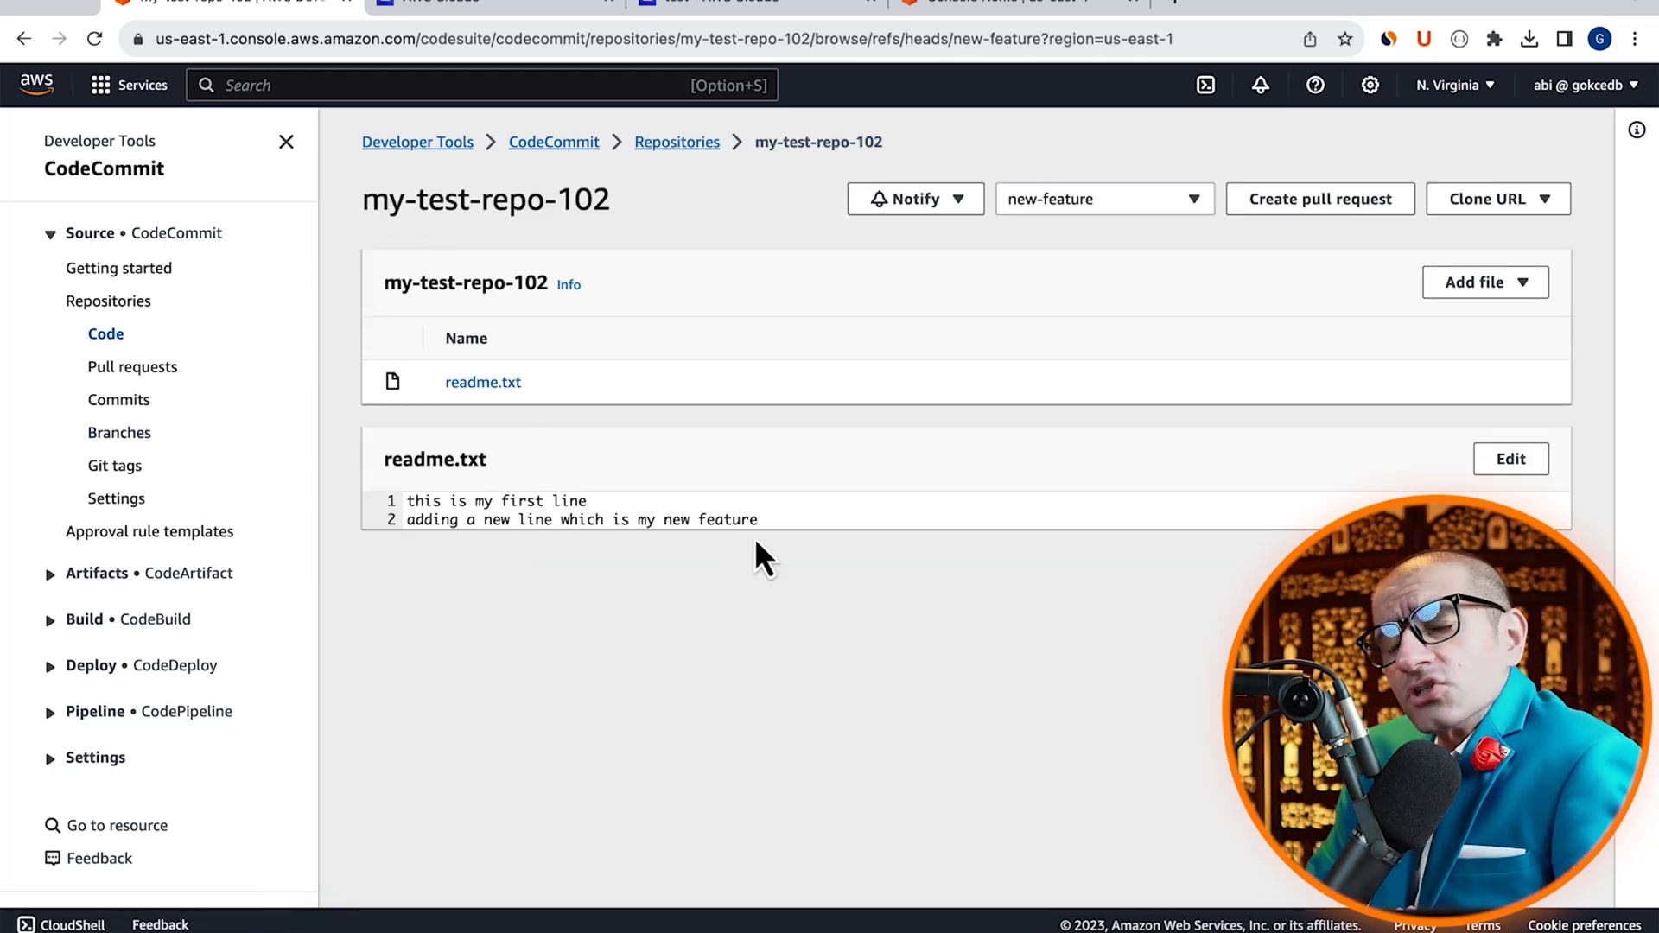
Draft a new-feature-to-master pull request titled 'readme.txt file new feature' and review its commits
click(1319, 199)
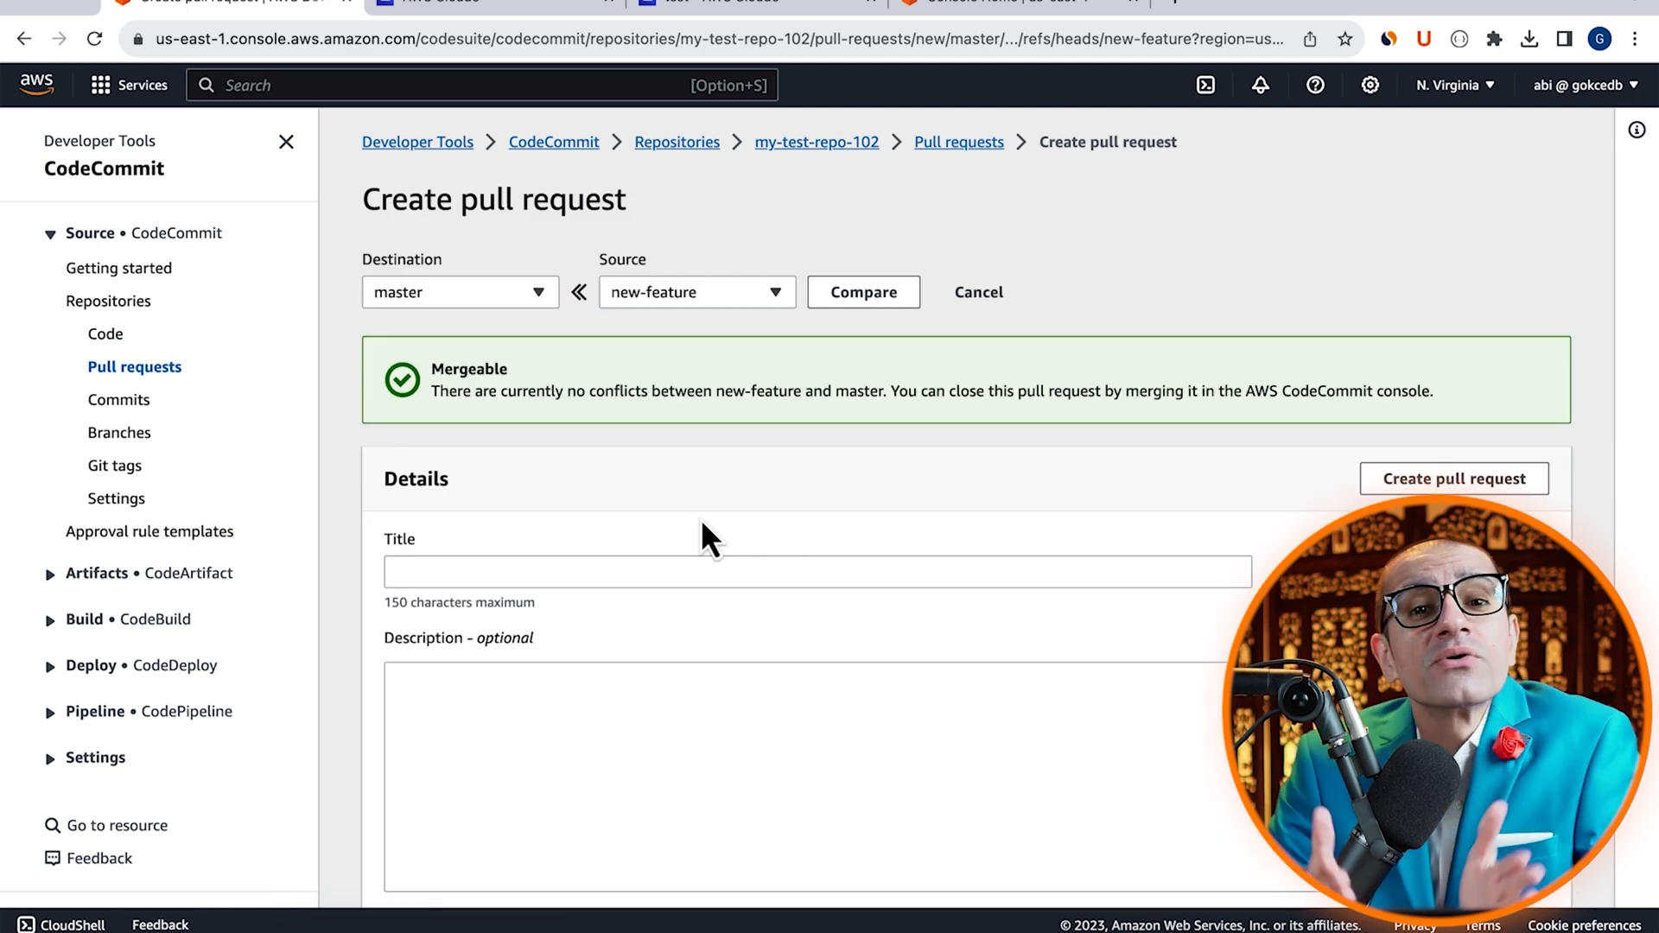
text(new feature)
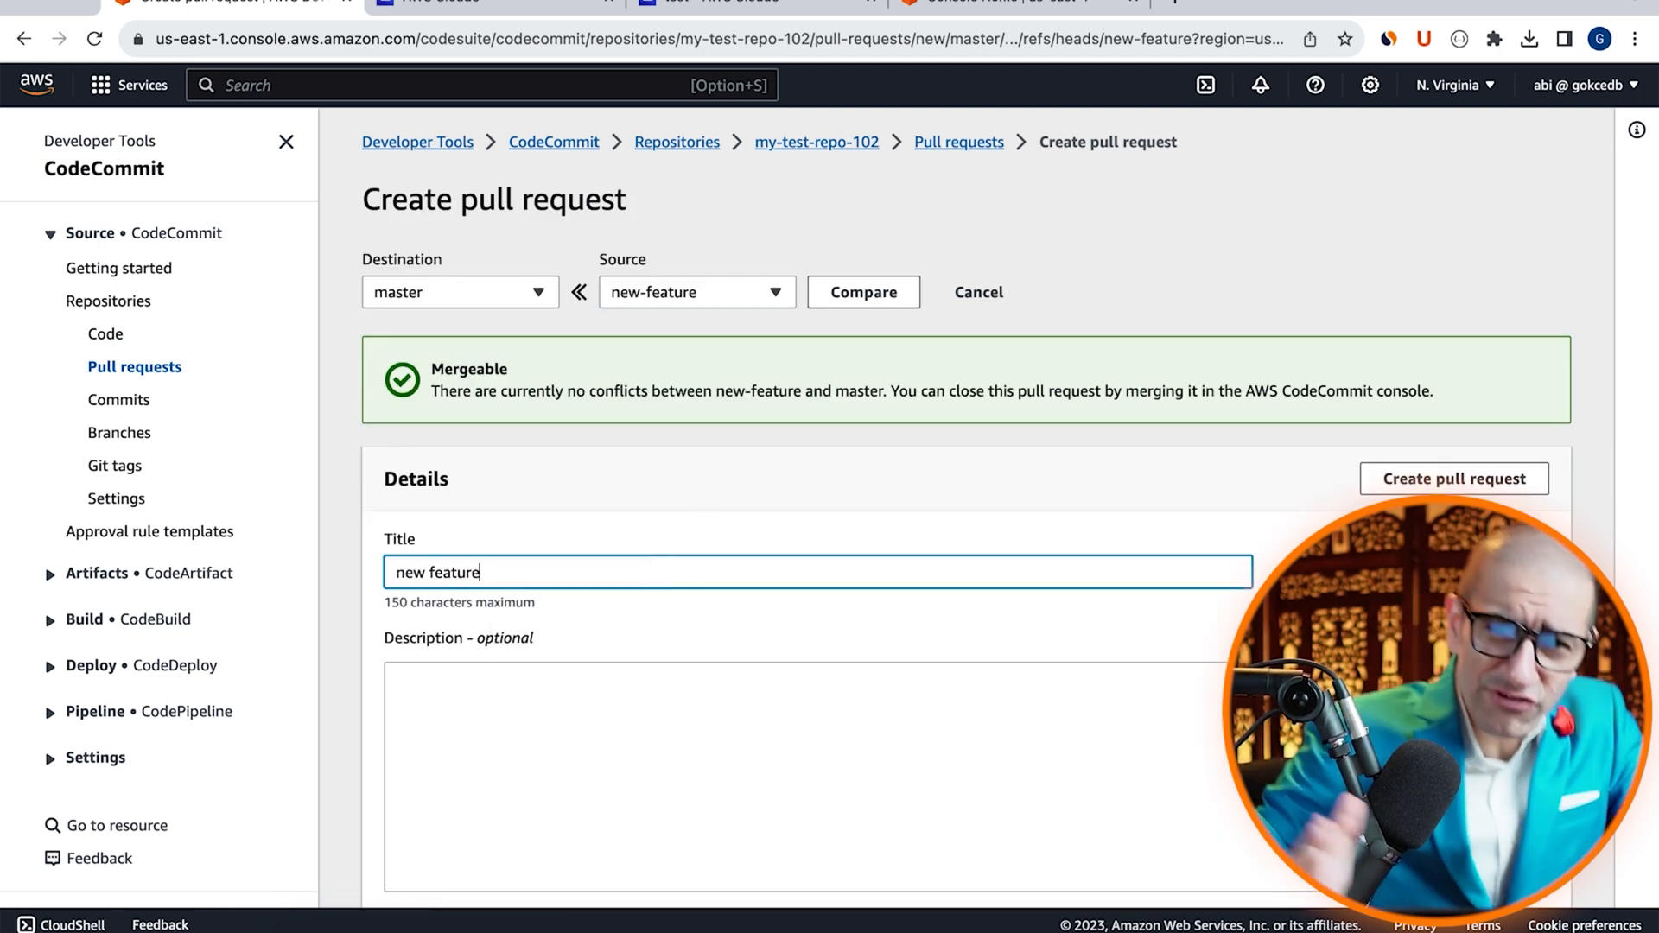
text(readme.txt  f)
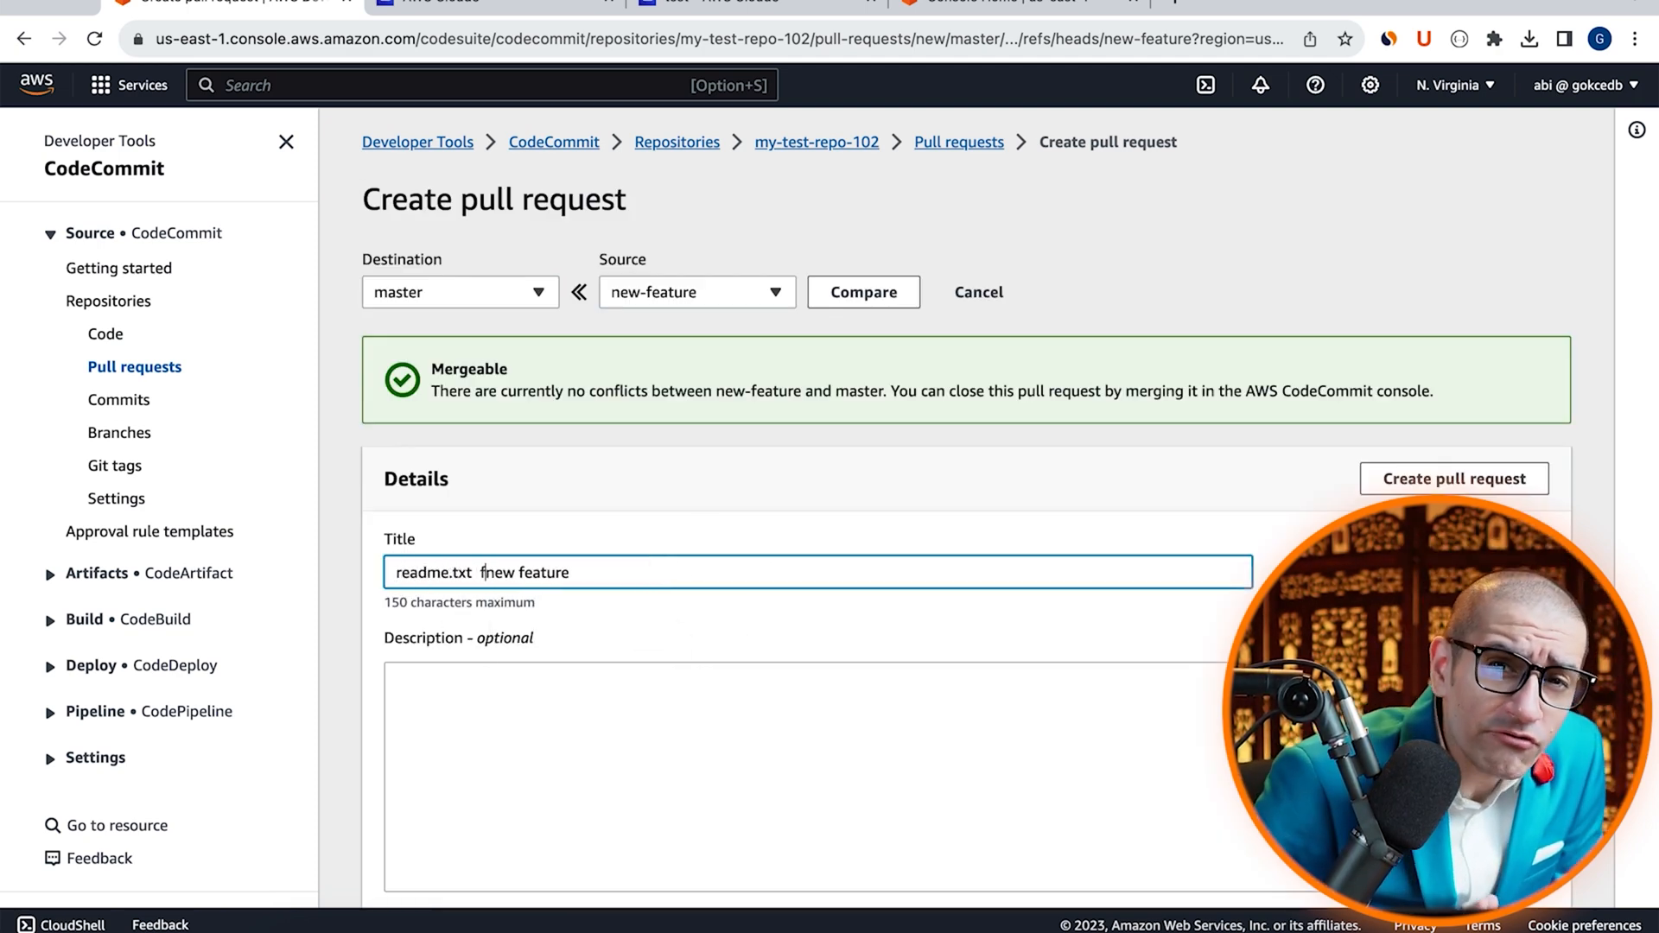
scroll(down, 3)
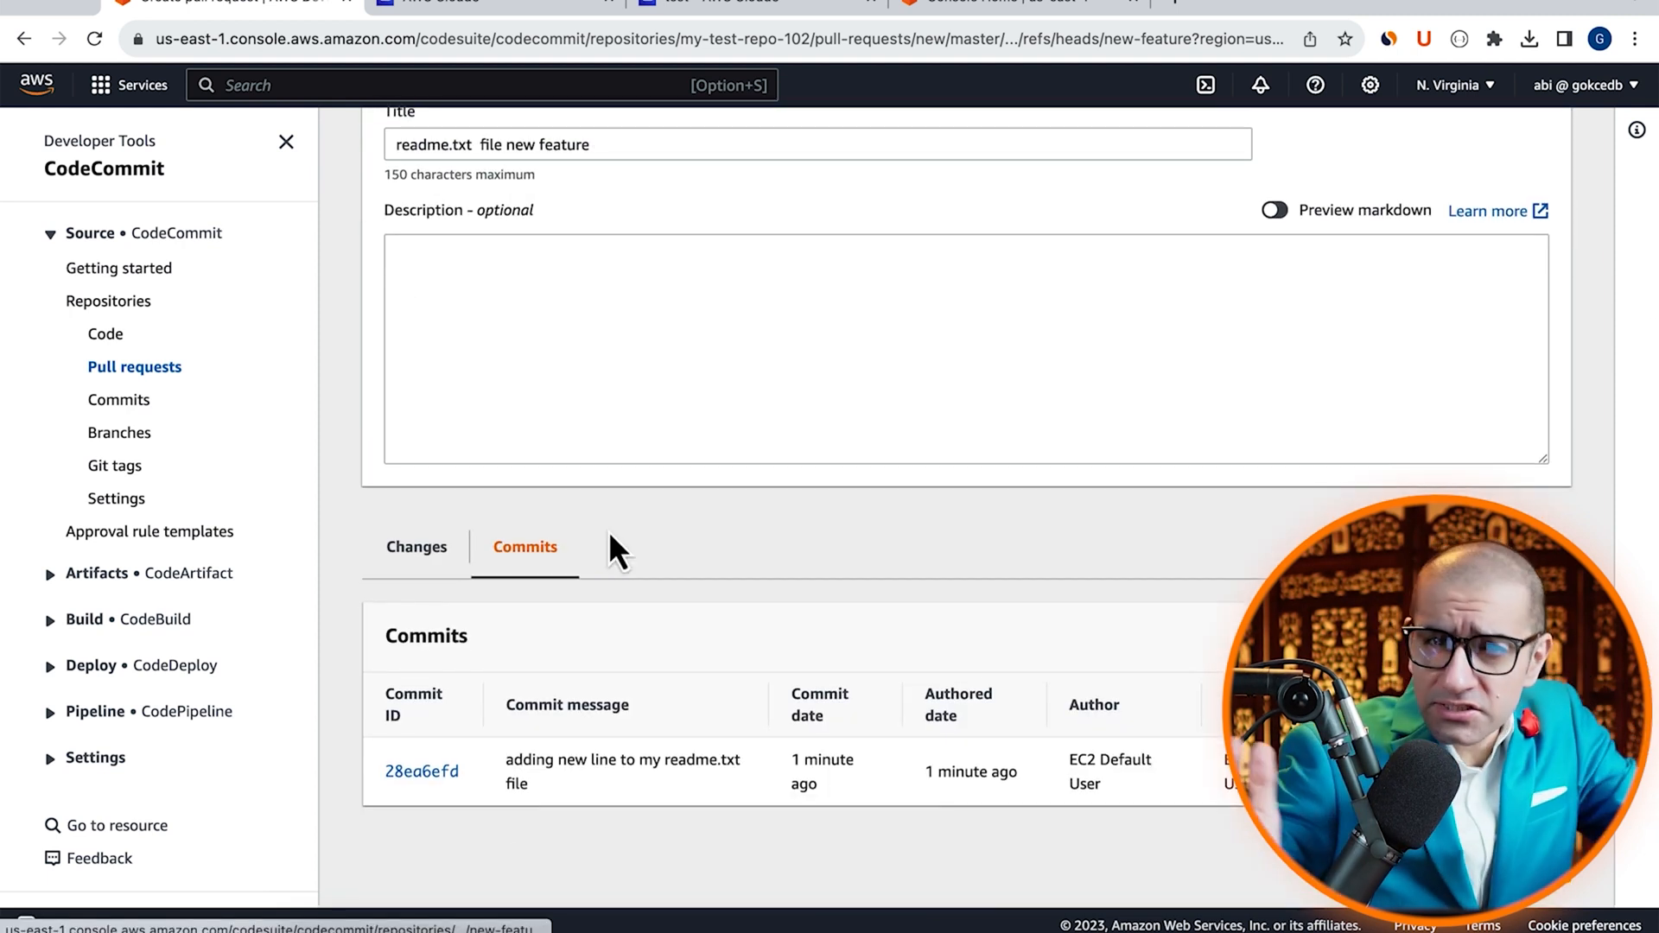
scroll(up, 3)
text(code)
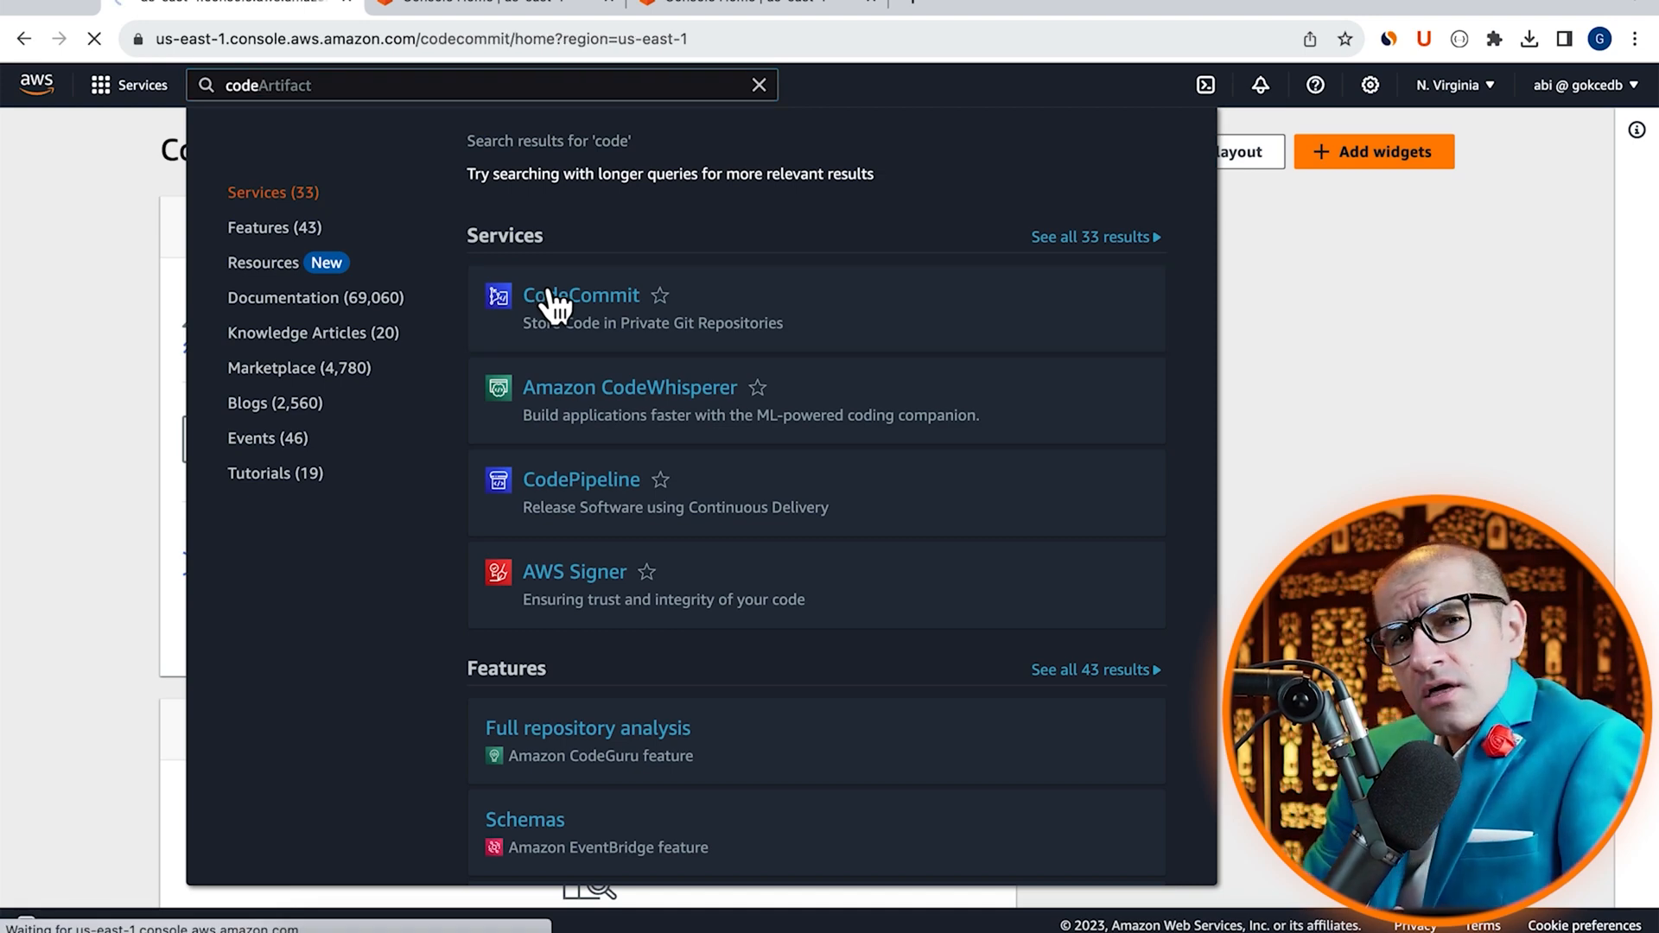
In CodeCommit, create the repository my-test-repo-102 to show its HTTPS clone command
click(580, 296)
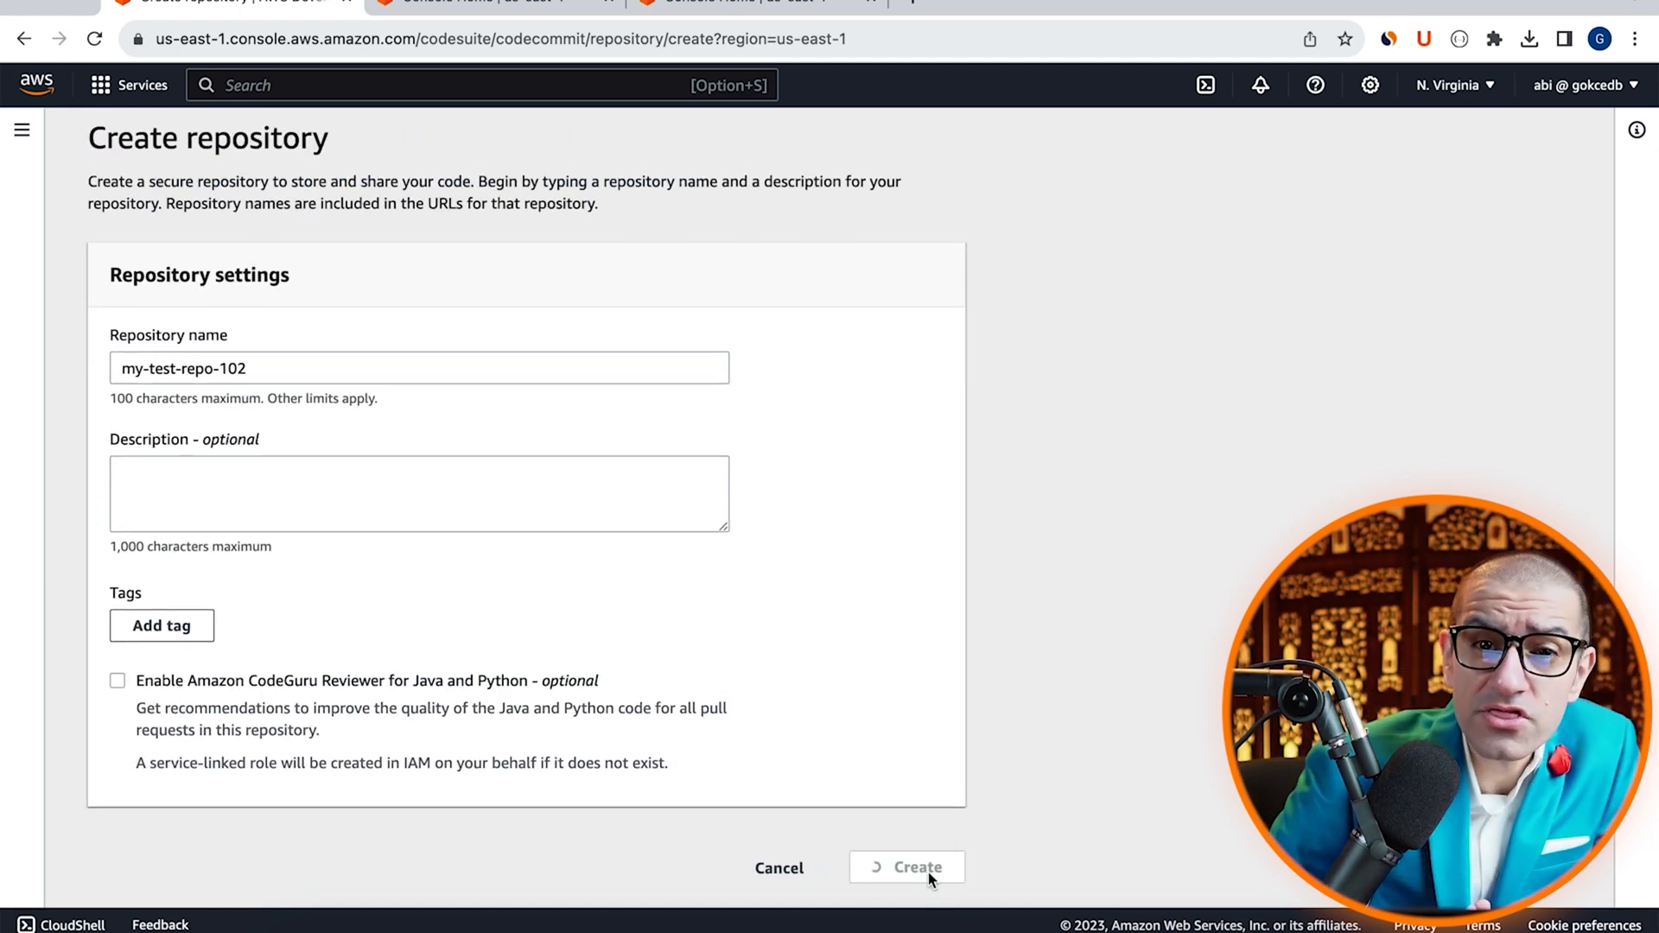
click(914, 867)
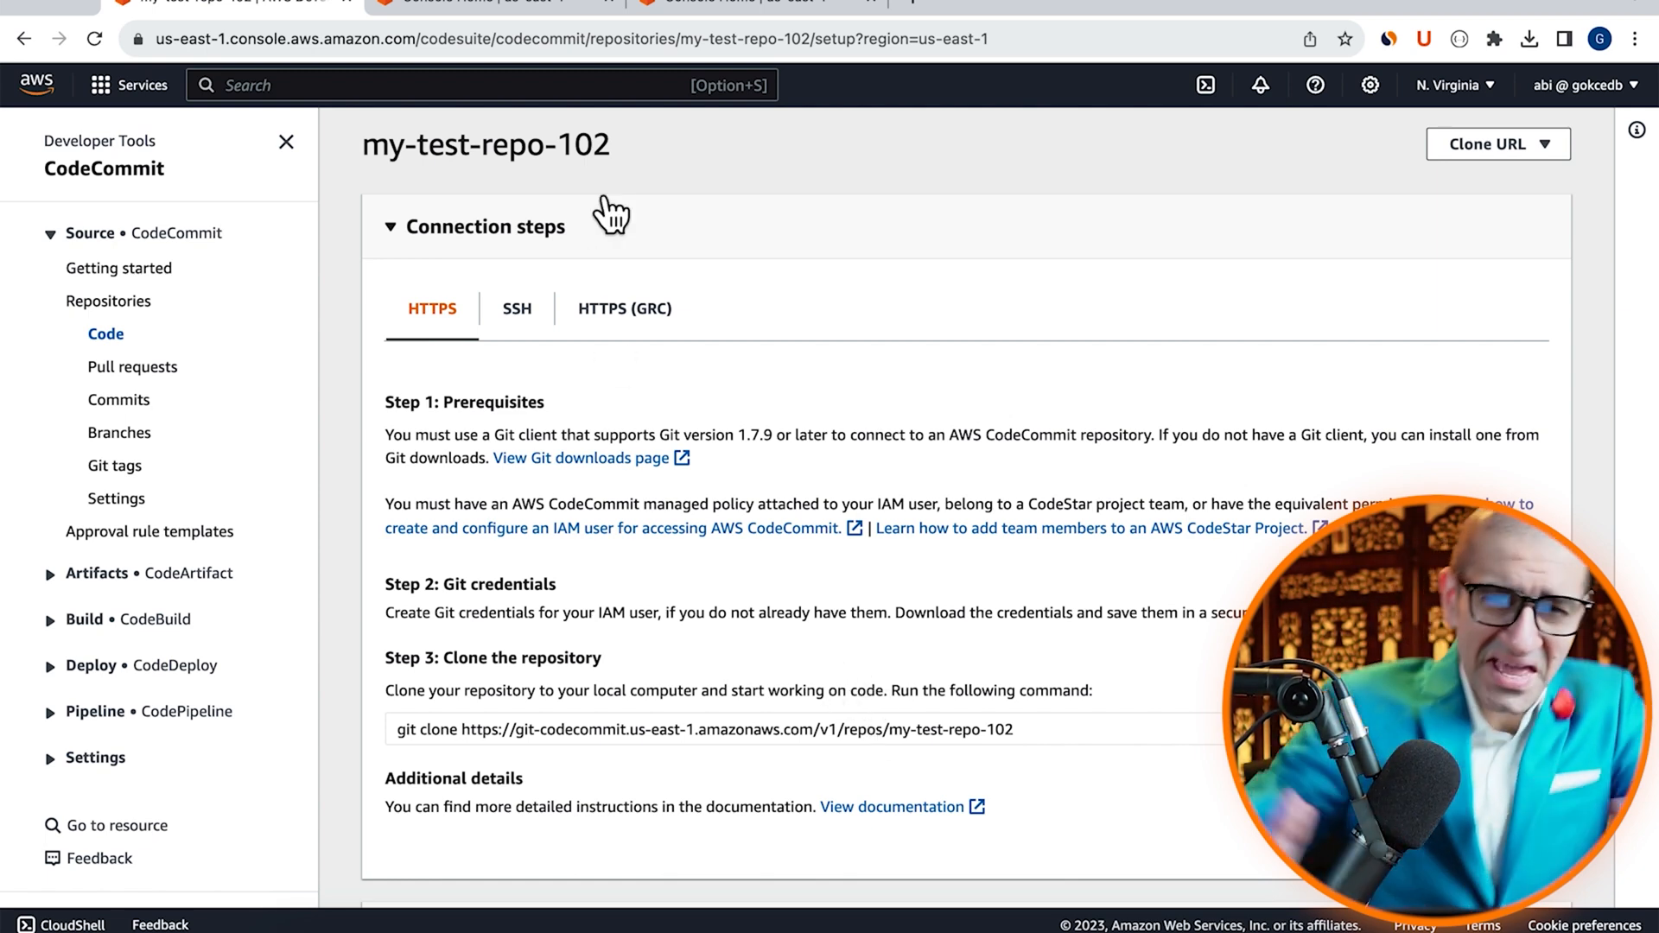
Create a Cloud9 environment named 'test' with default settings and open its IDE
text(cloud9)
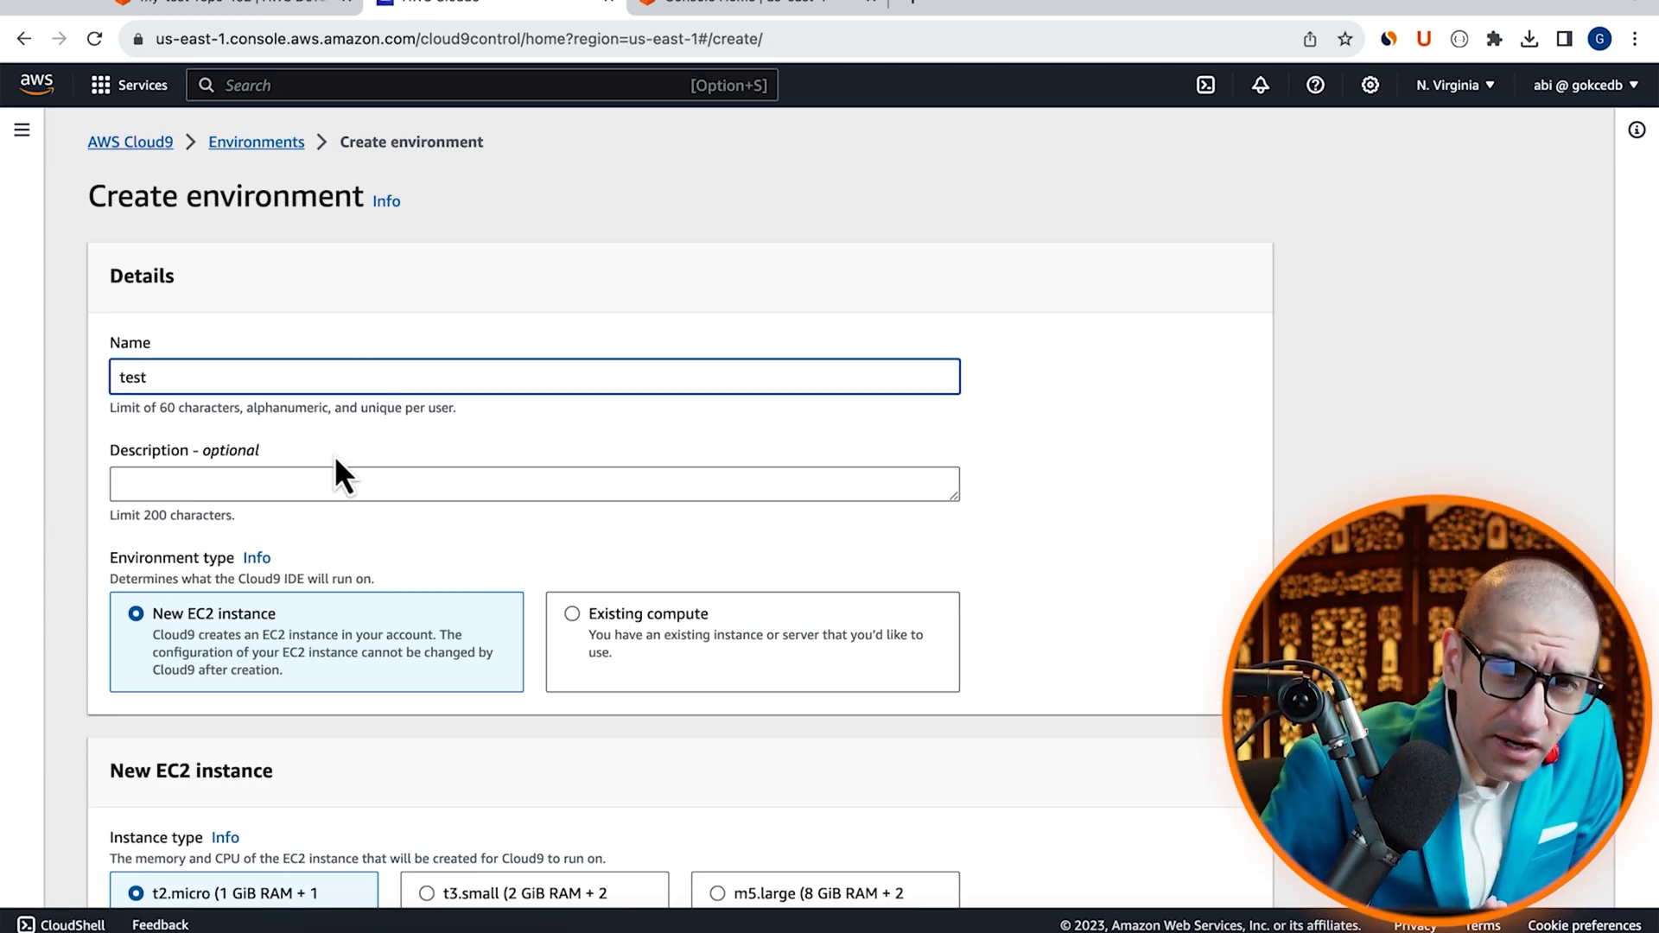
scroll(down, 3)
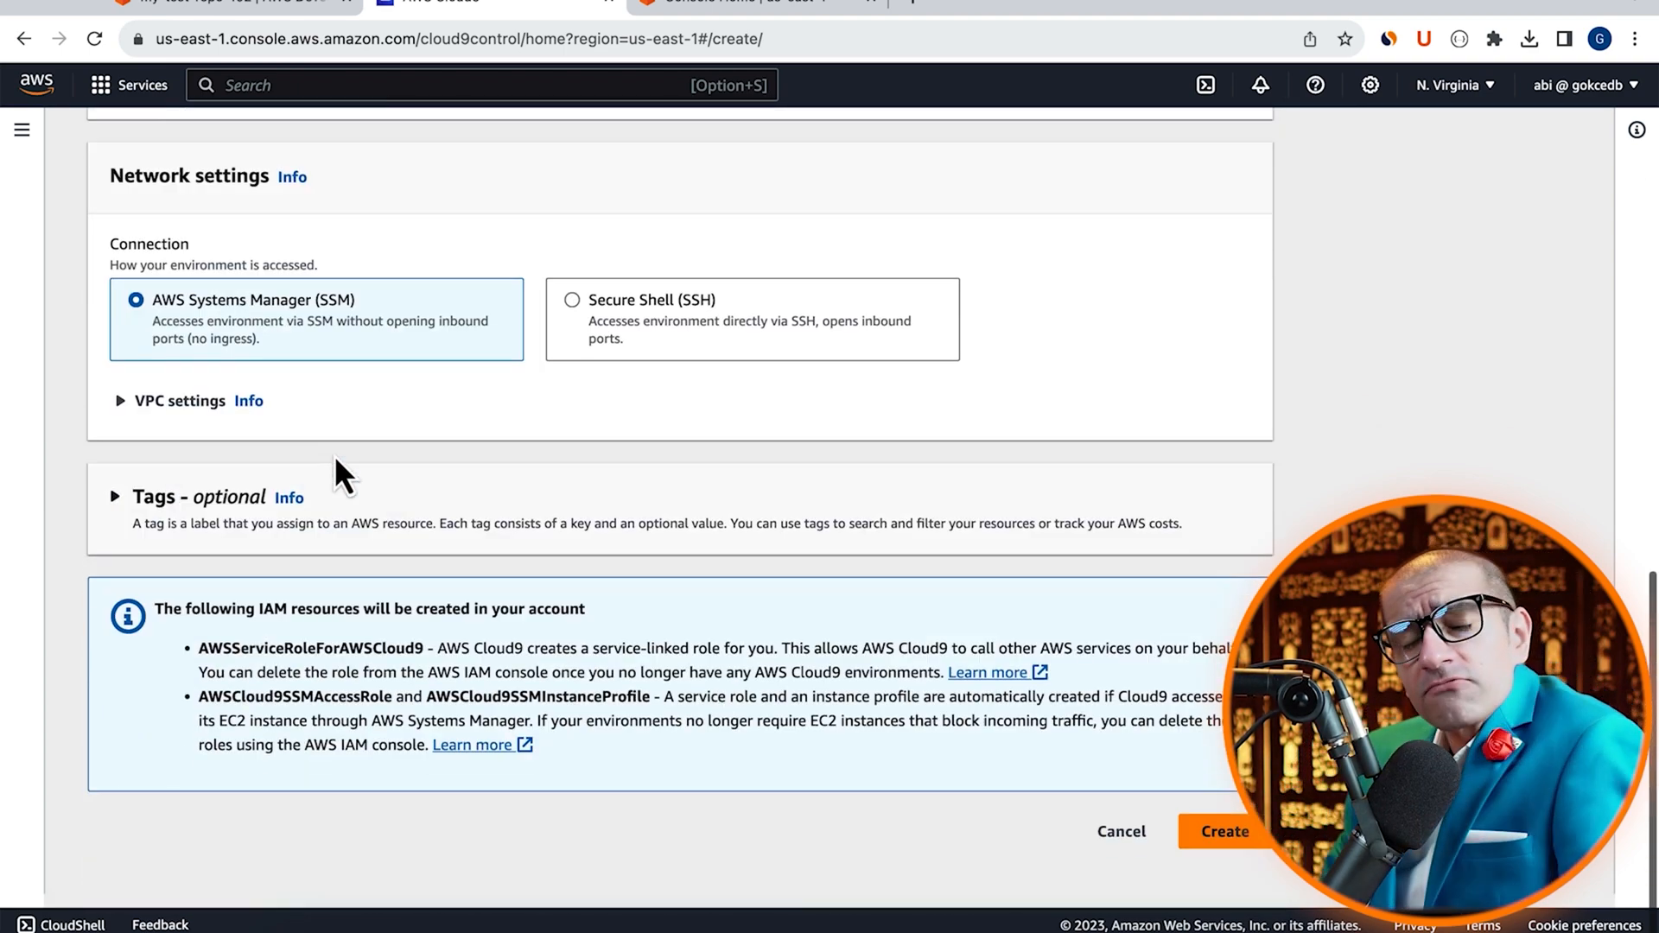
click(1224, 831)
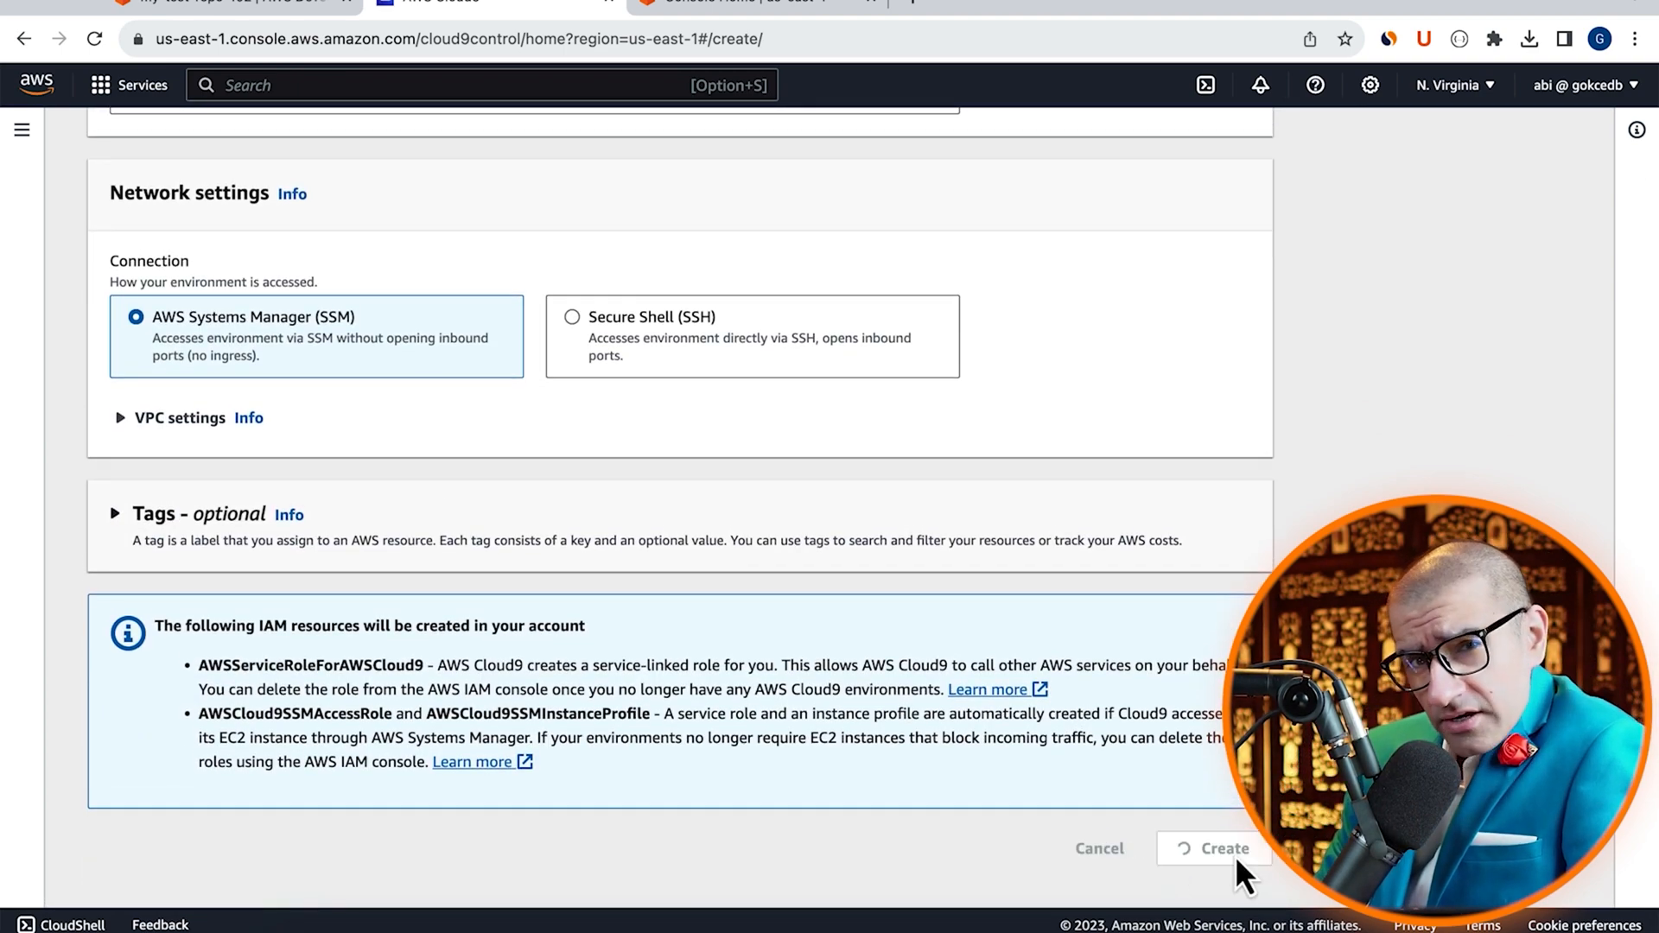
click(1212, 847)
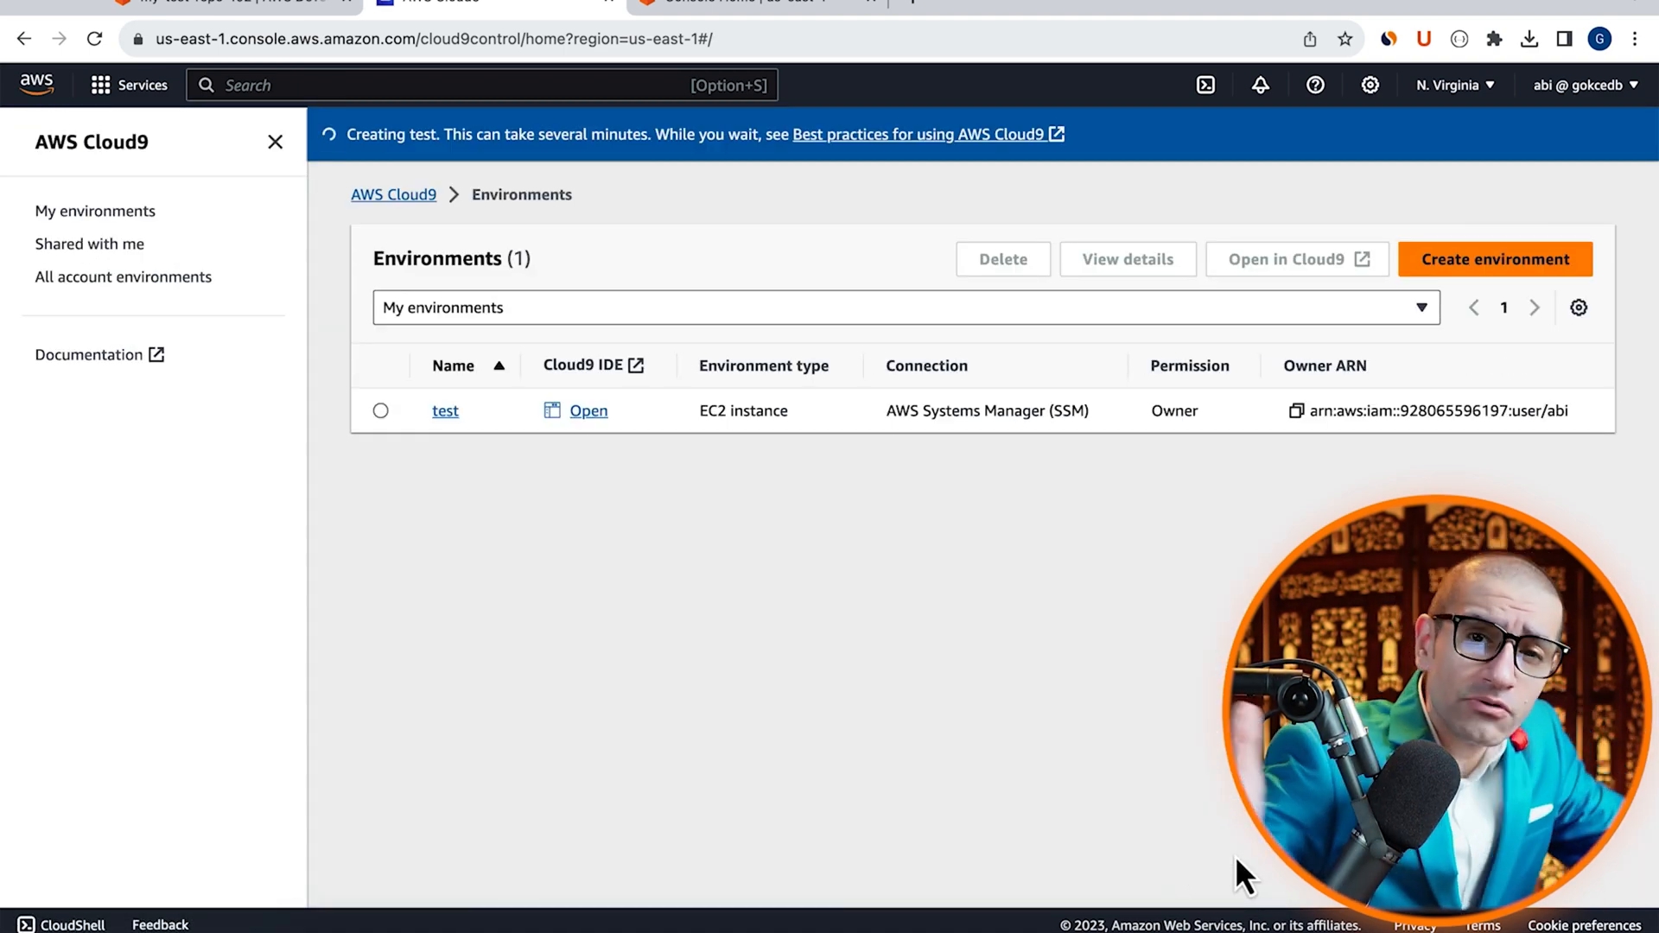
click(588, 411)
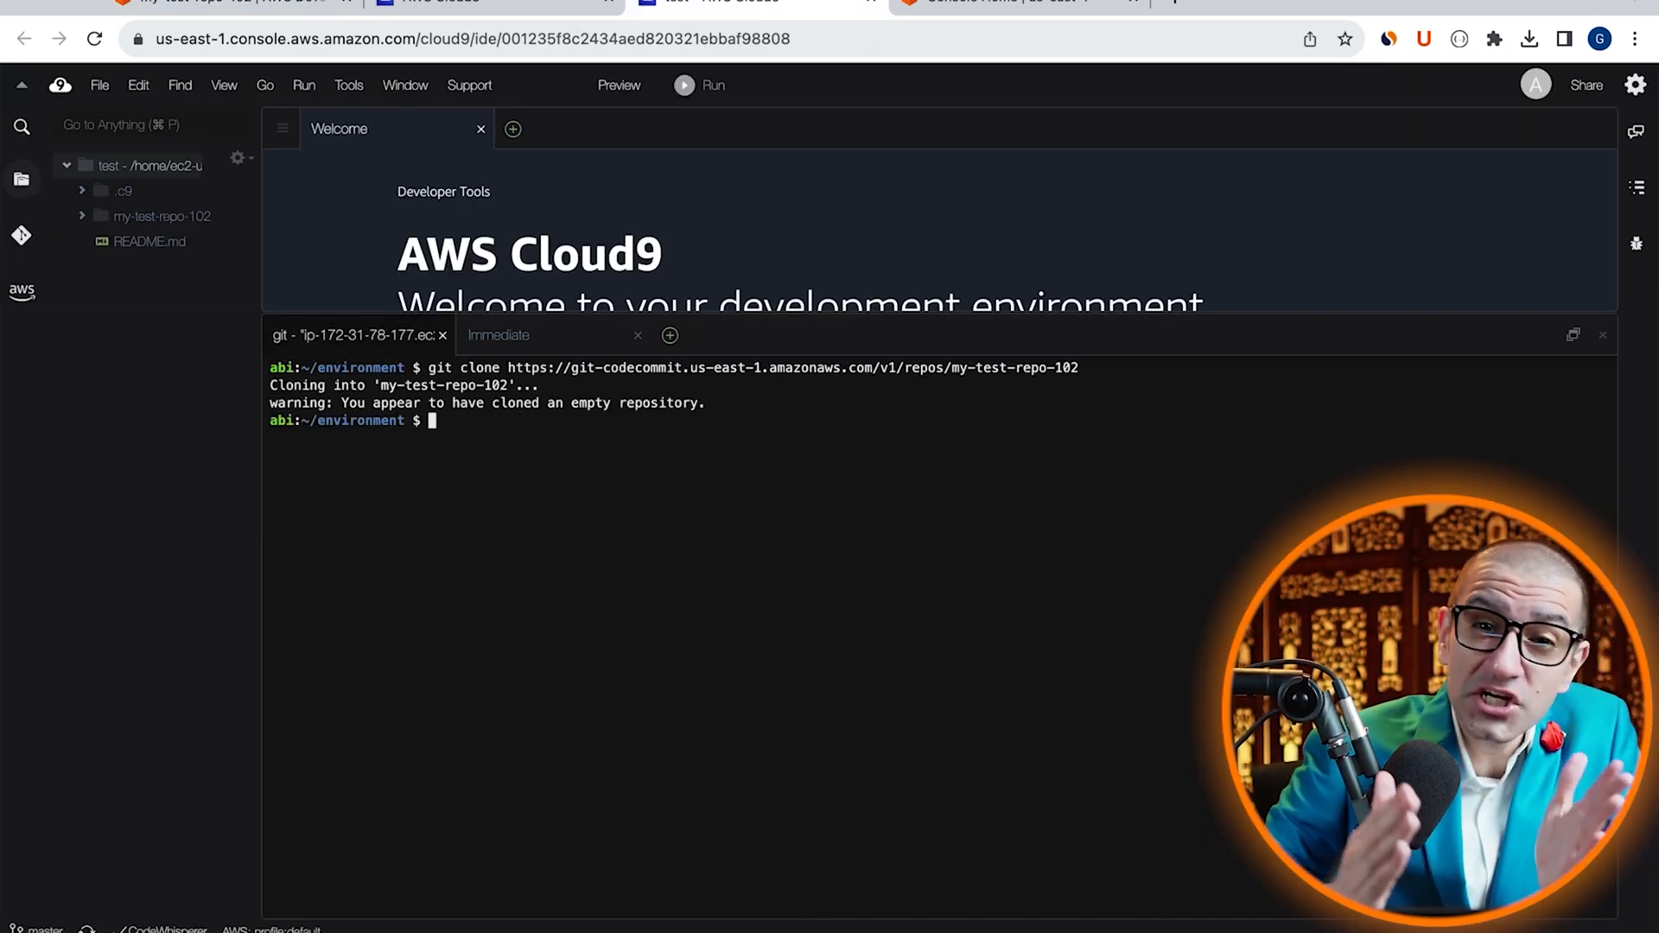
Move into my-test-repo-102 and save a new readme.txt containing 'this is my first line'
text(cd my-test-repo-102/)
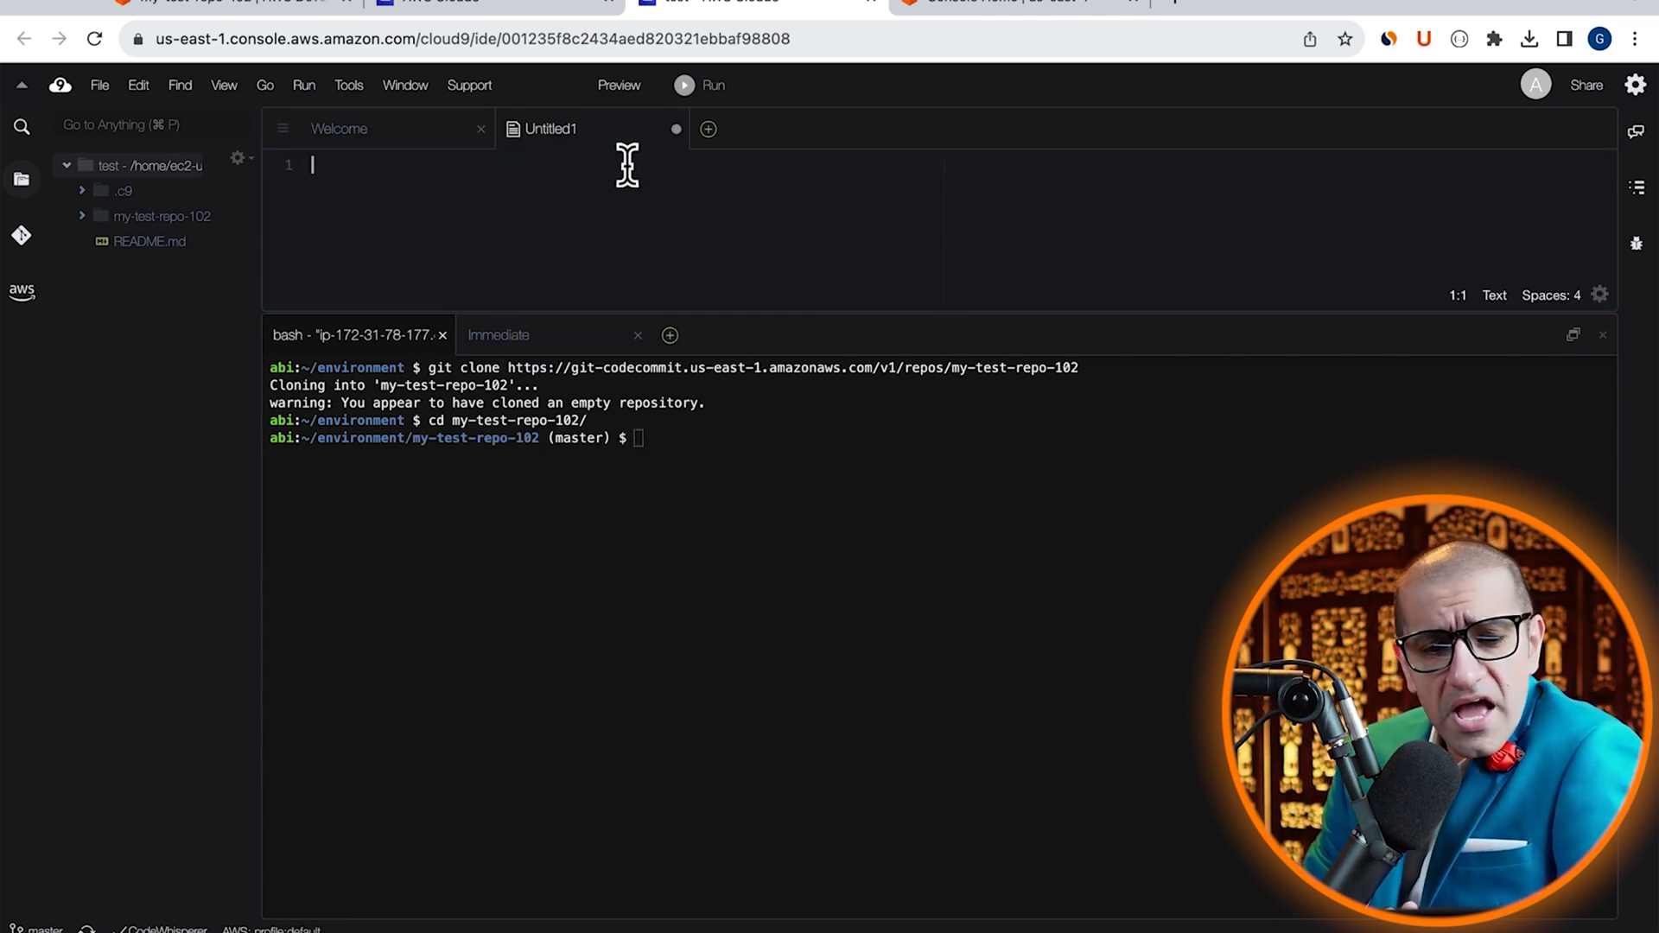
text(this is my first line)
text(readme)
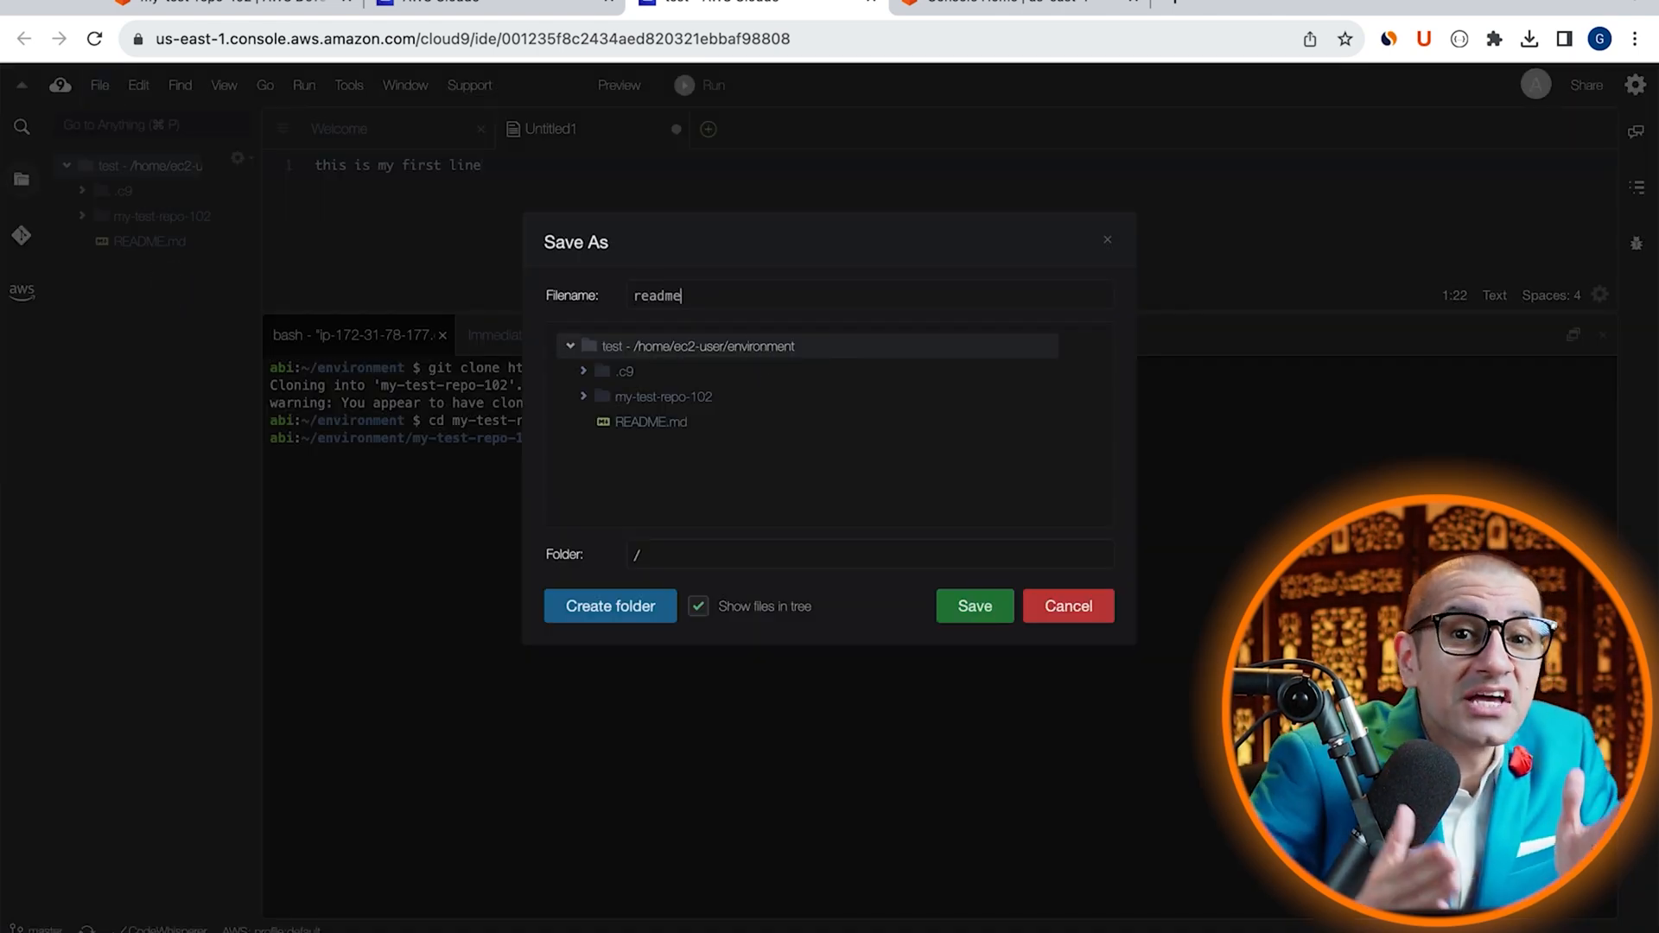
click(972, 605)
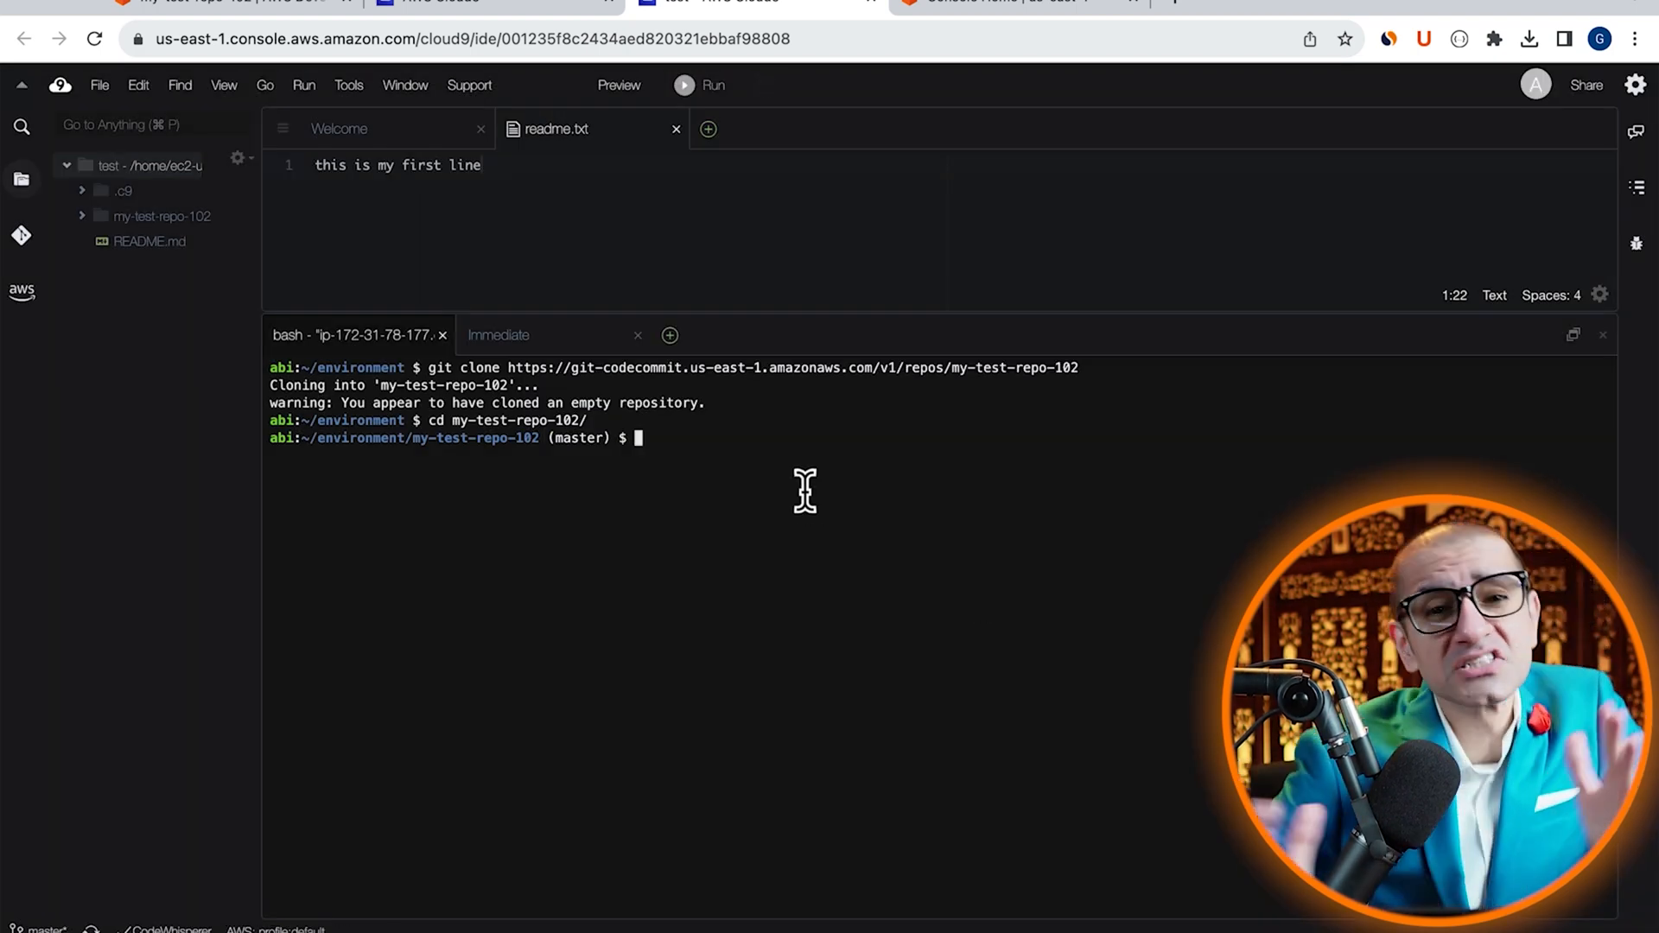
List the files, stage readme.txt, commit it as 'first commit', and git push
text(ls -ltrh)
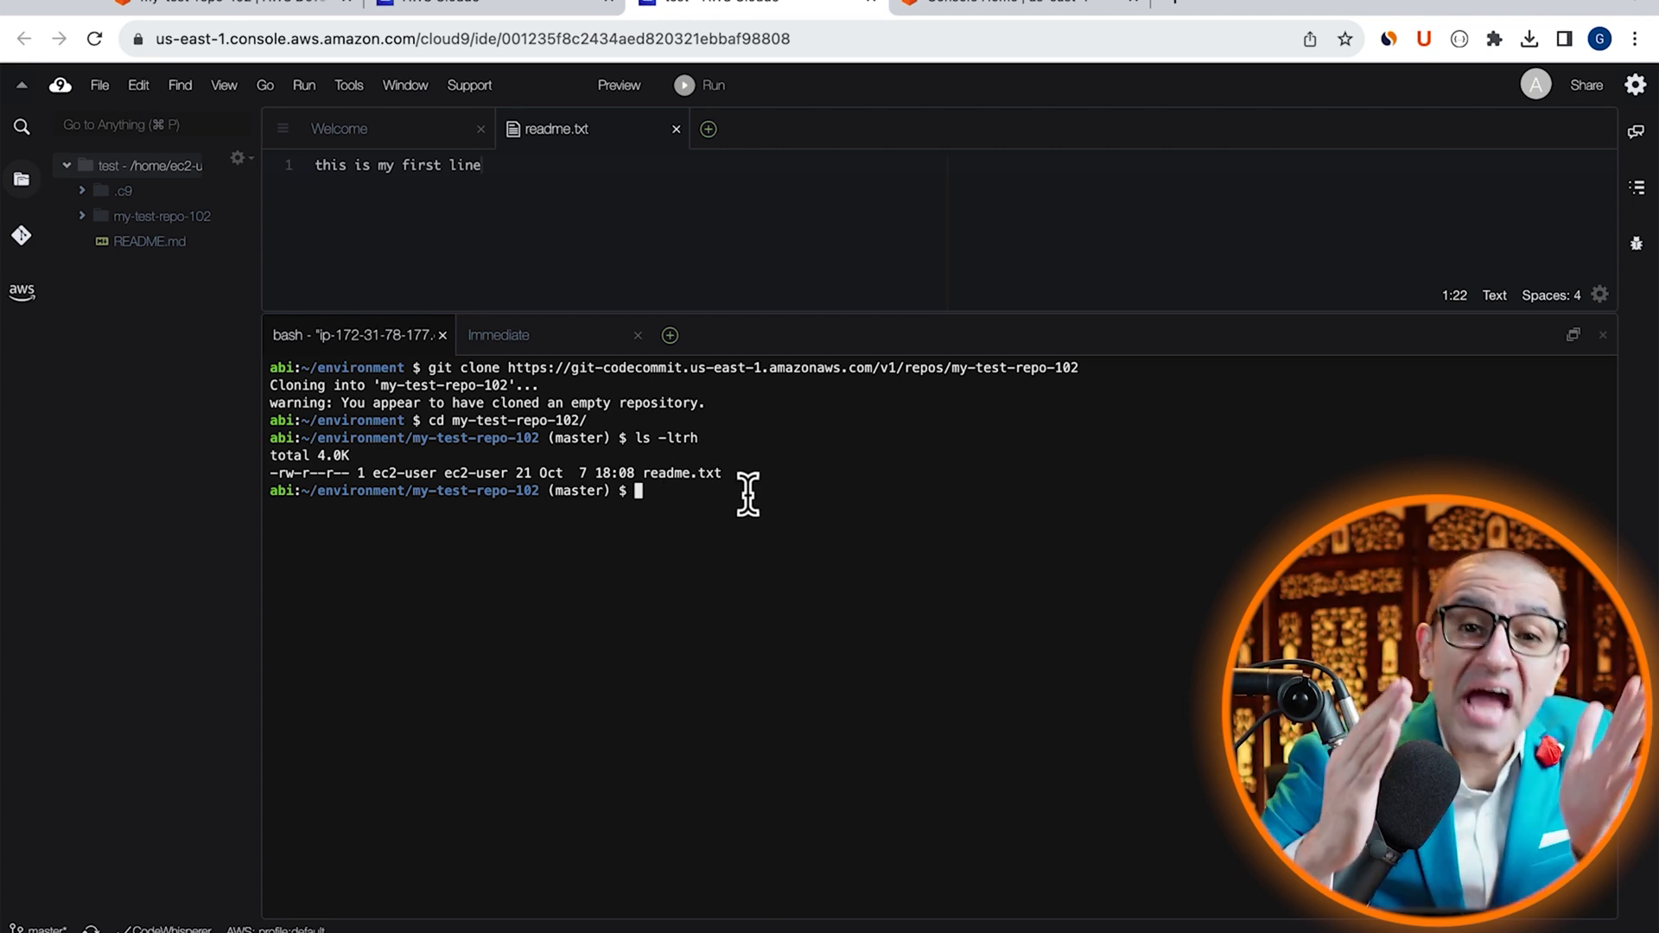
text(git add readme.txt)
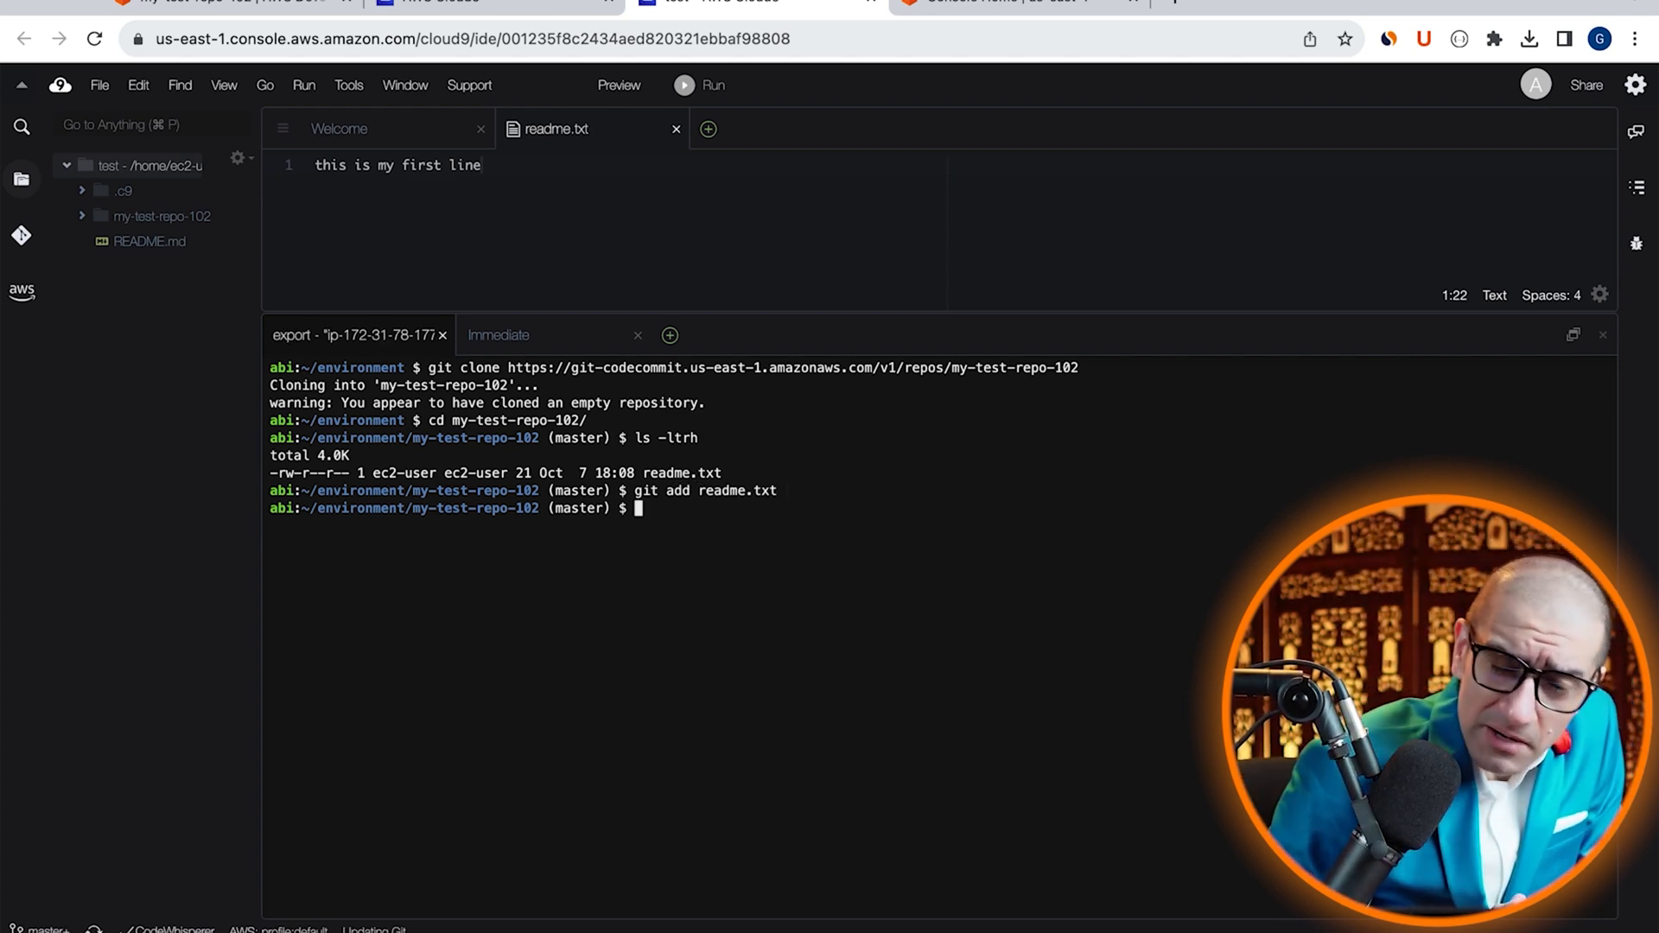
text(git commit)
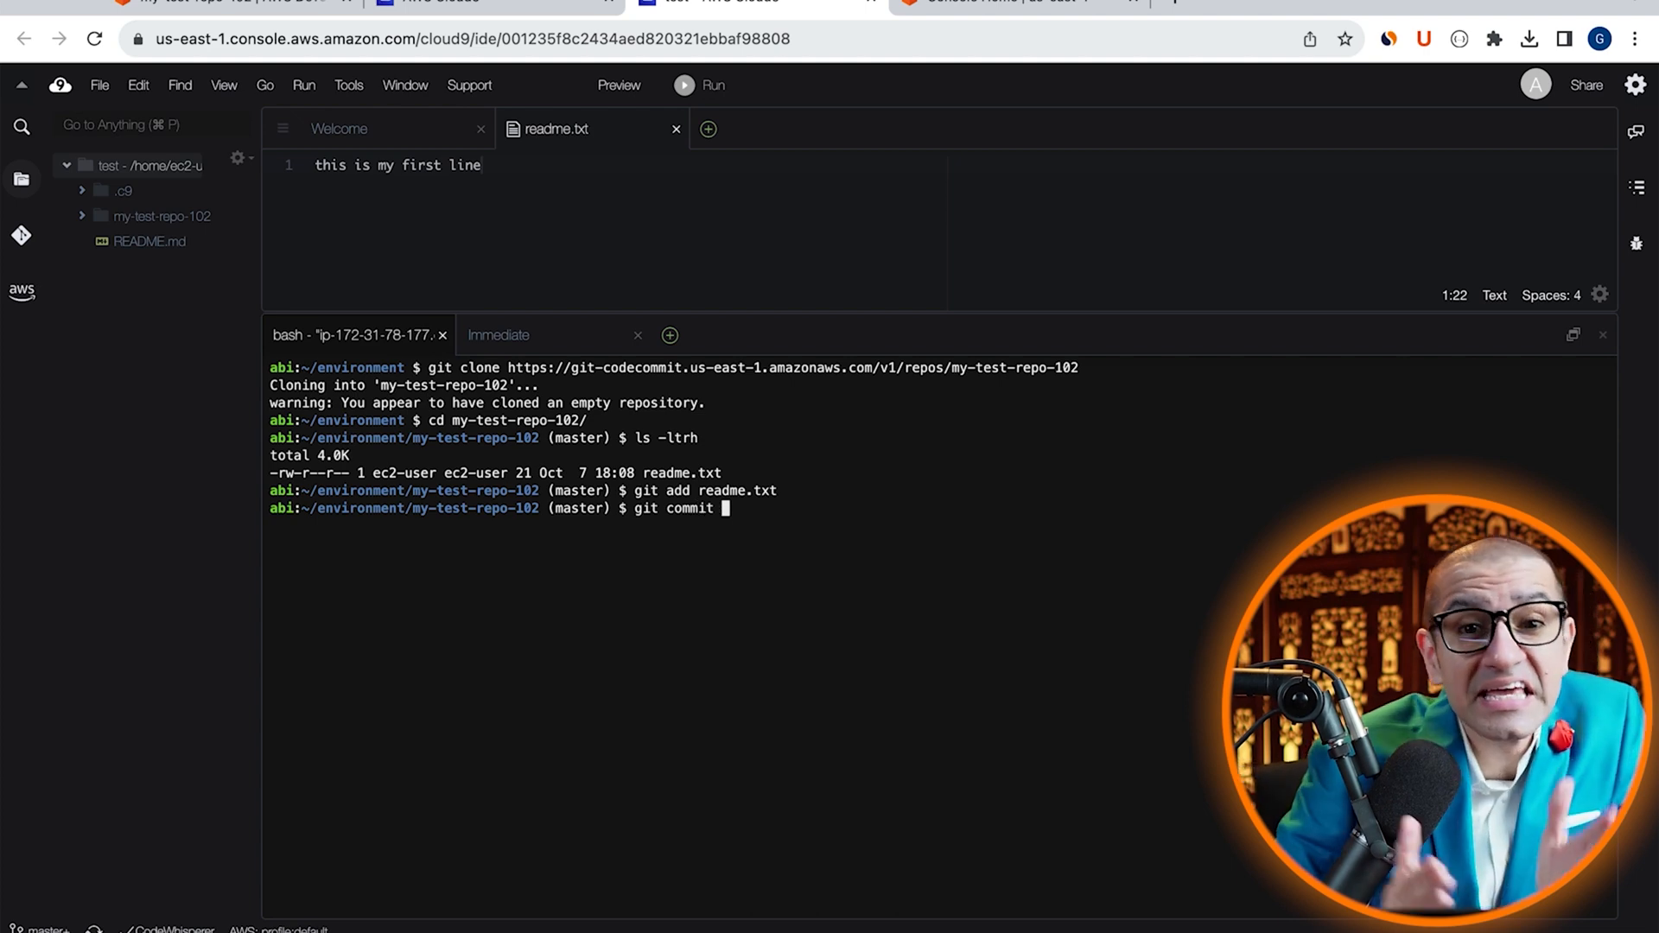
text(-m ")
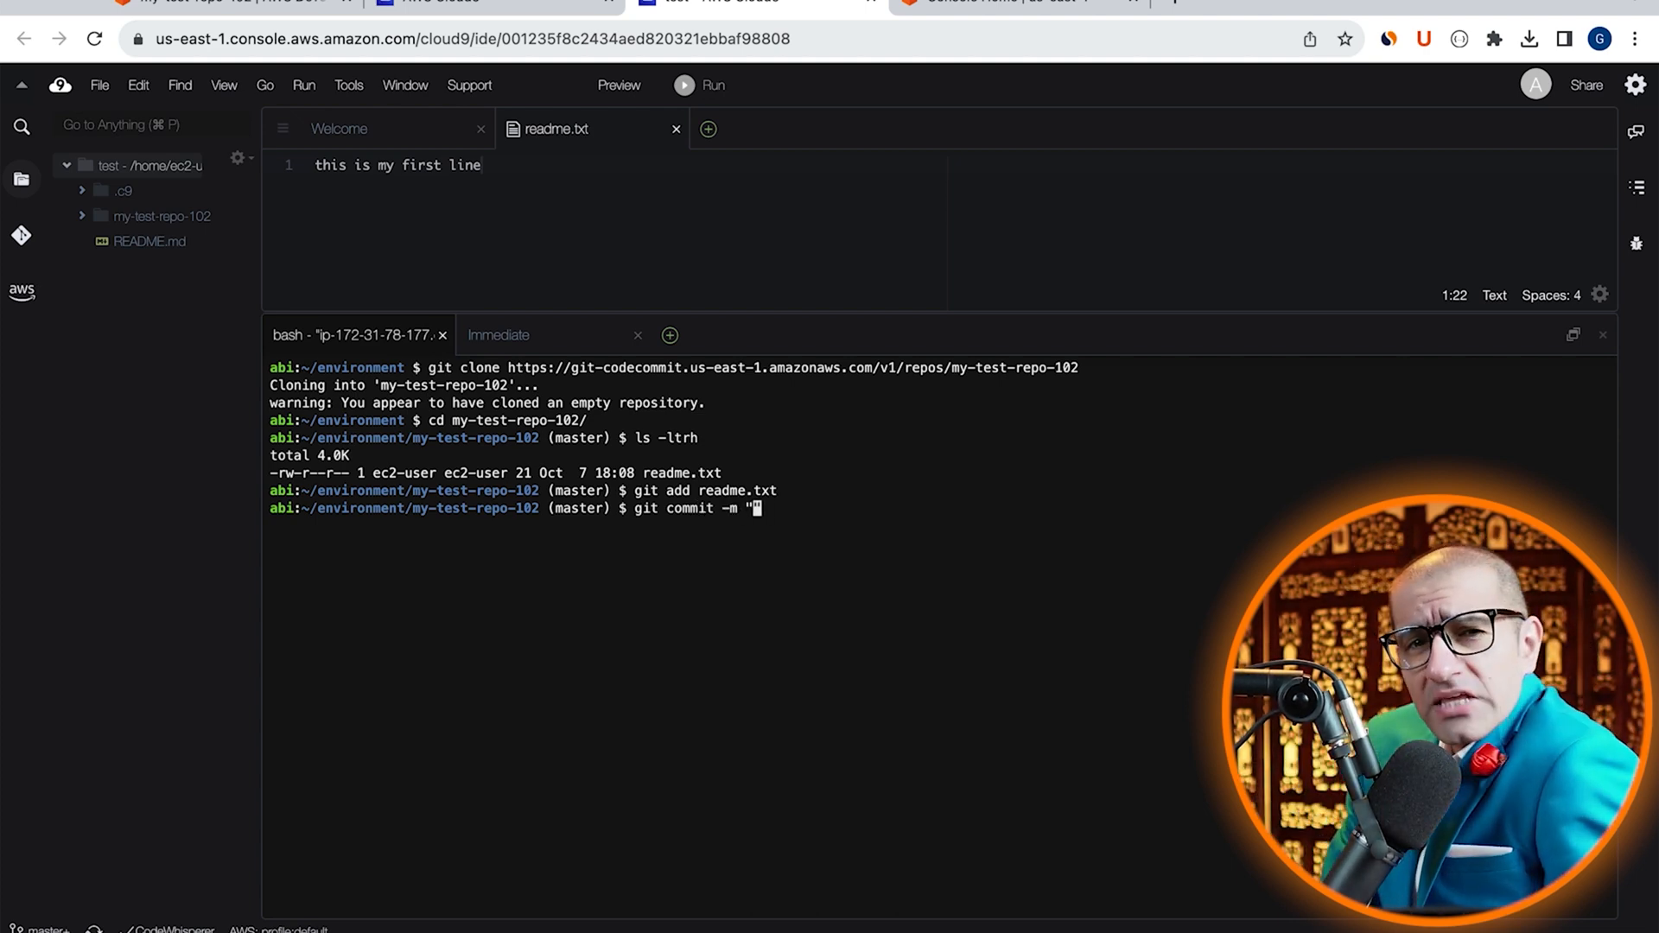
text(first)
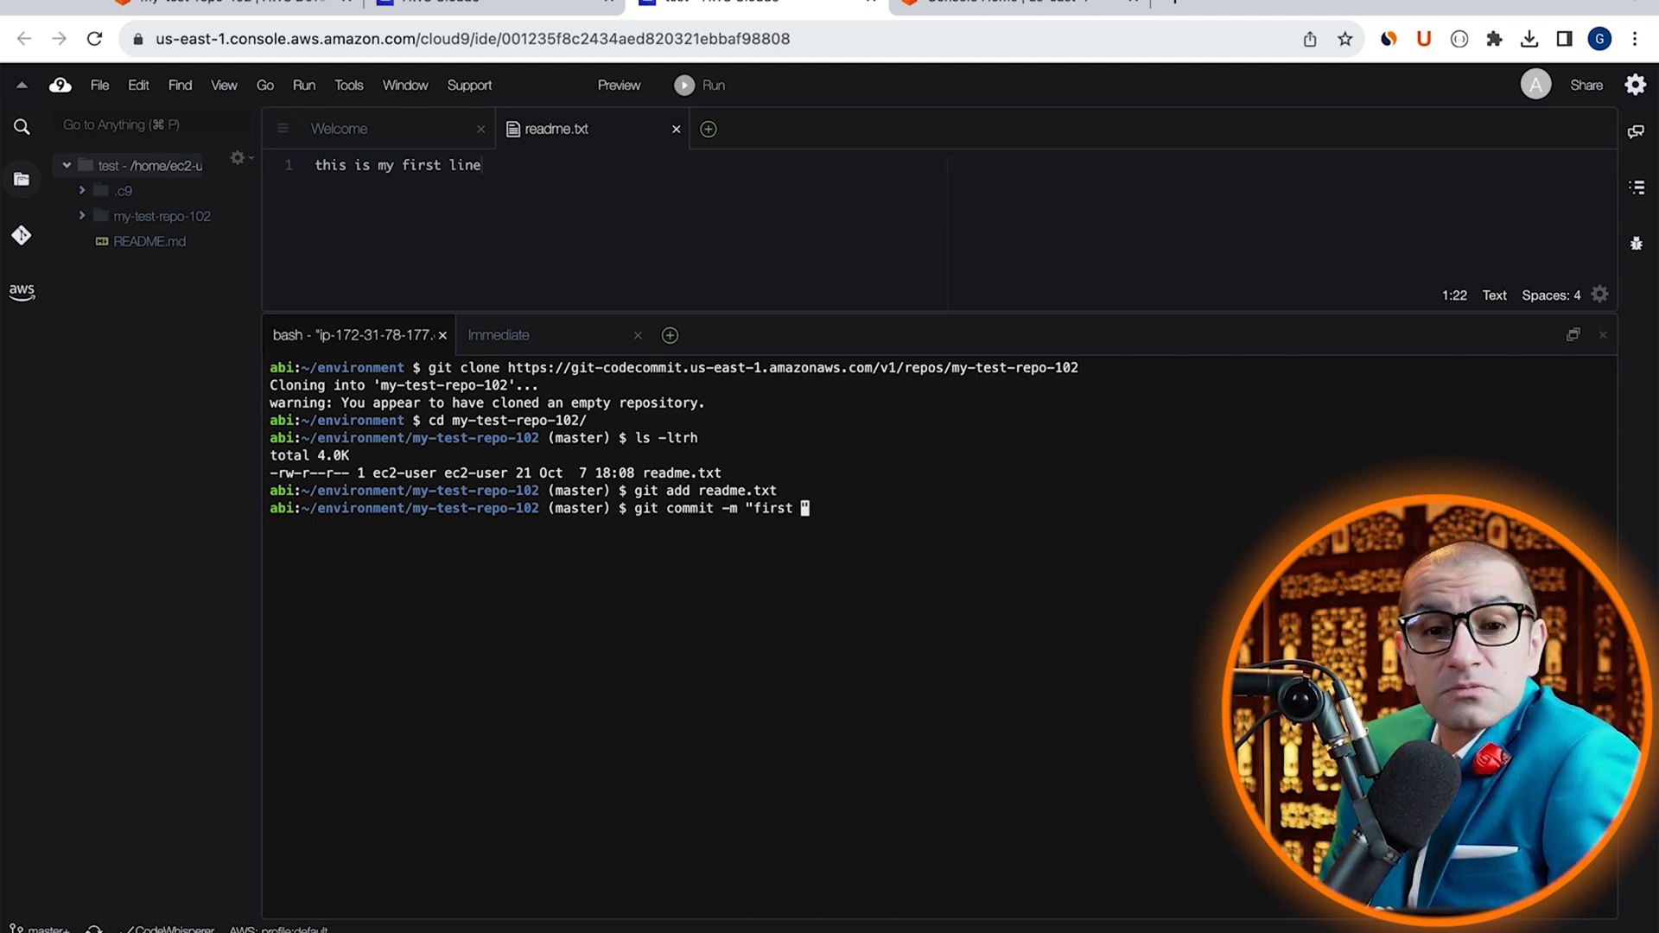
text(commit")
text(g)
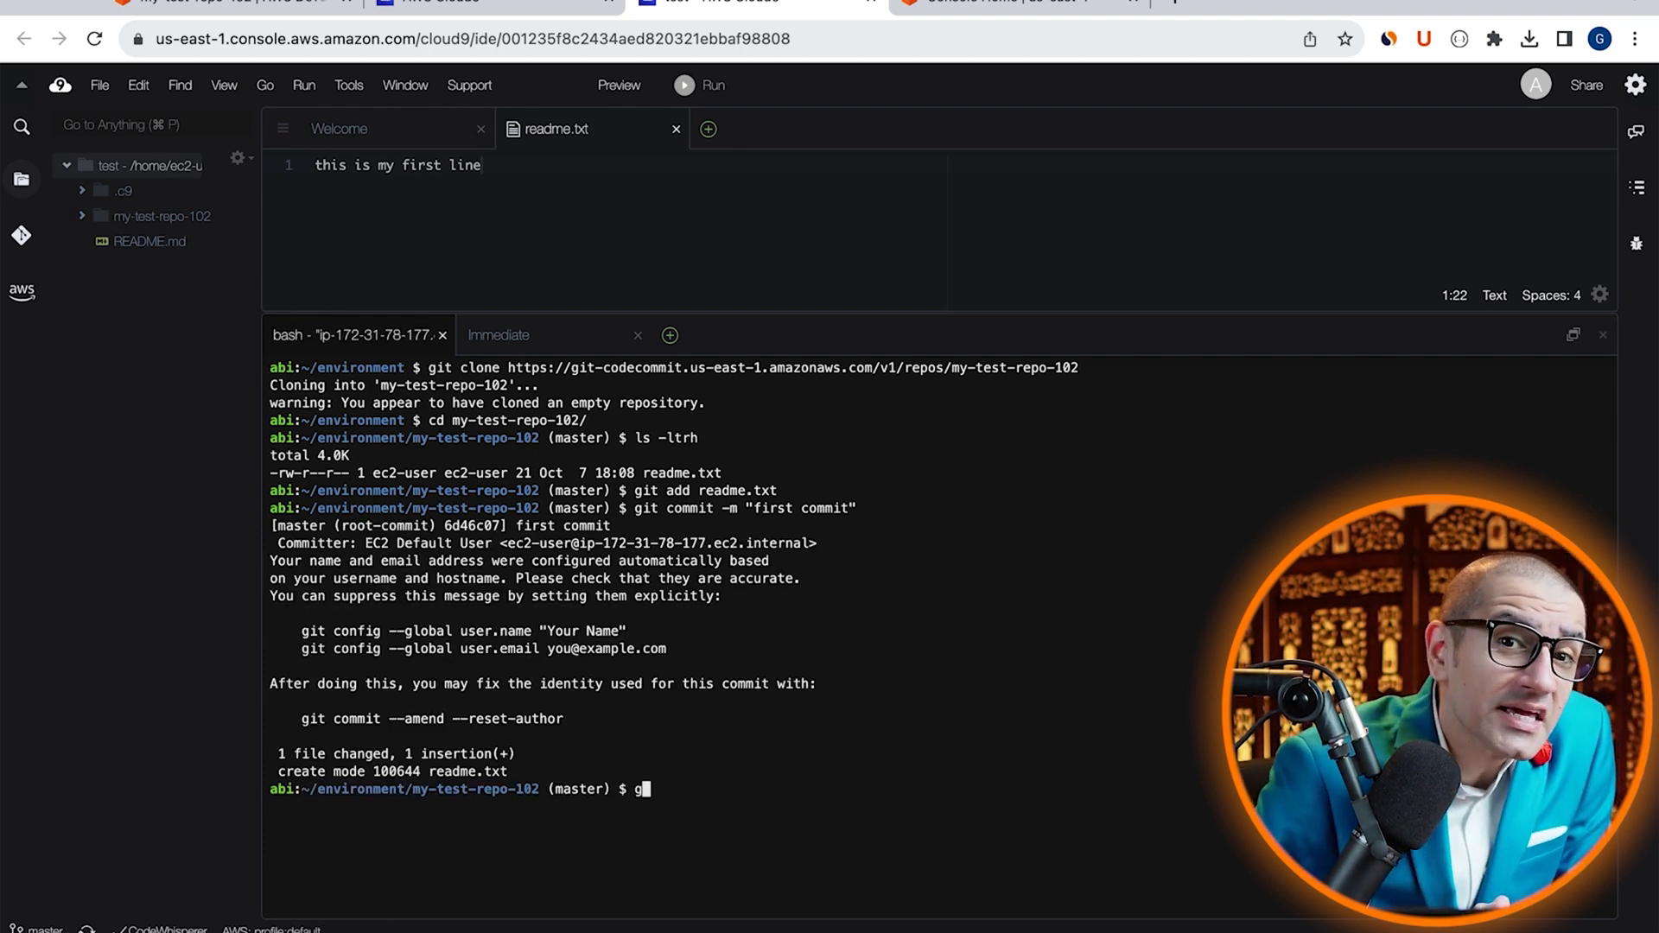
text(it push)
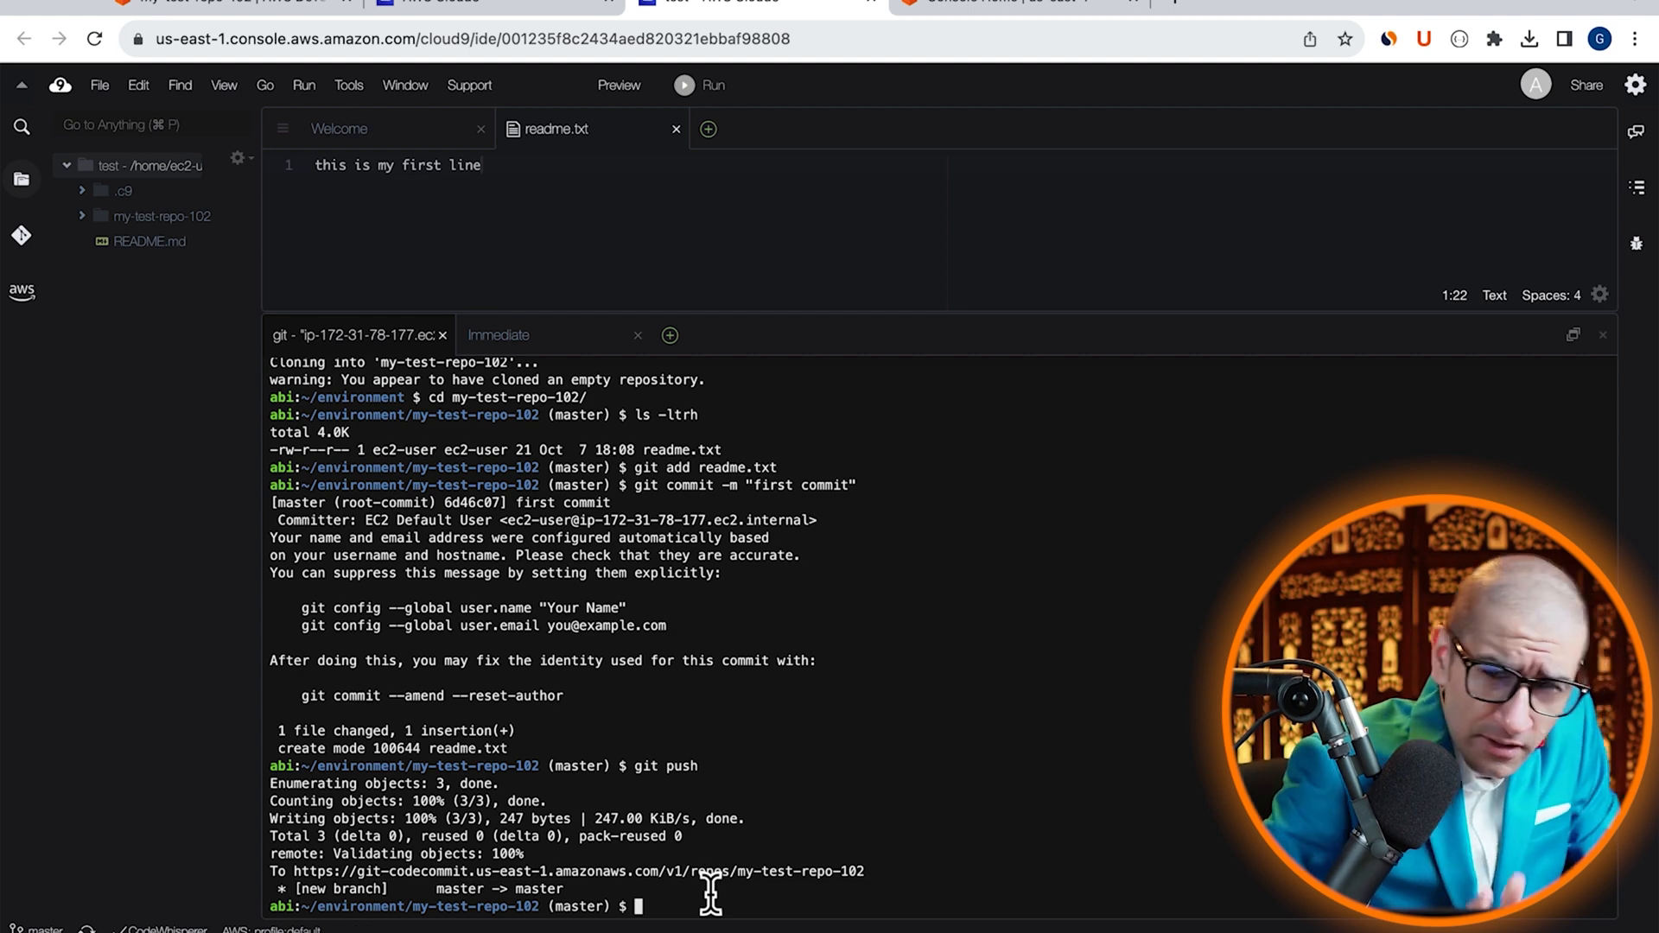
Return to the CodeCommit tab to view readme.txt on master
click(212, 4)
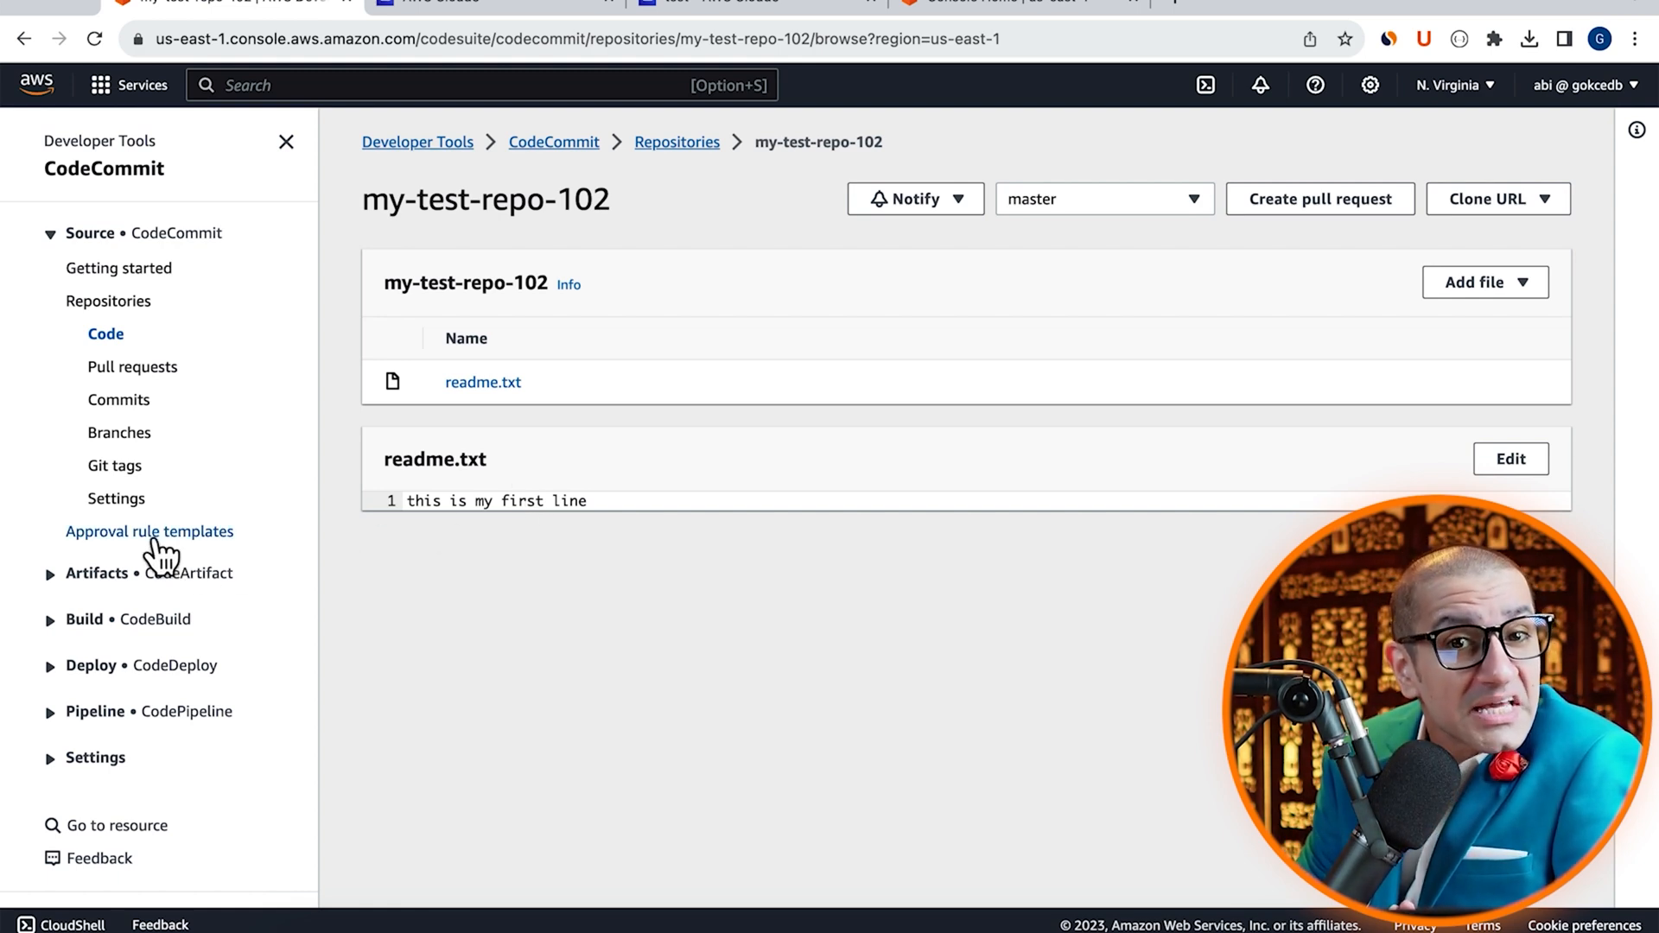
Create approval template 'Add James as an approver' requiring james's approval on my-test-repo-102
click(149, 531)
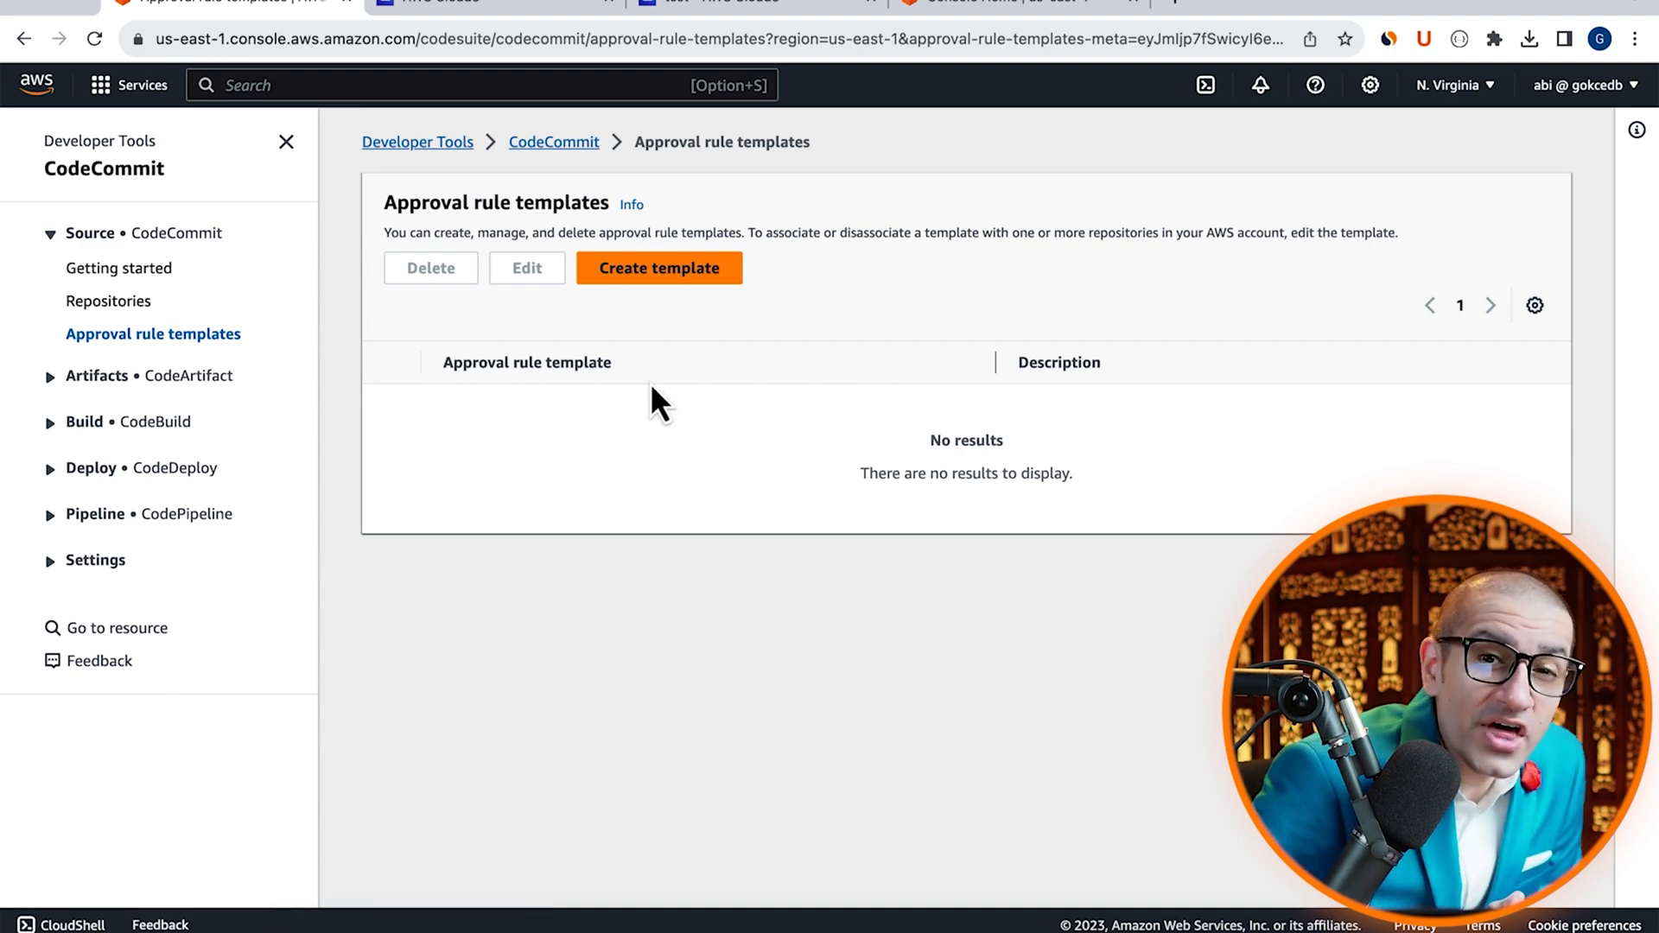
click(659, 268)
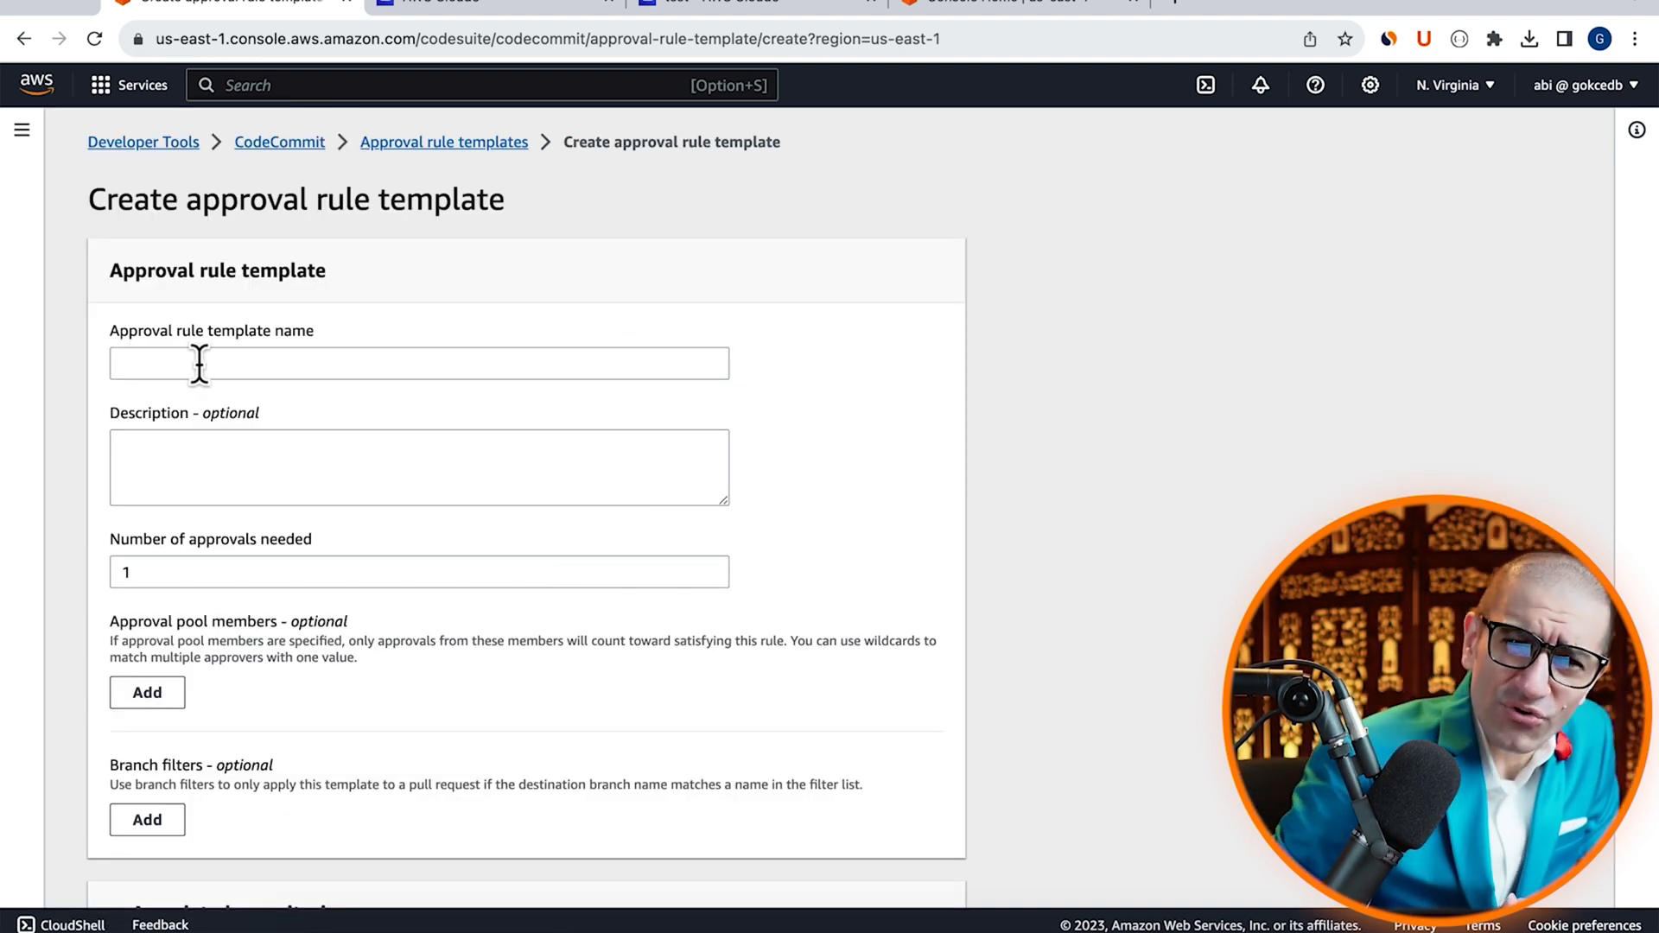
text(Add James as an approver)
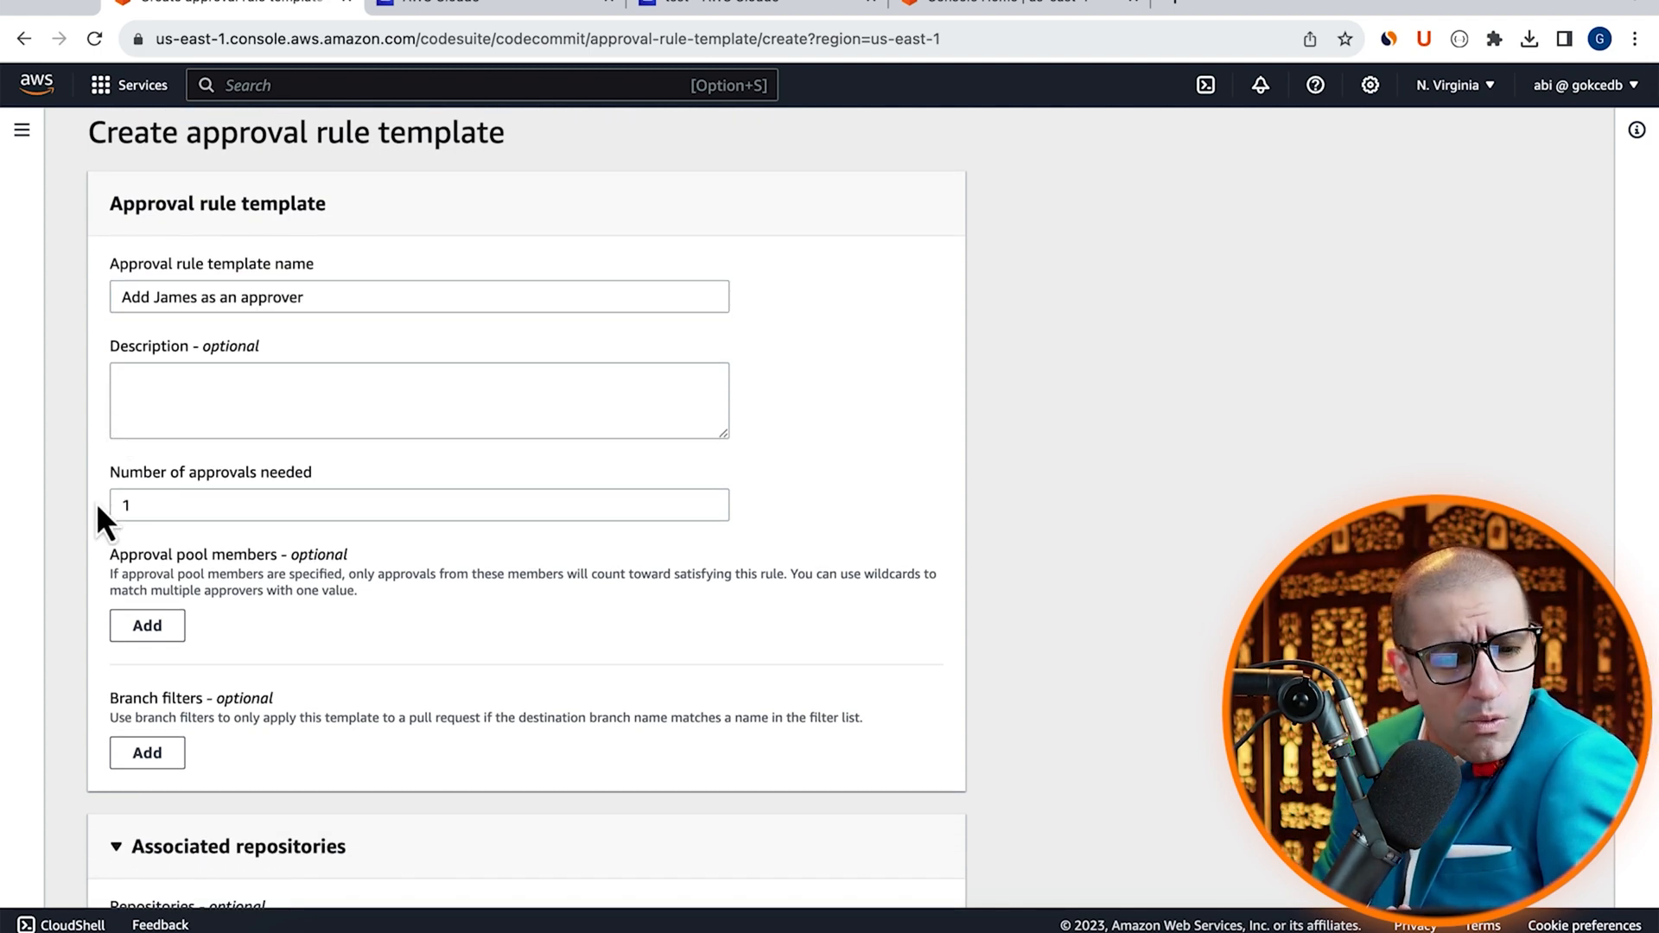
click(146, 624)
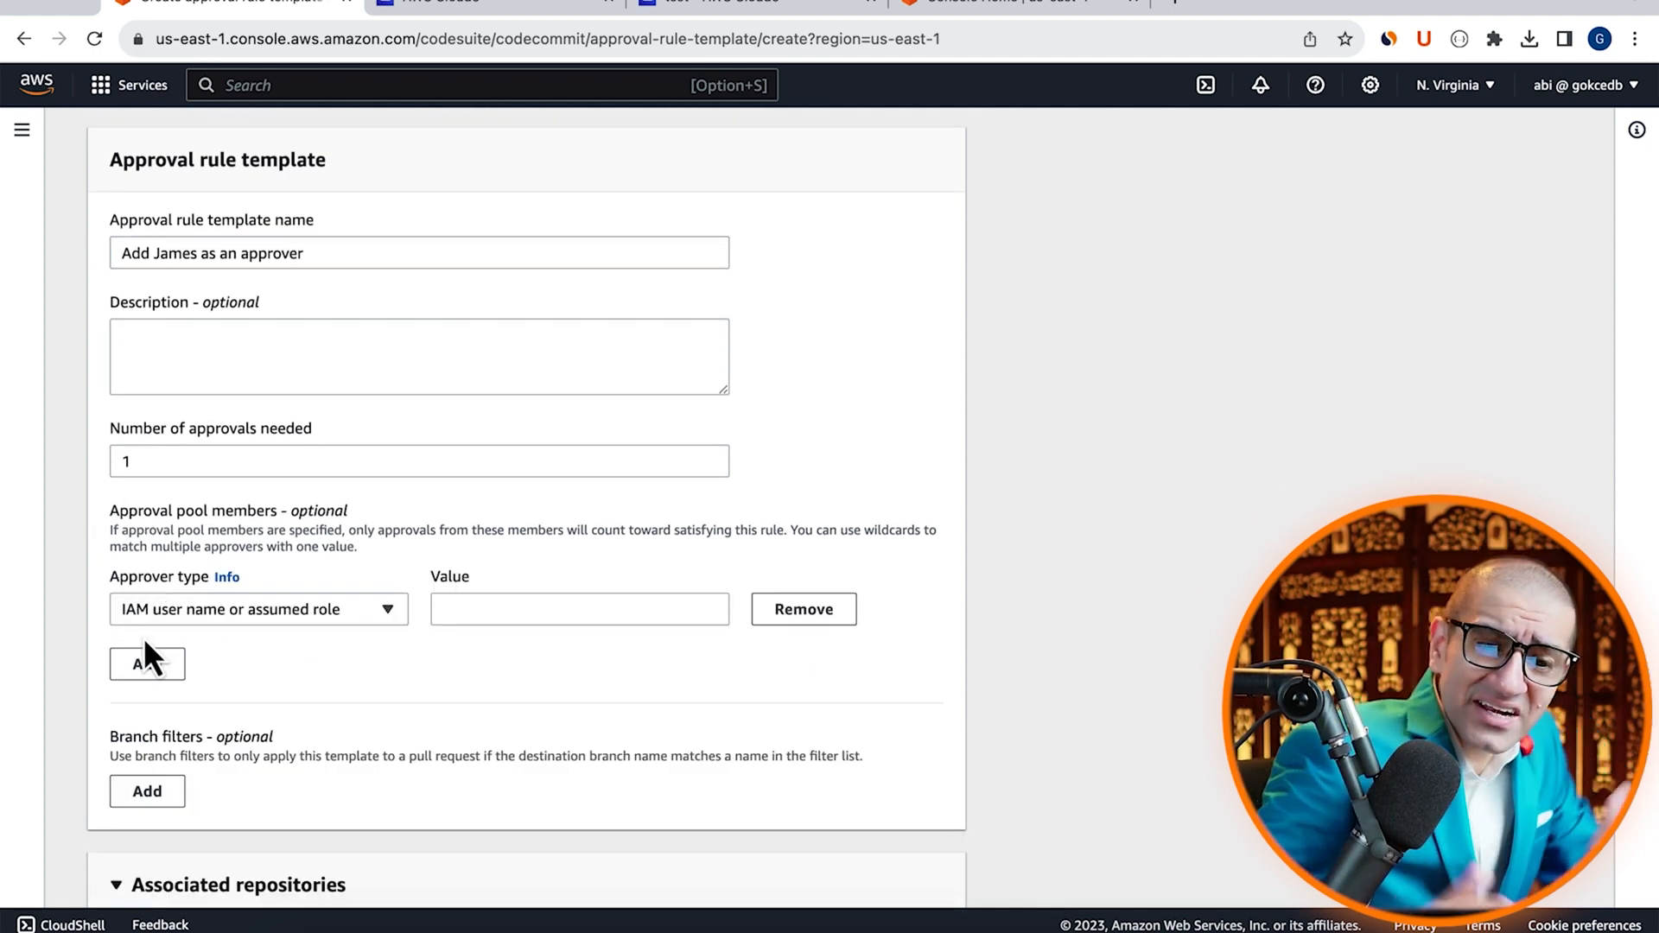
mouse_move(400, 656)
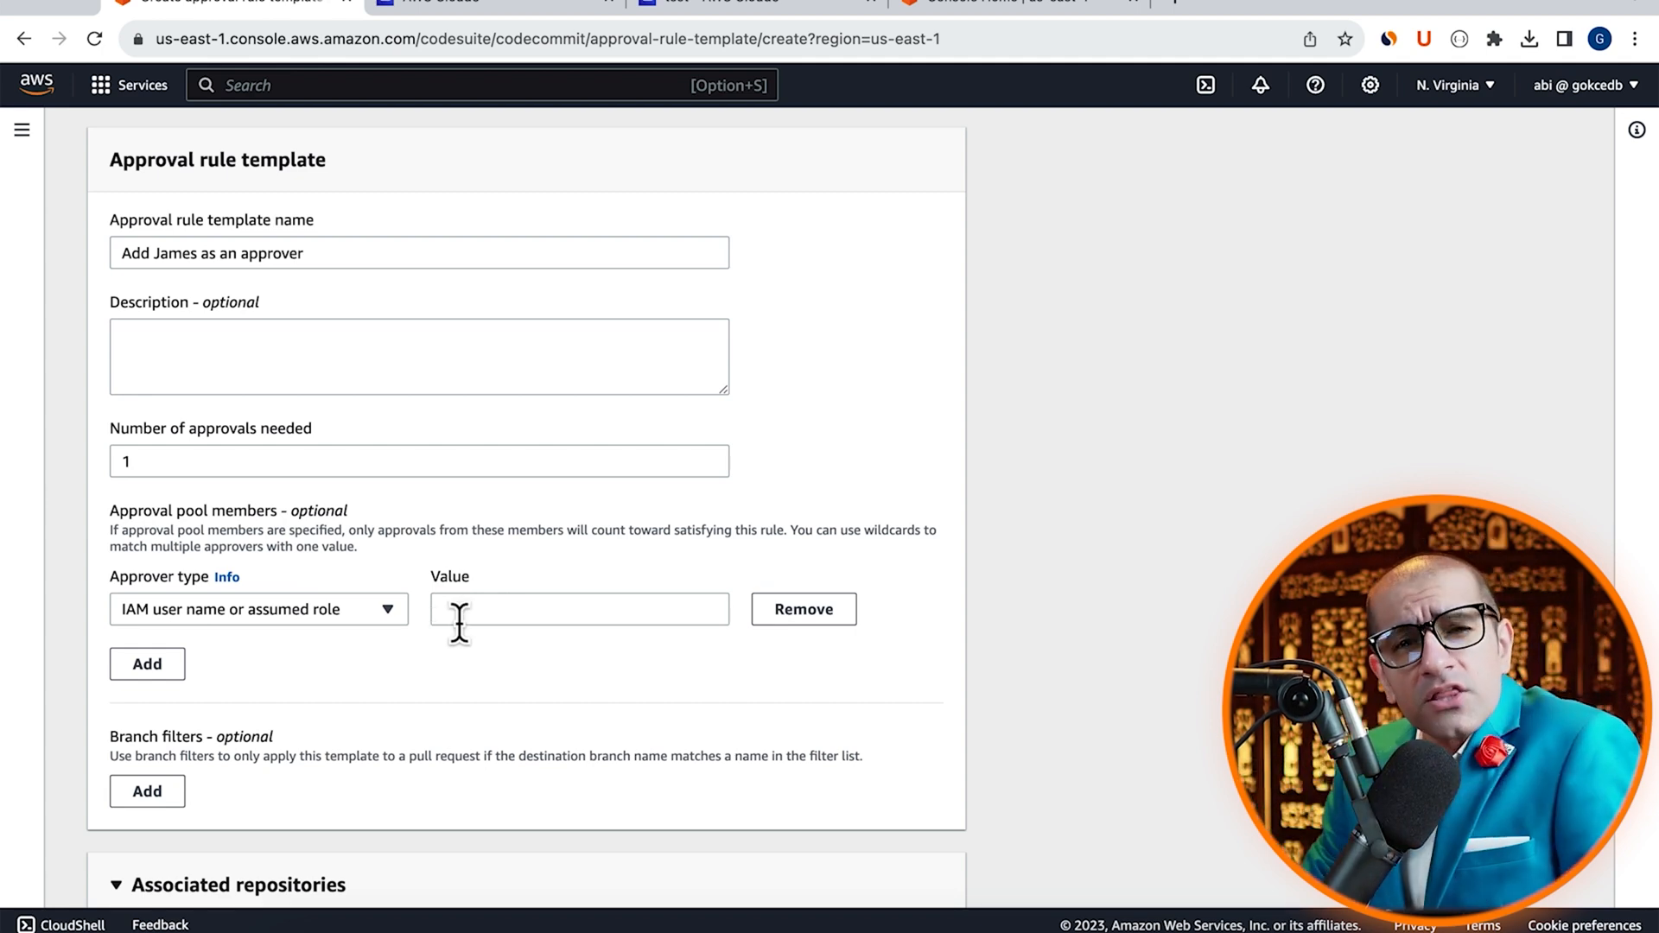
text(james)
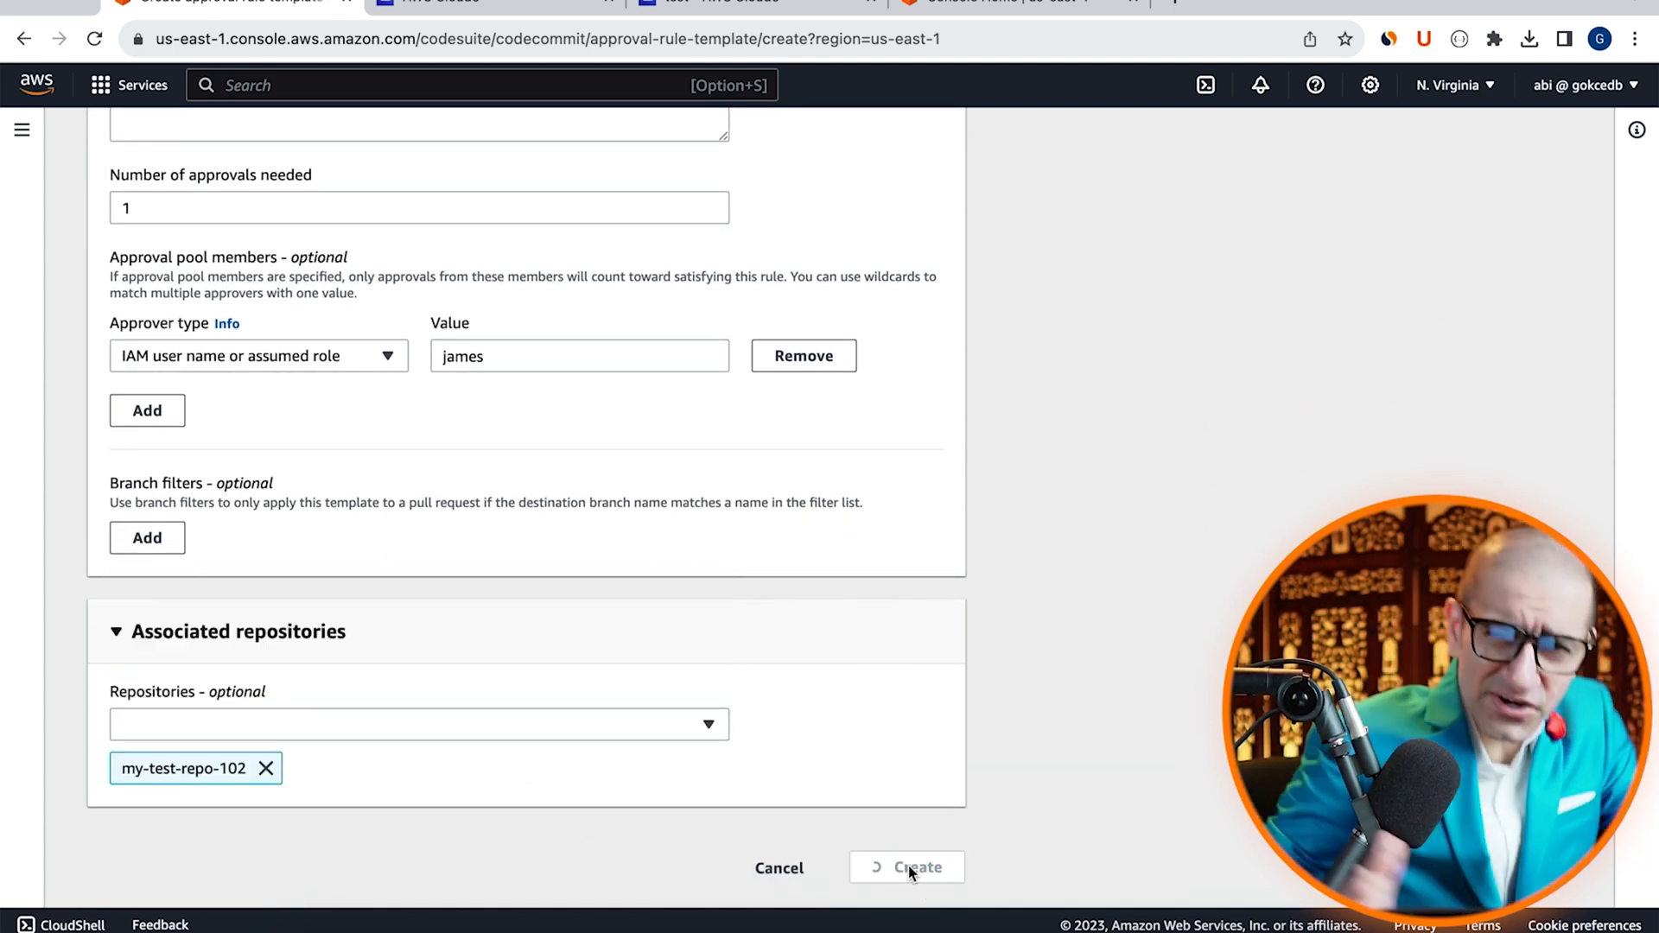
click(906, 867)
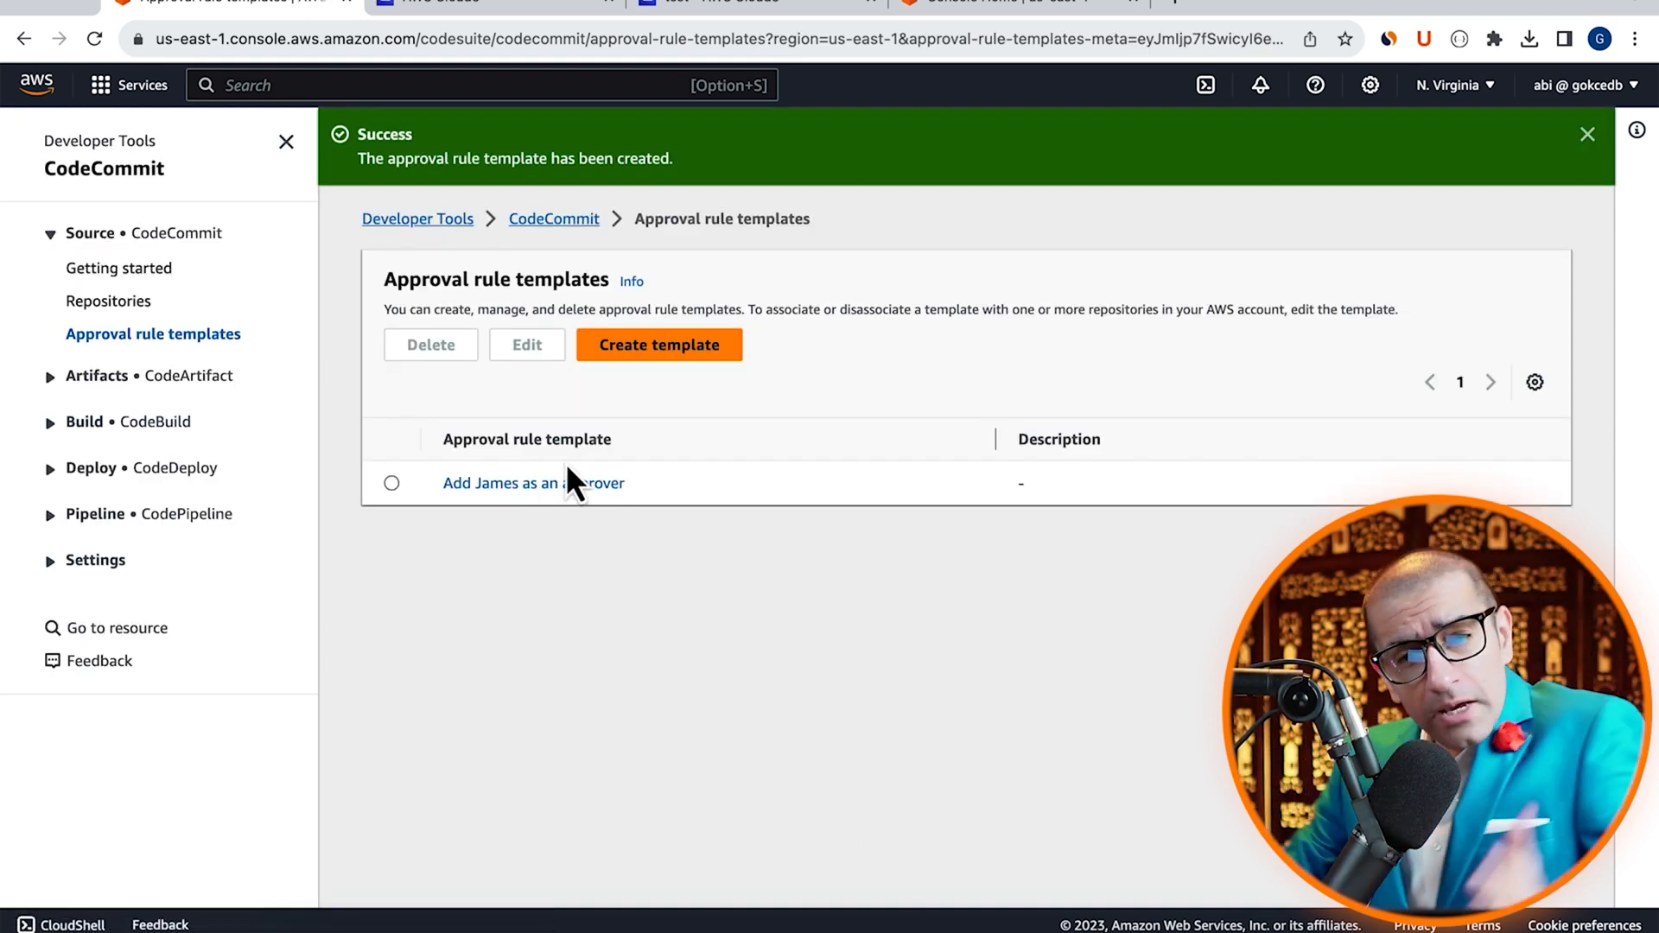
click(110, 300)
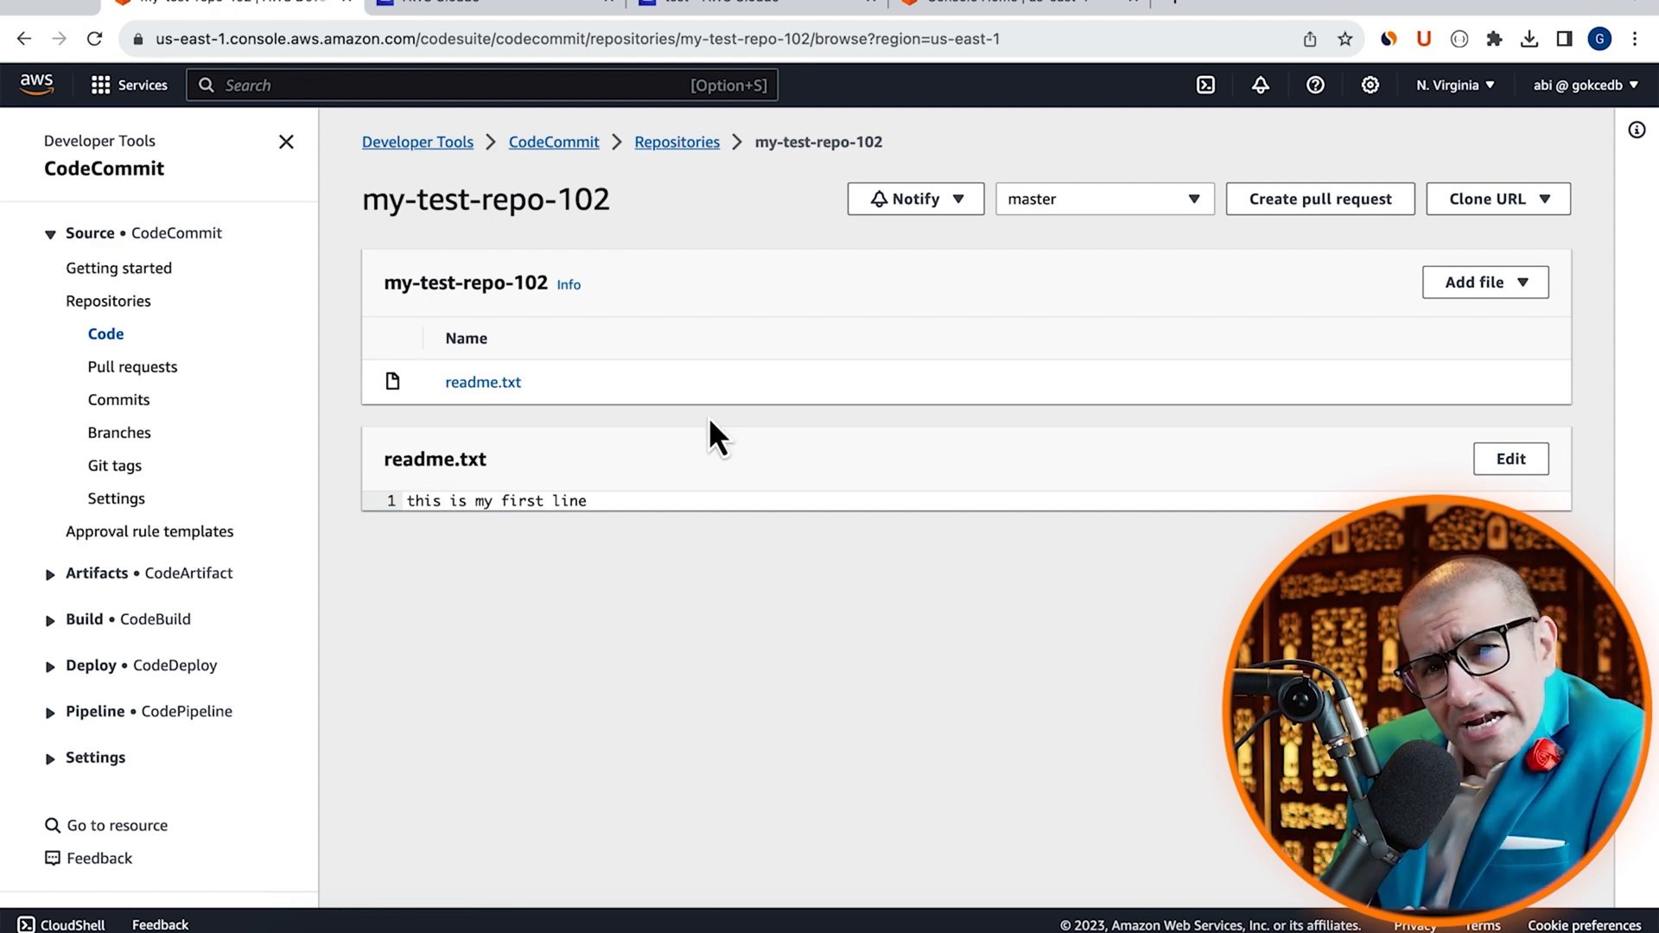
mouse_move(456, 566)
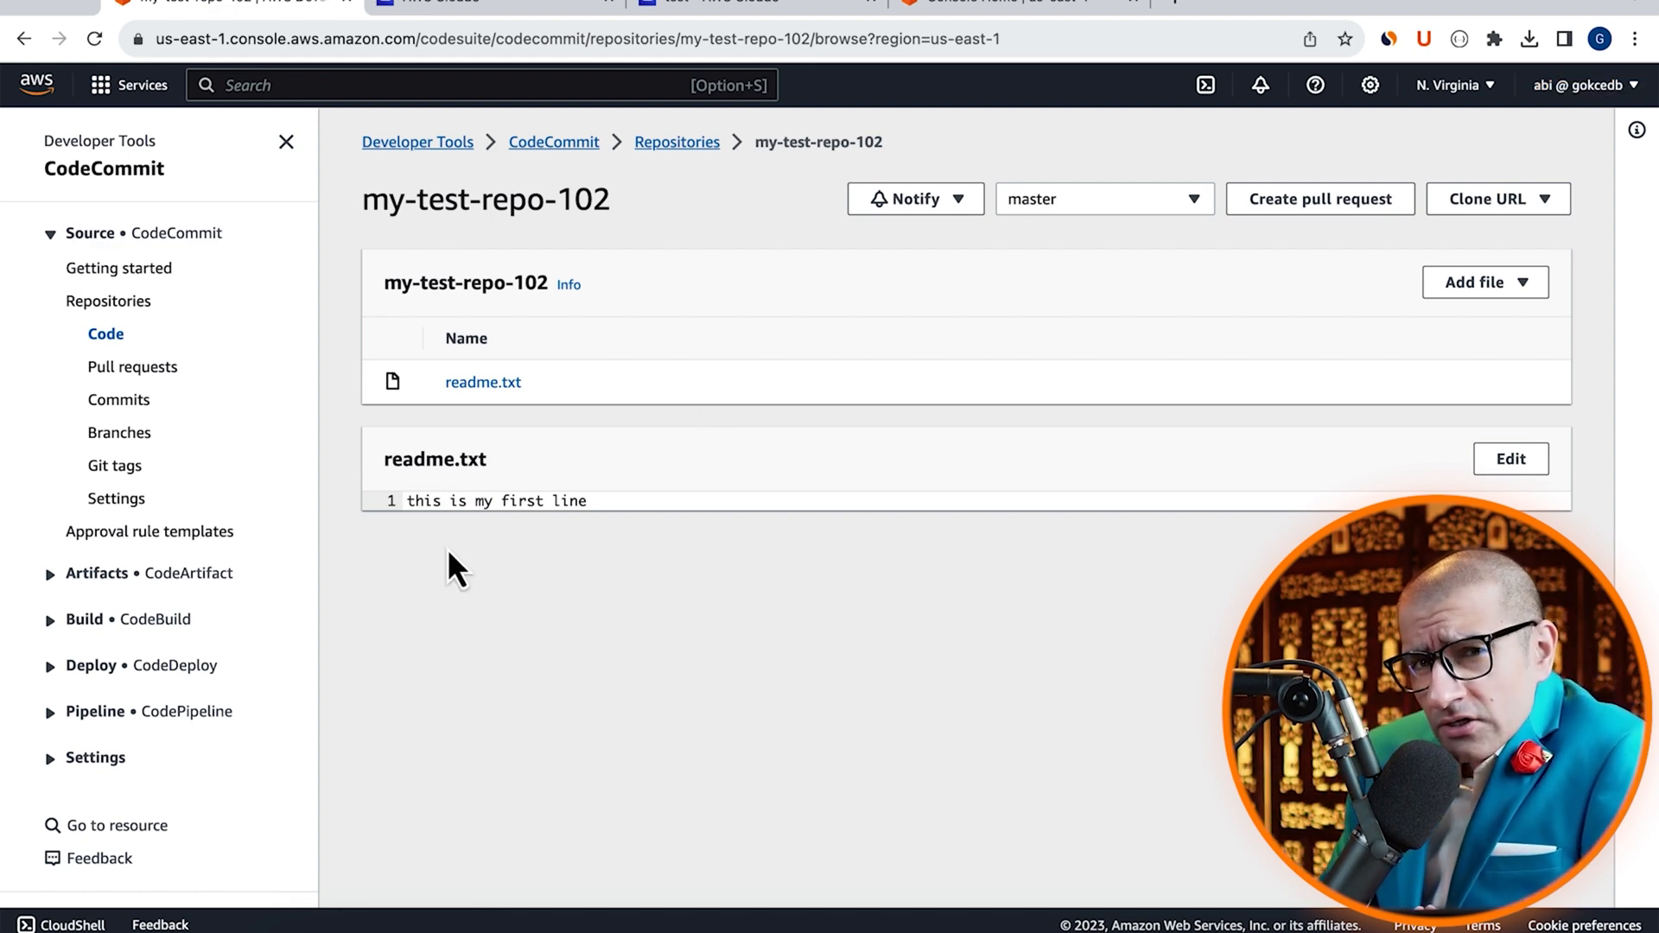
mouse_move(462, 501)
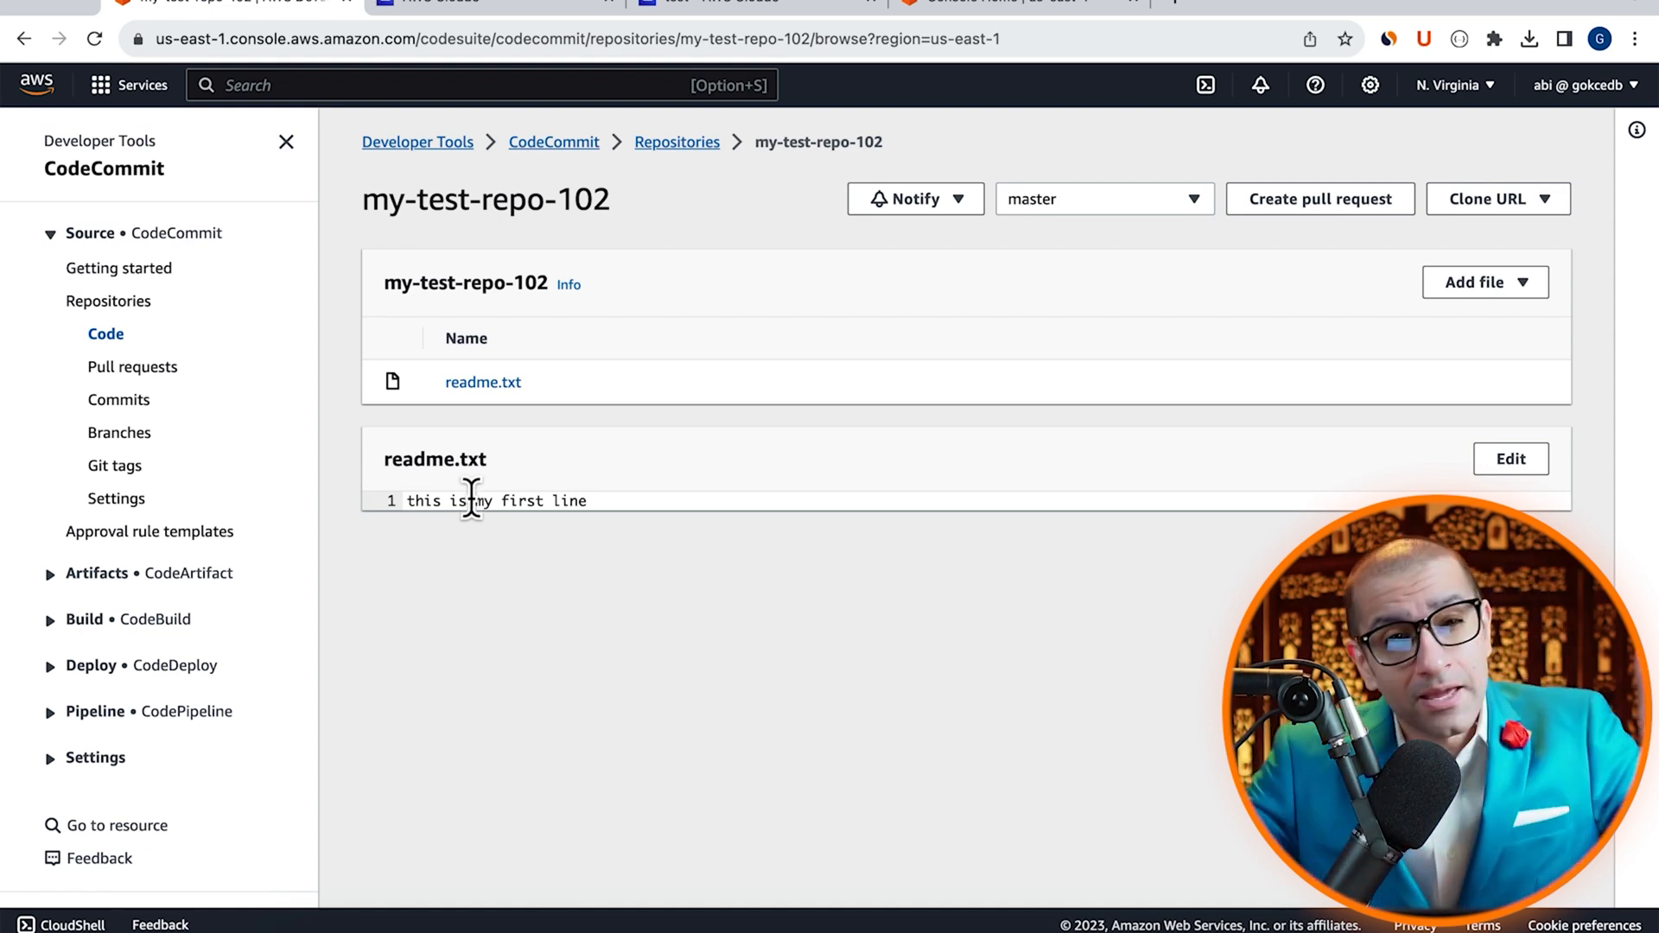
mouse_move(529, 148)
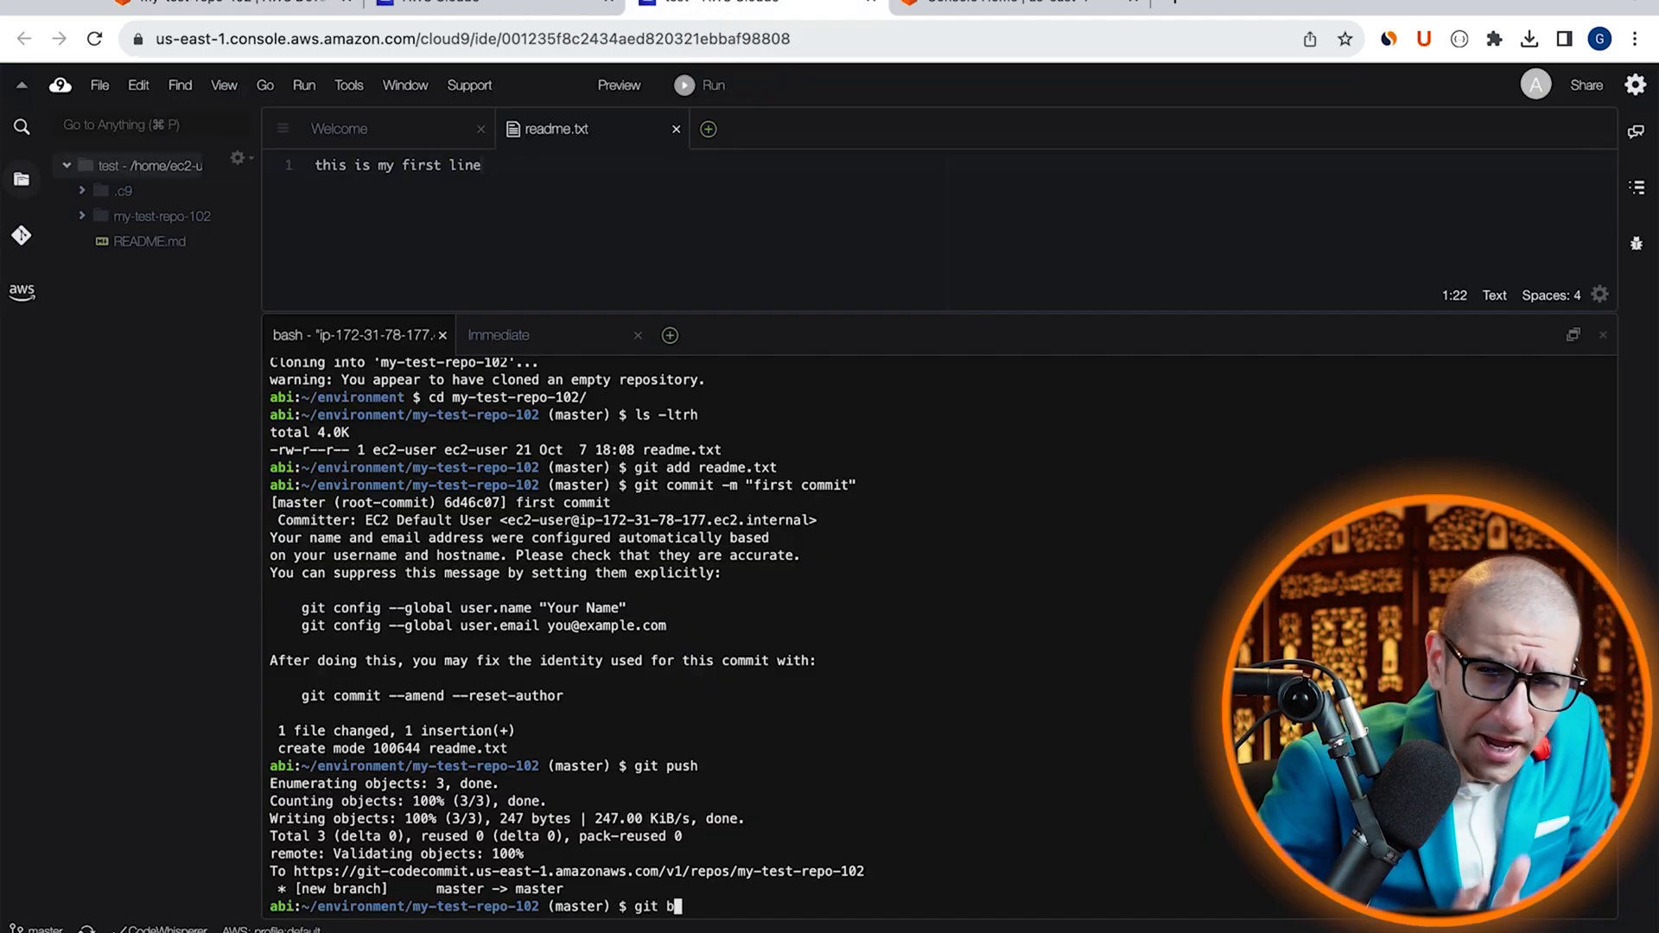
Create and check out branch new-feature, then add readme line 'adding a new line which is my new feature'
text(ranch)
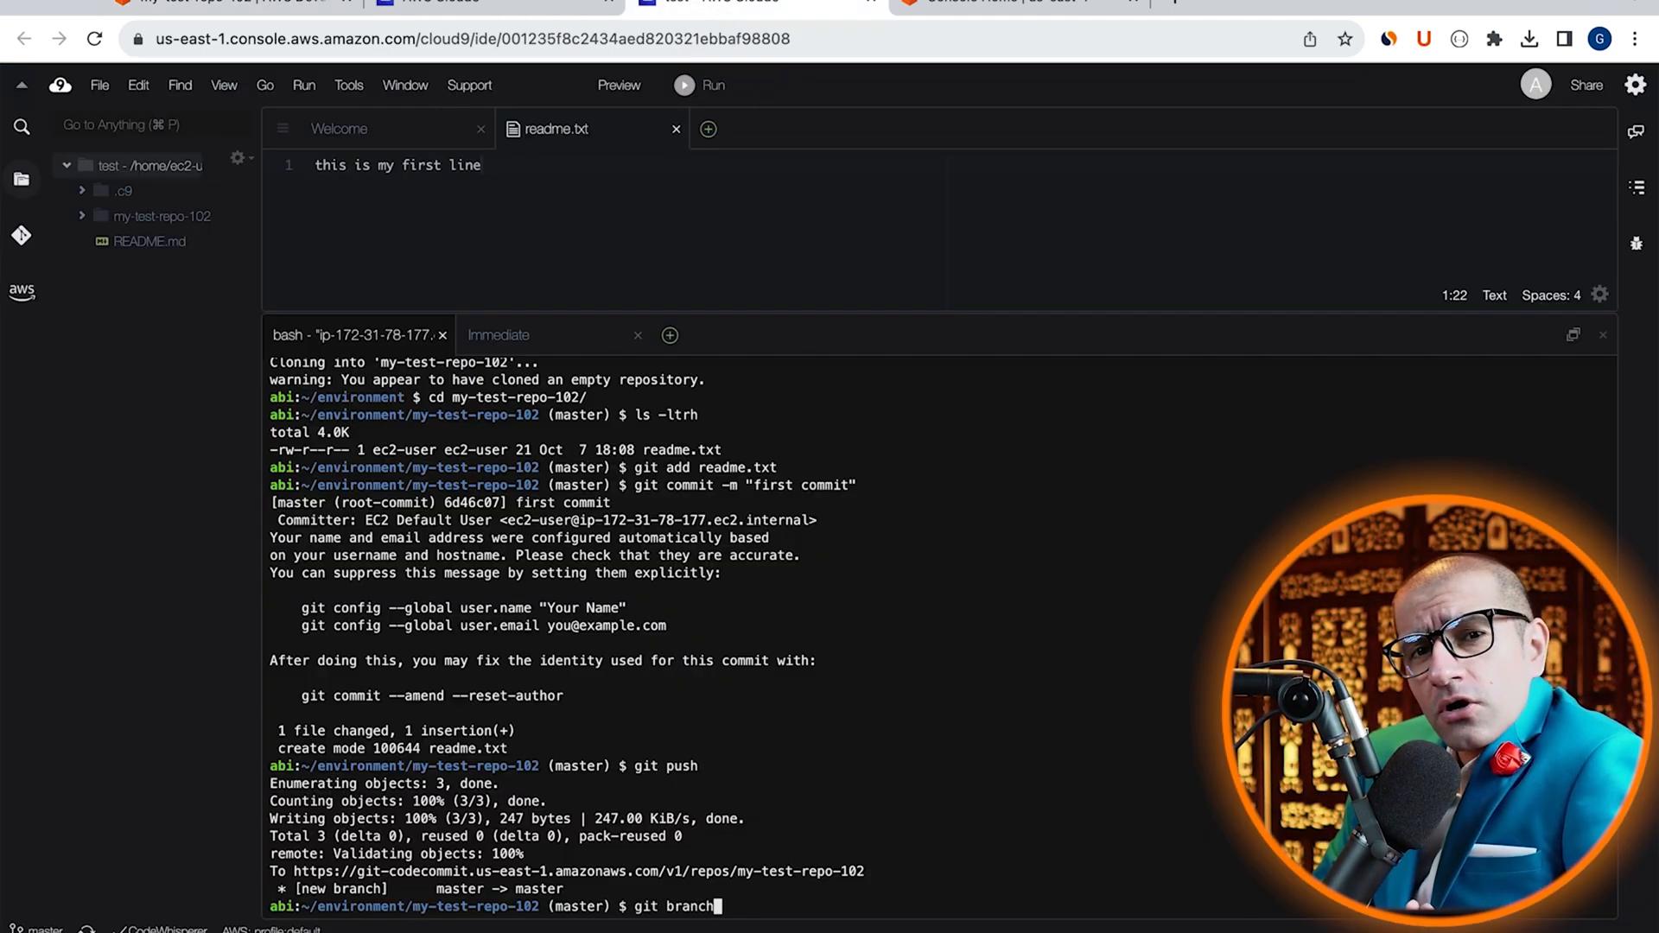
text(" ")
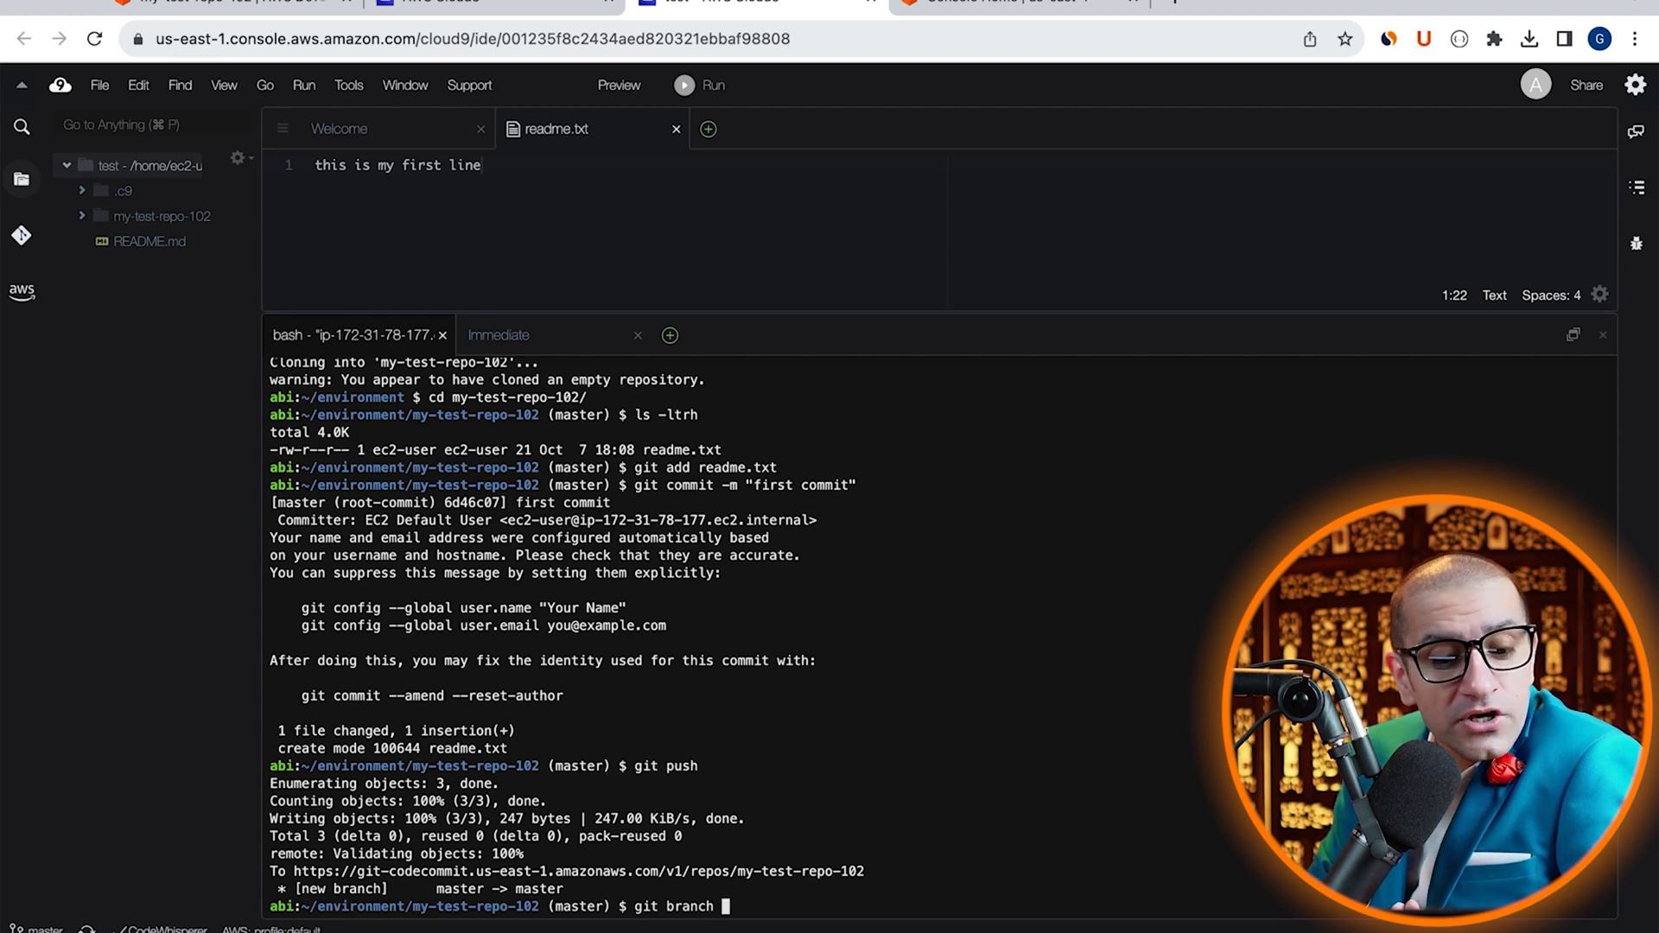
text(new-feature)
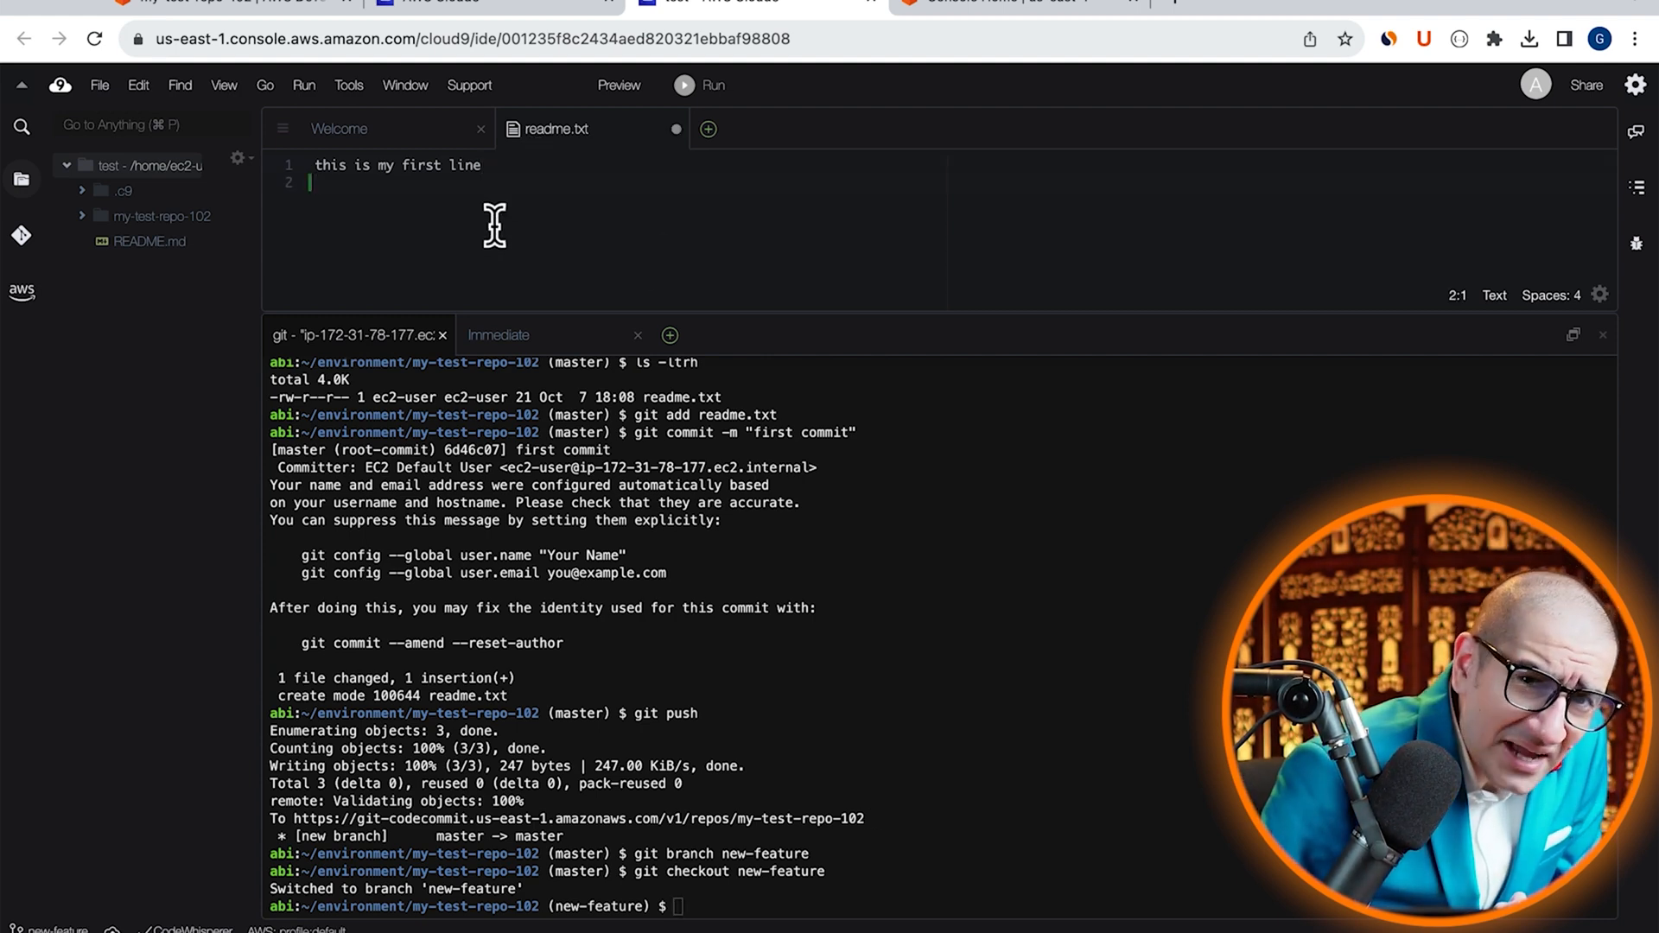
text(adding a new line which)
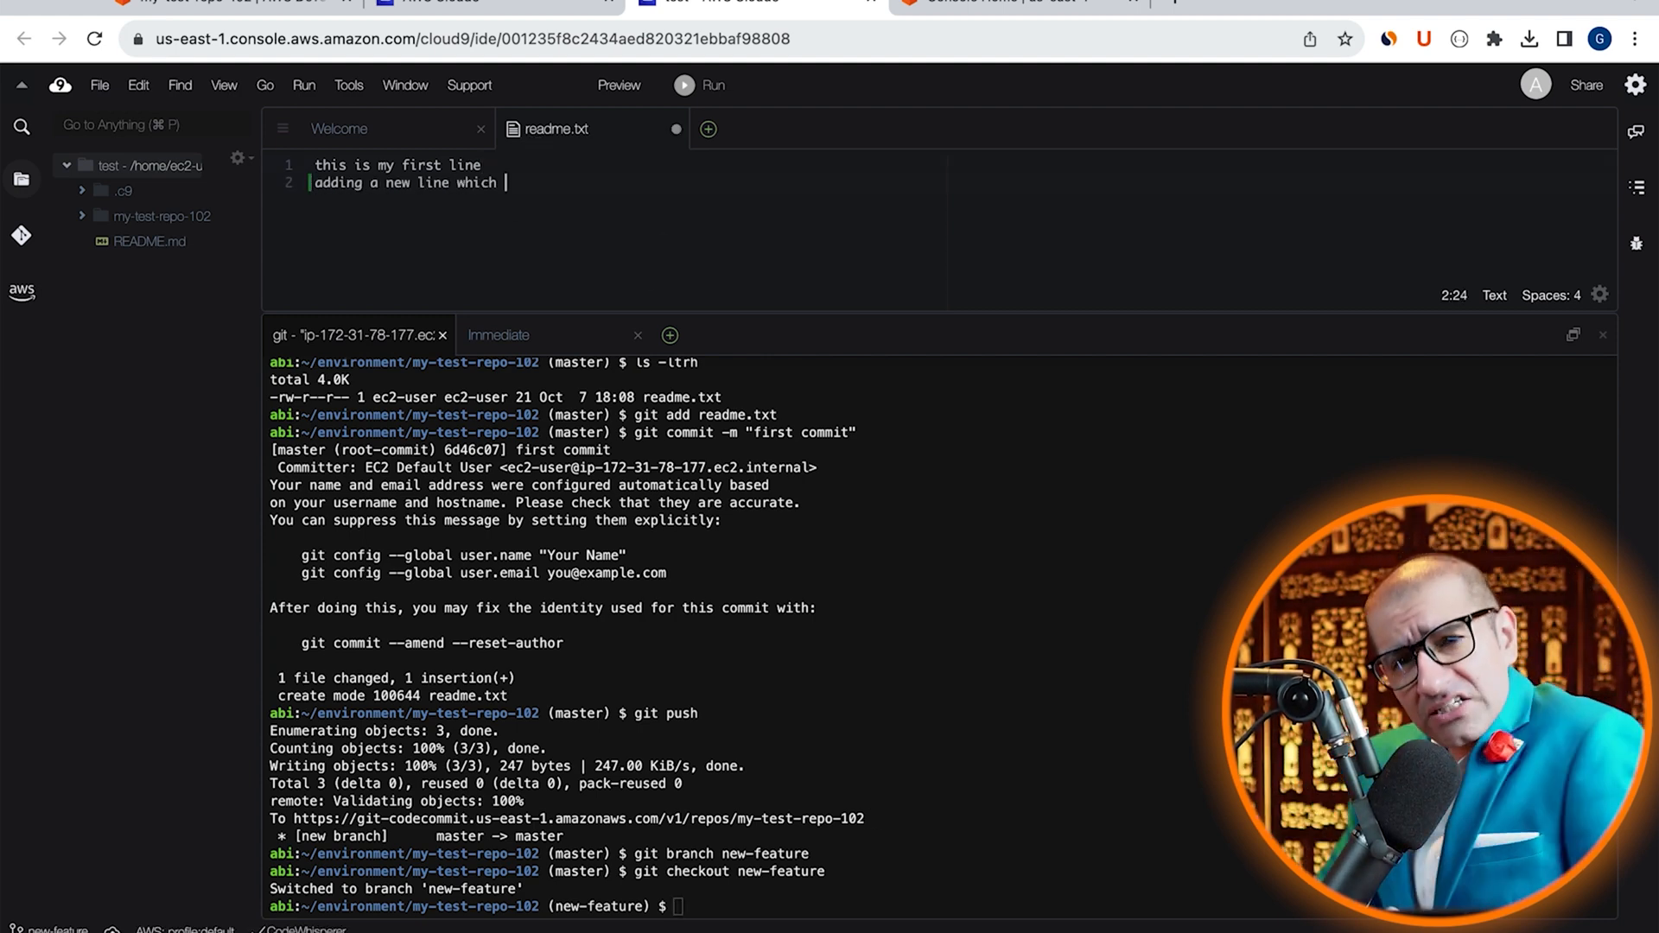
text(is my new feature)
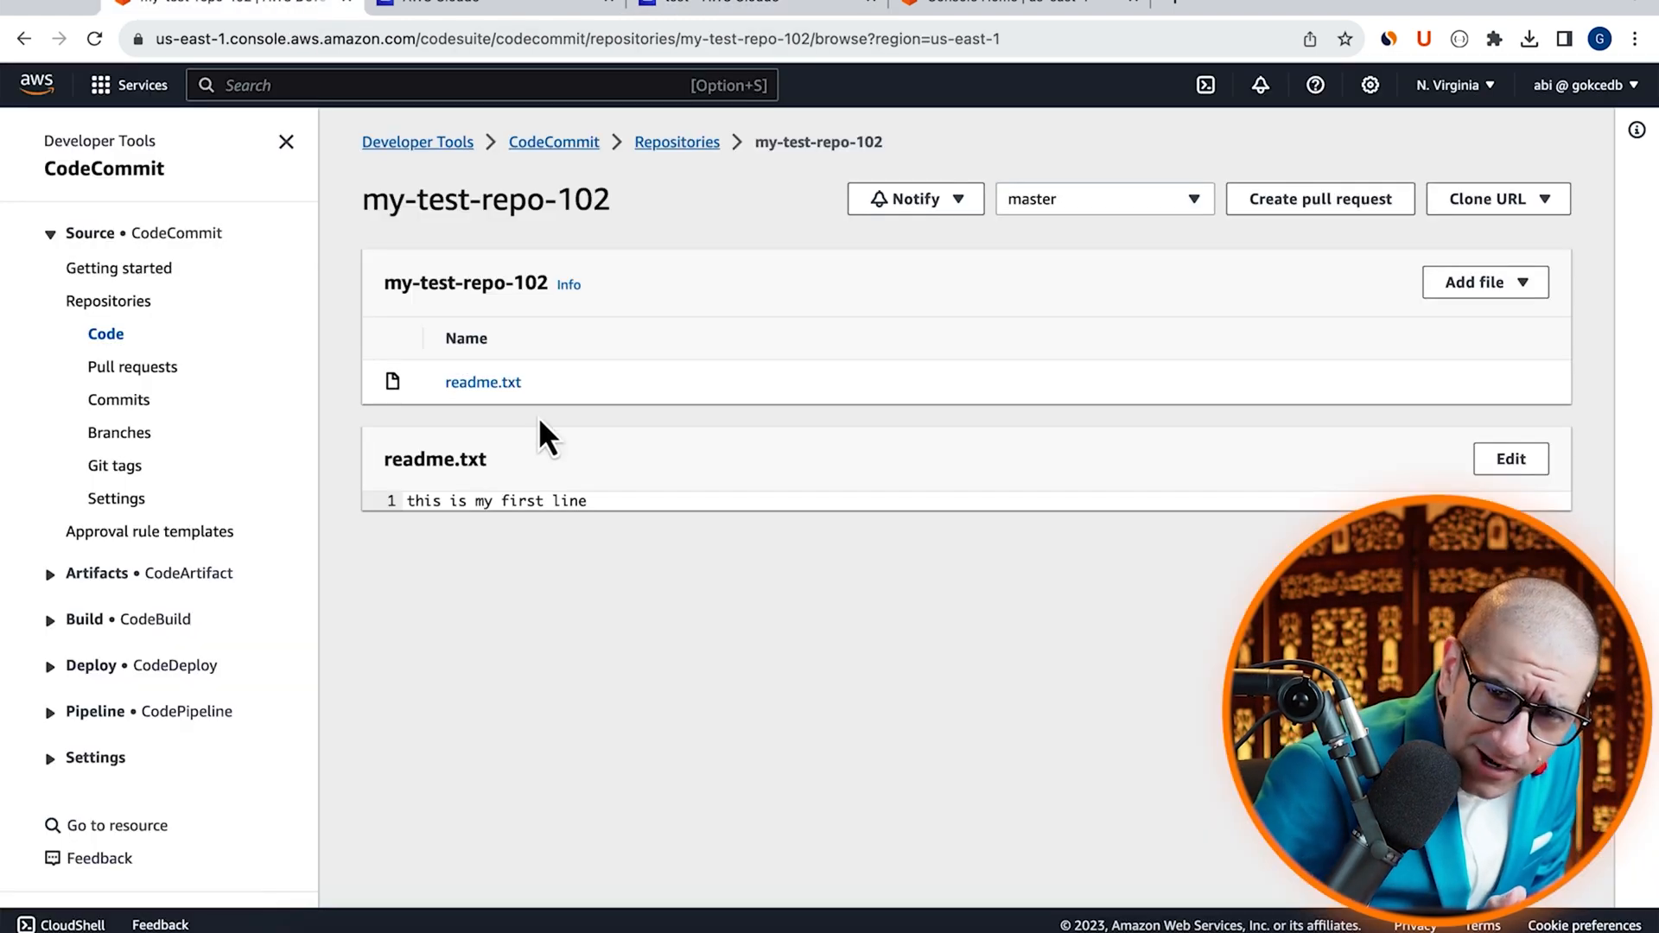
Browse the new-feature branch files from the repository's Branches list
click(119, 432)
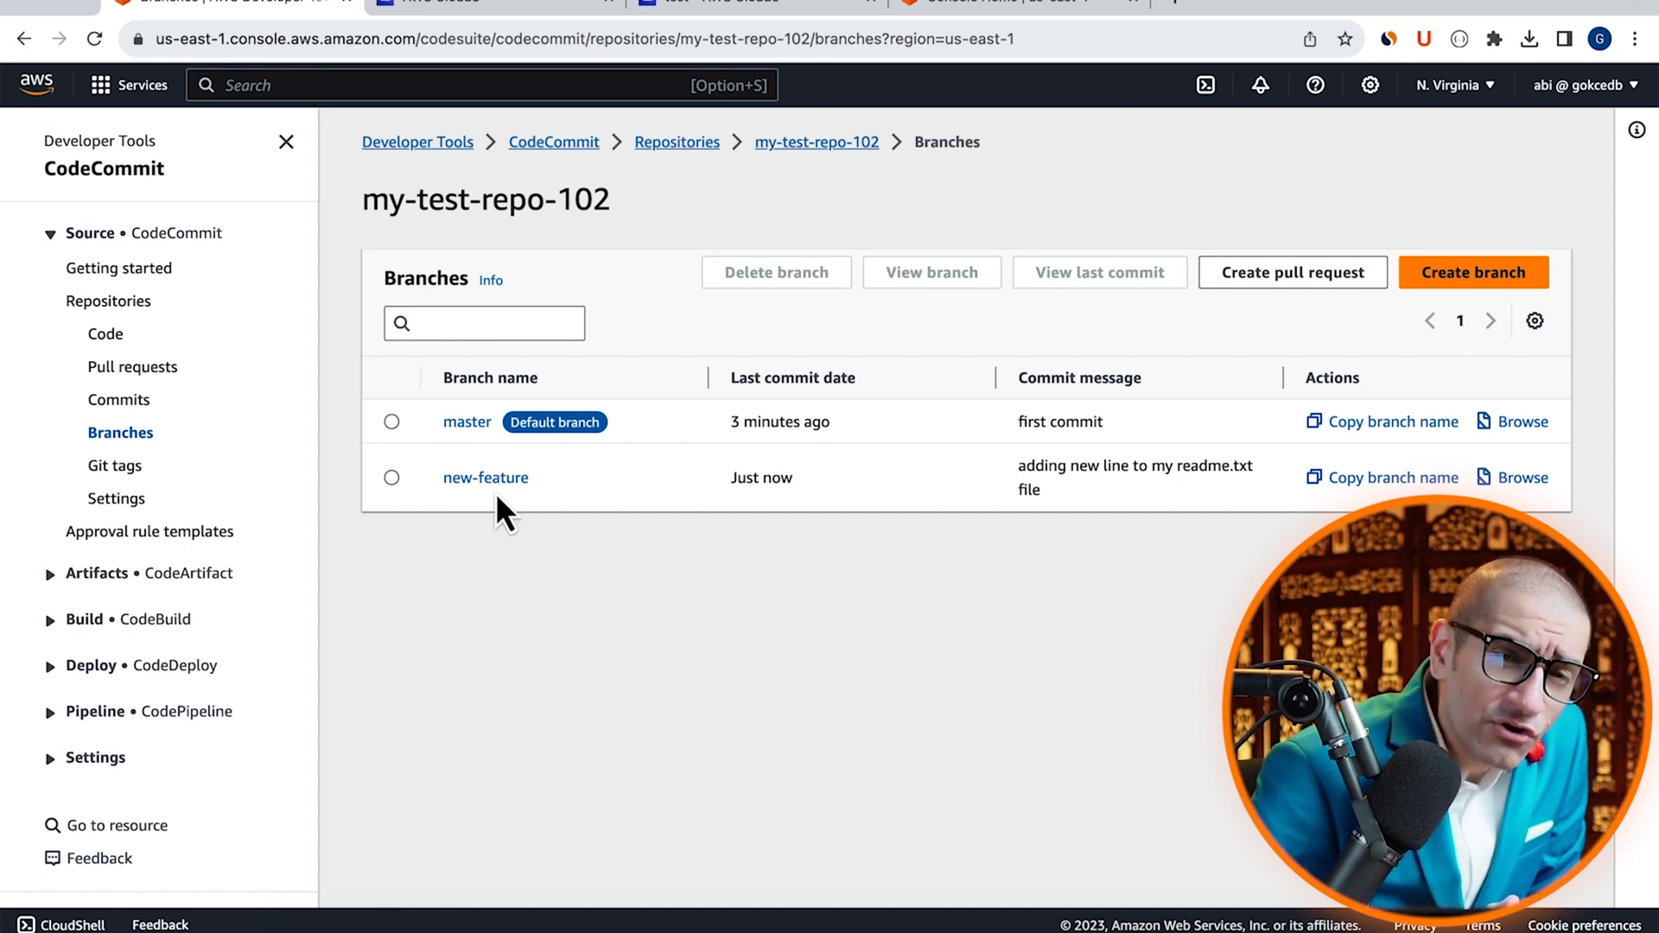
click(485, 477)
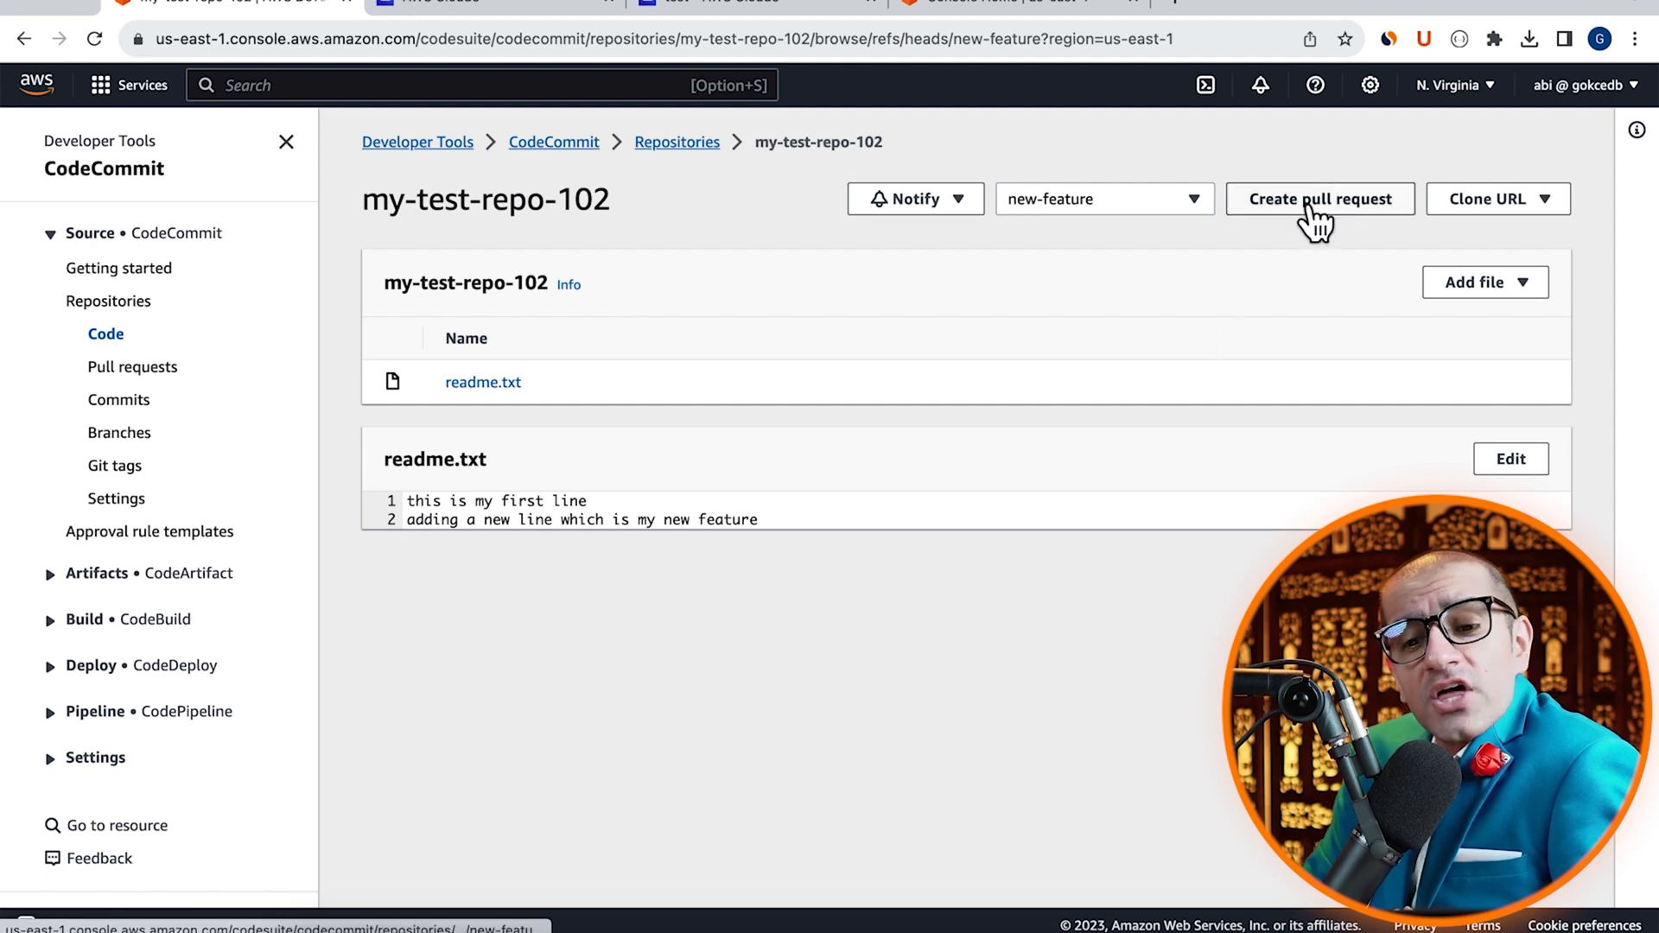
Submit the new-feature-to-master pull request 'readme.txt file new feature' and view its Approvals tab
click(1319, 199)
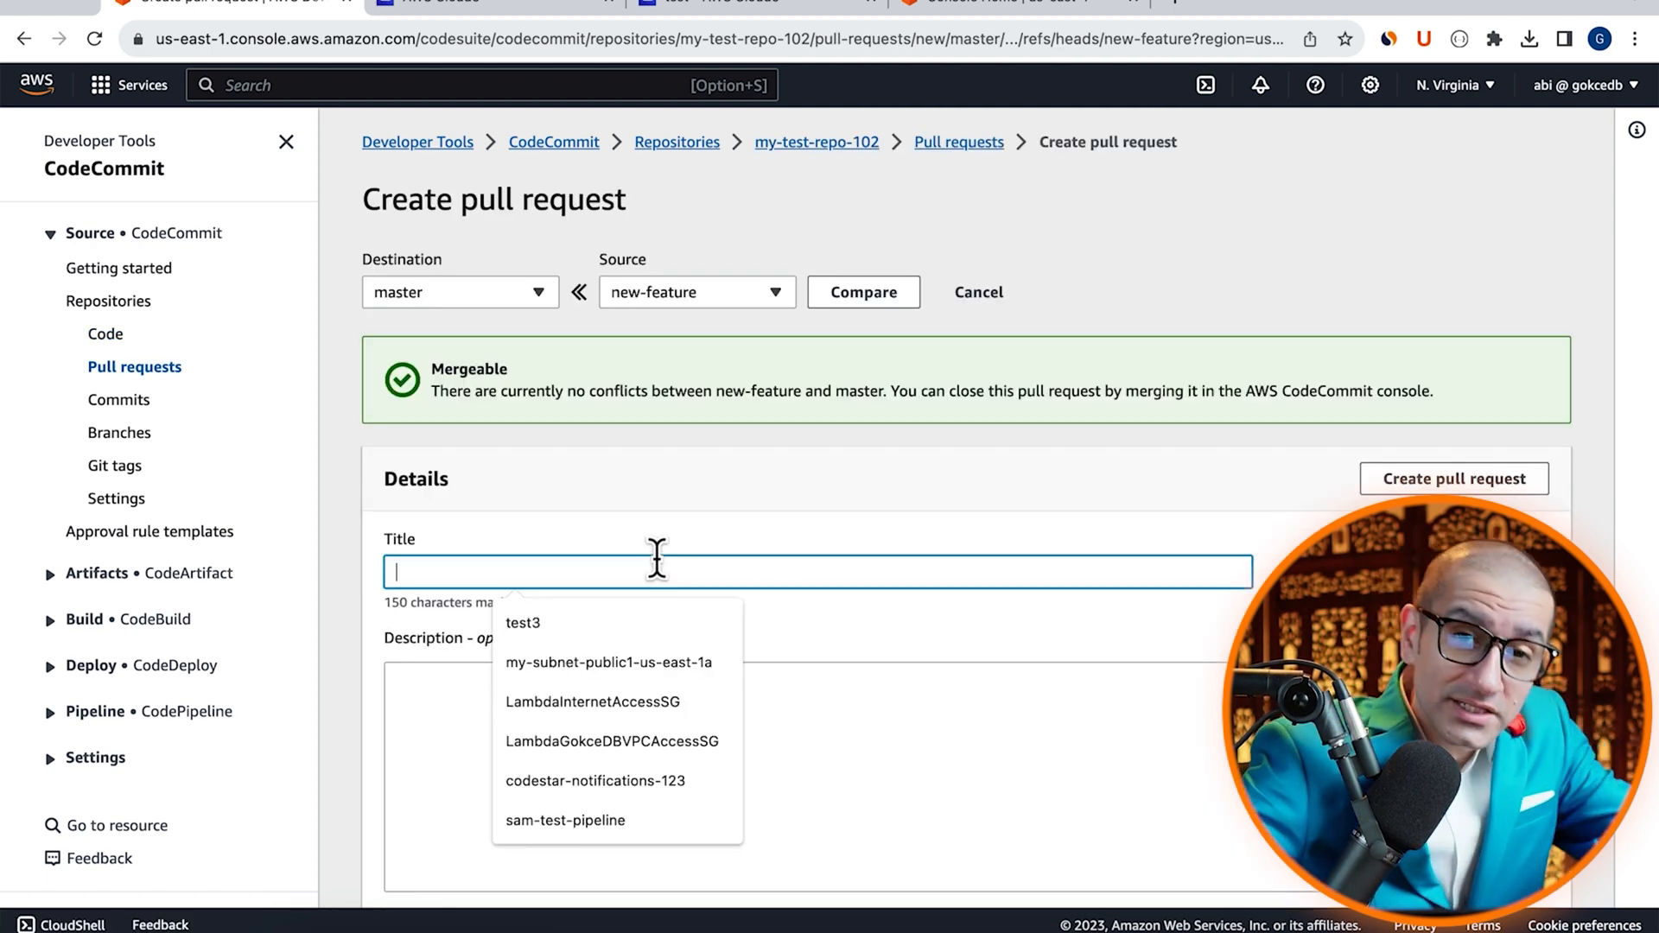
text(readmenew feature)
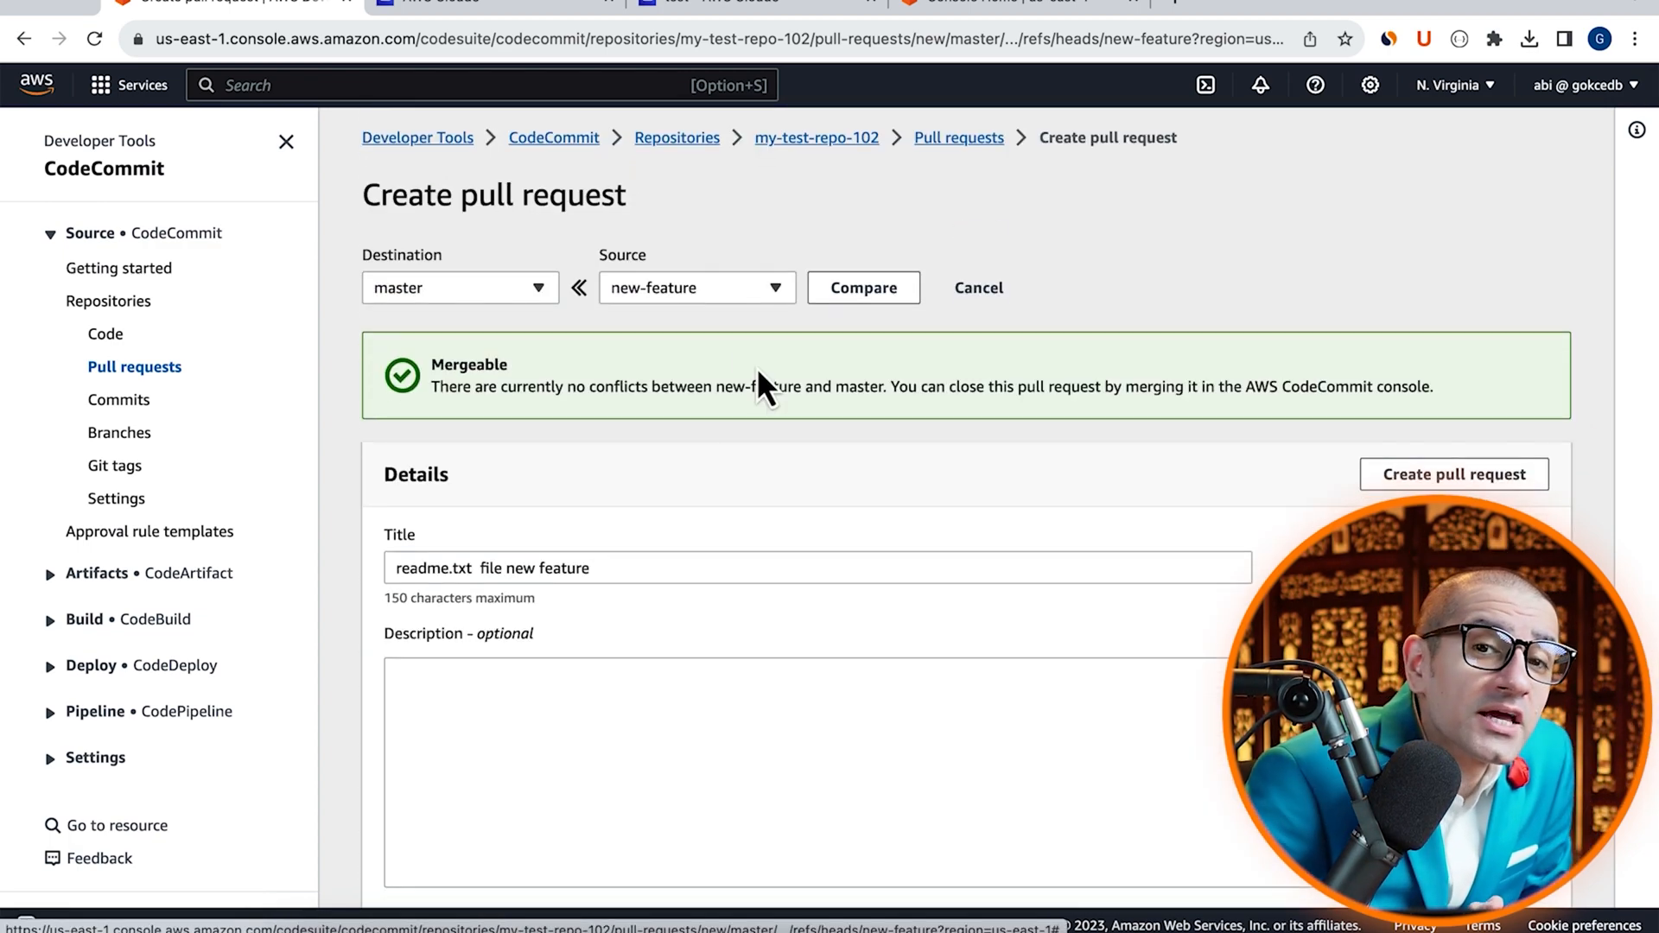
click(1452, 475)
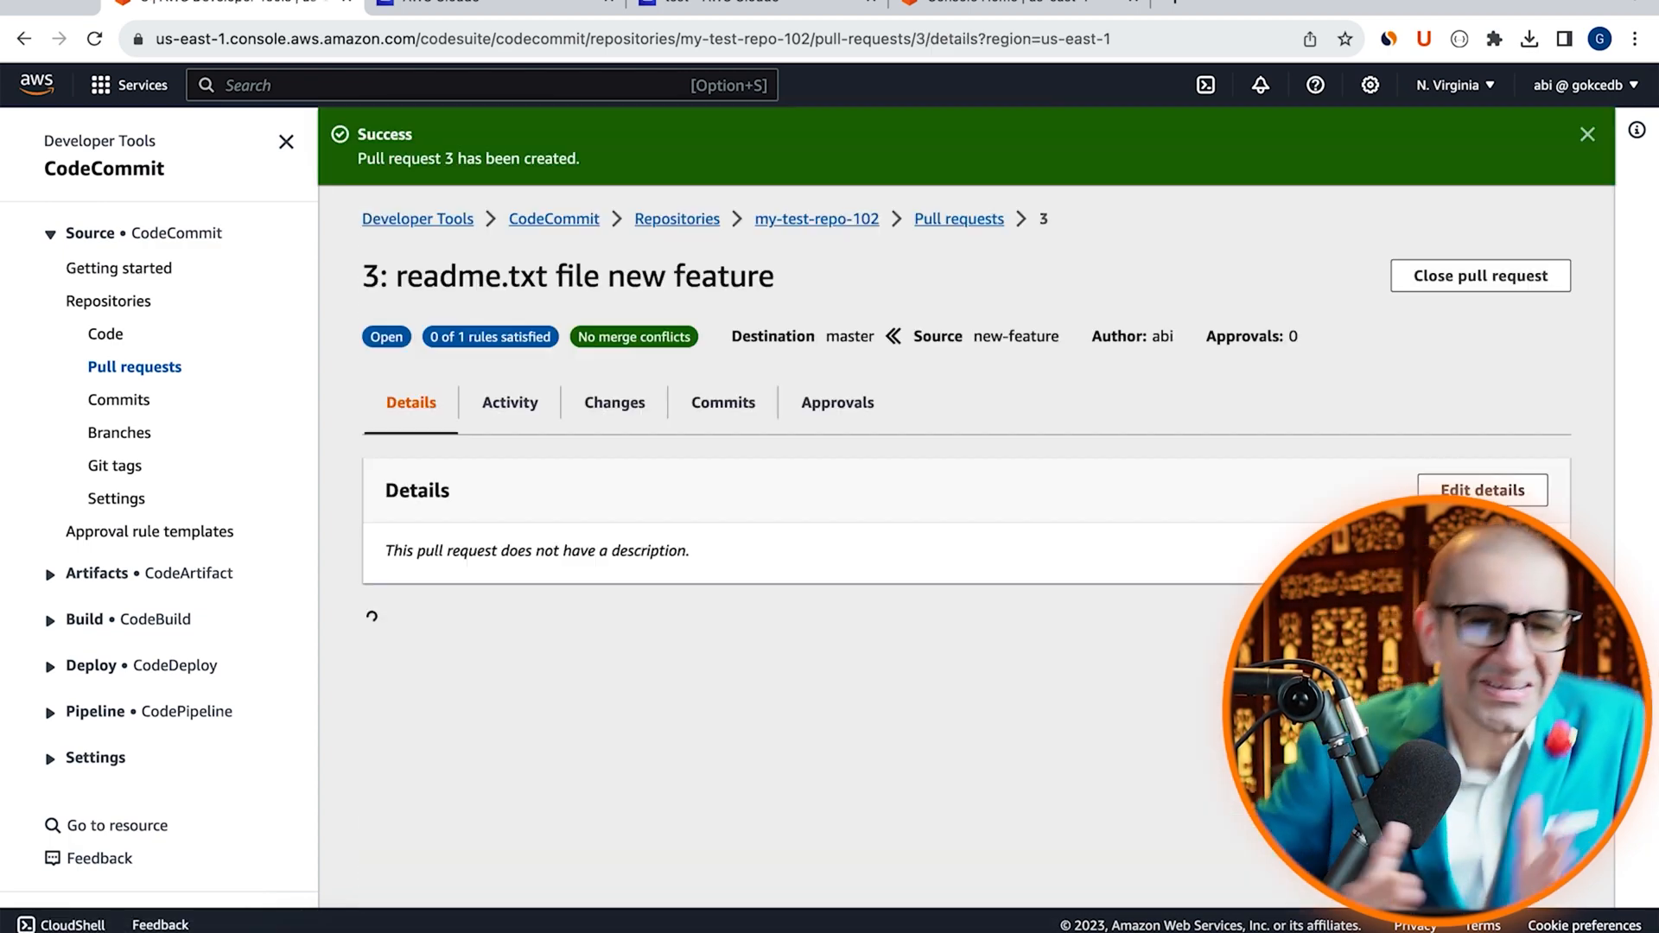
click(837, 402)
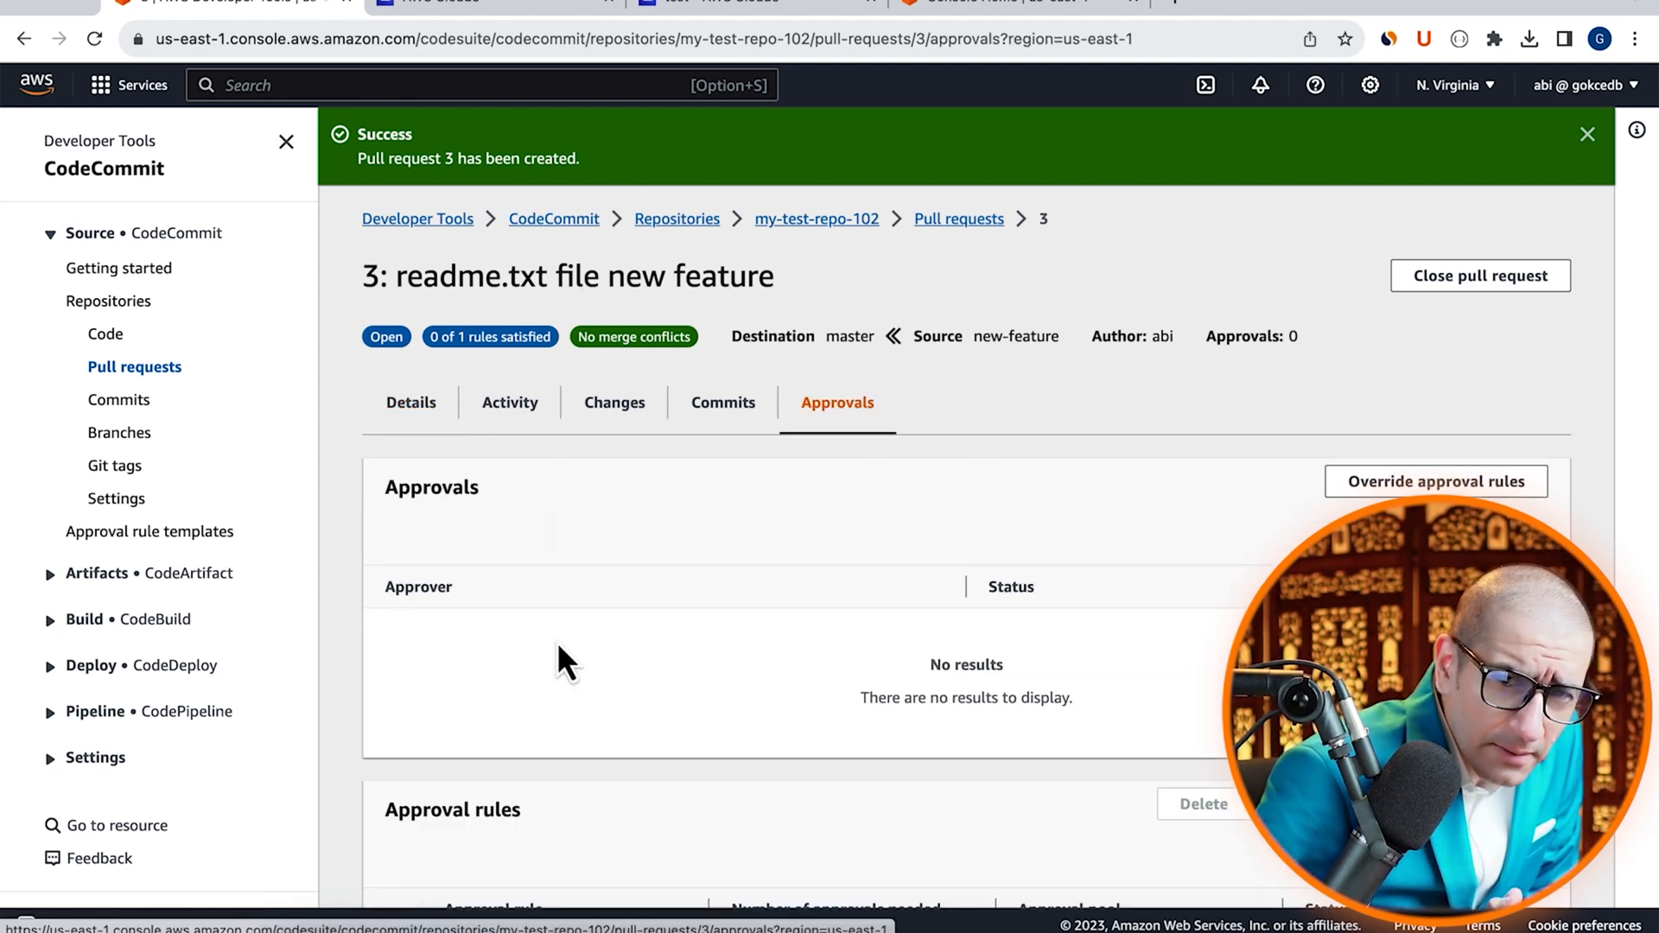
mouse_move(590, 672)
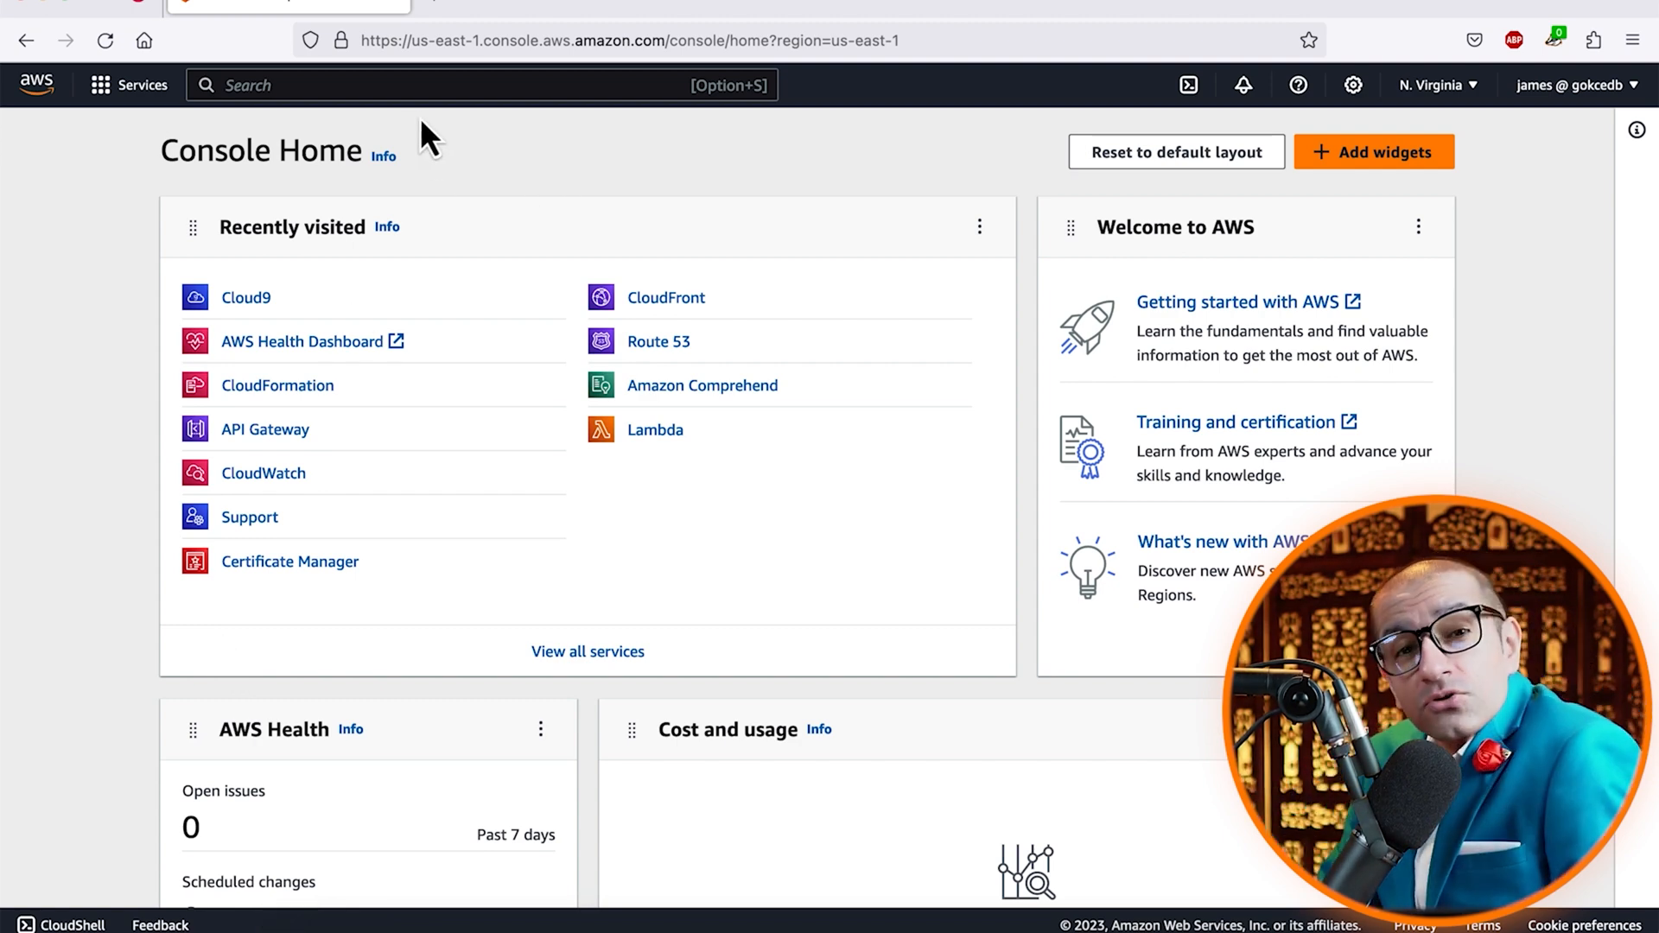
Open pull request 3 in the my-test-repo-102 repository from the second account
text(c)
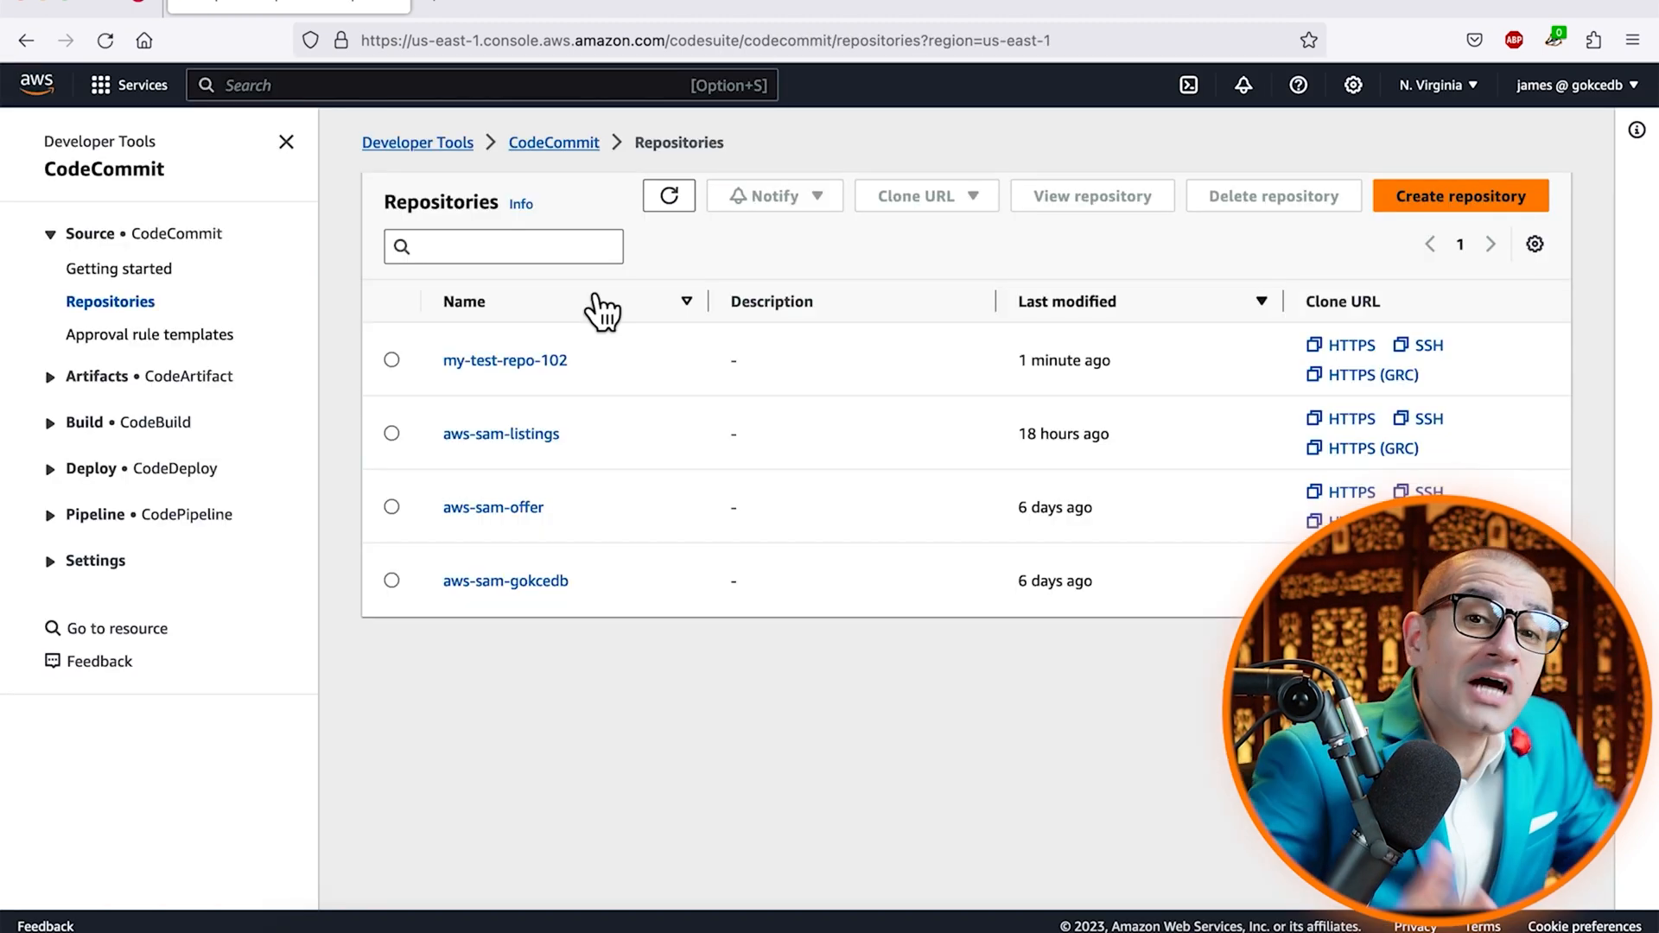
click(504, 359)
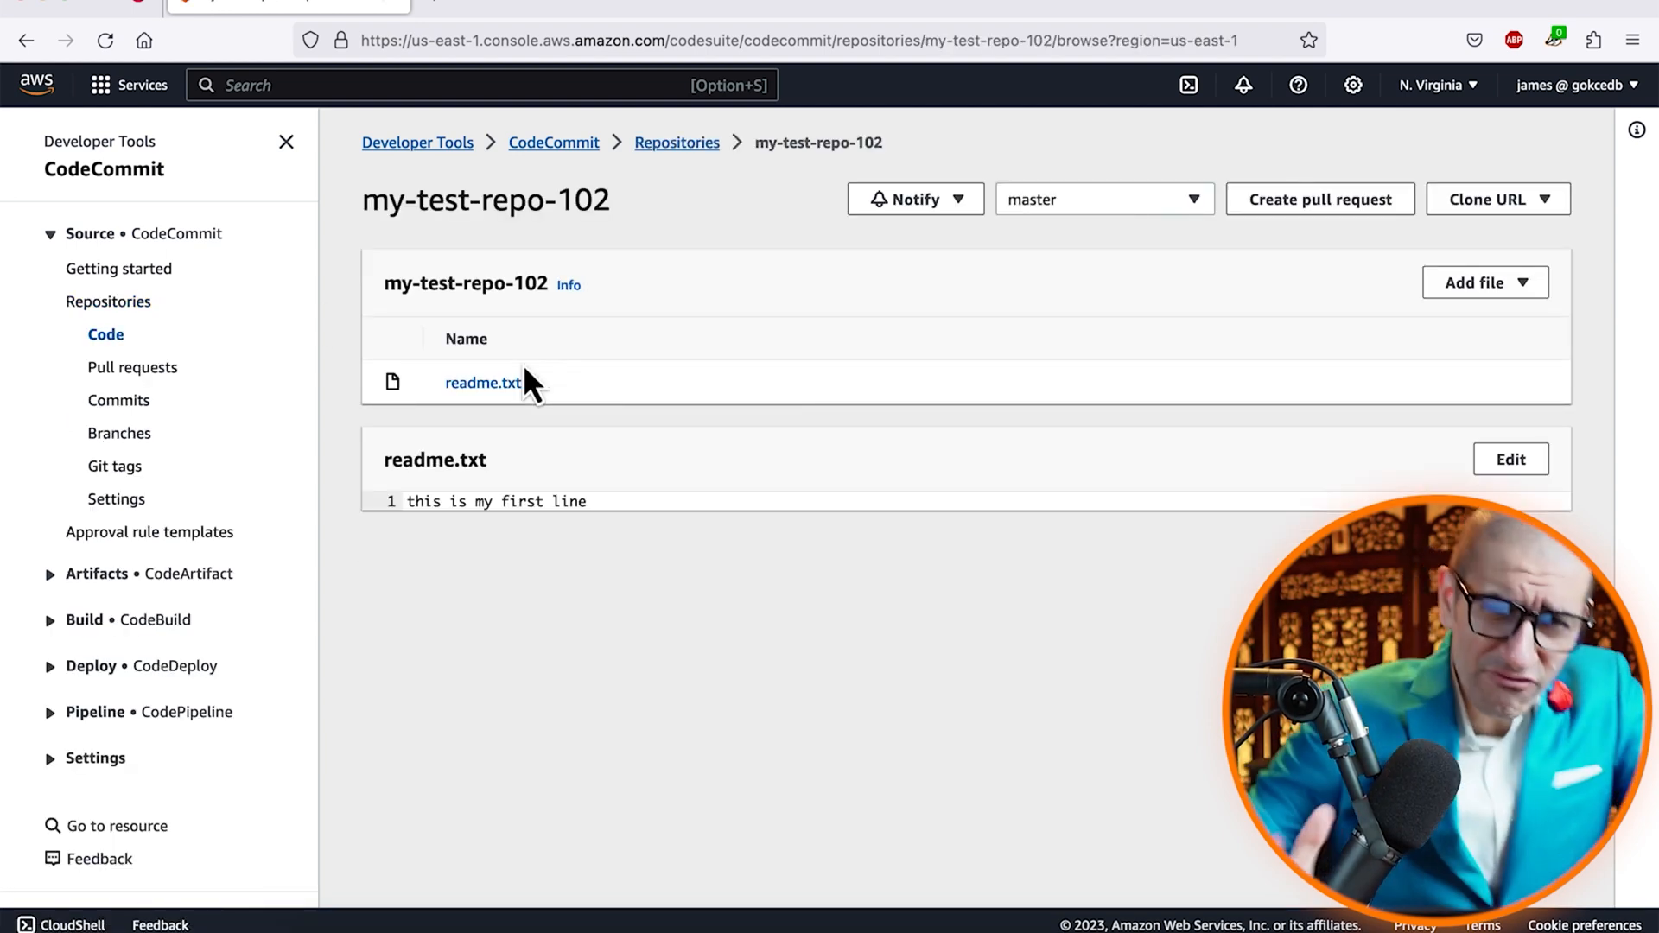
click(135, 368)
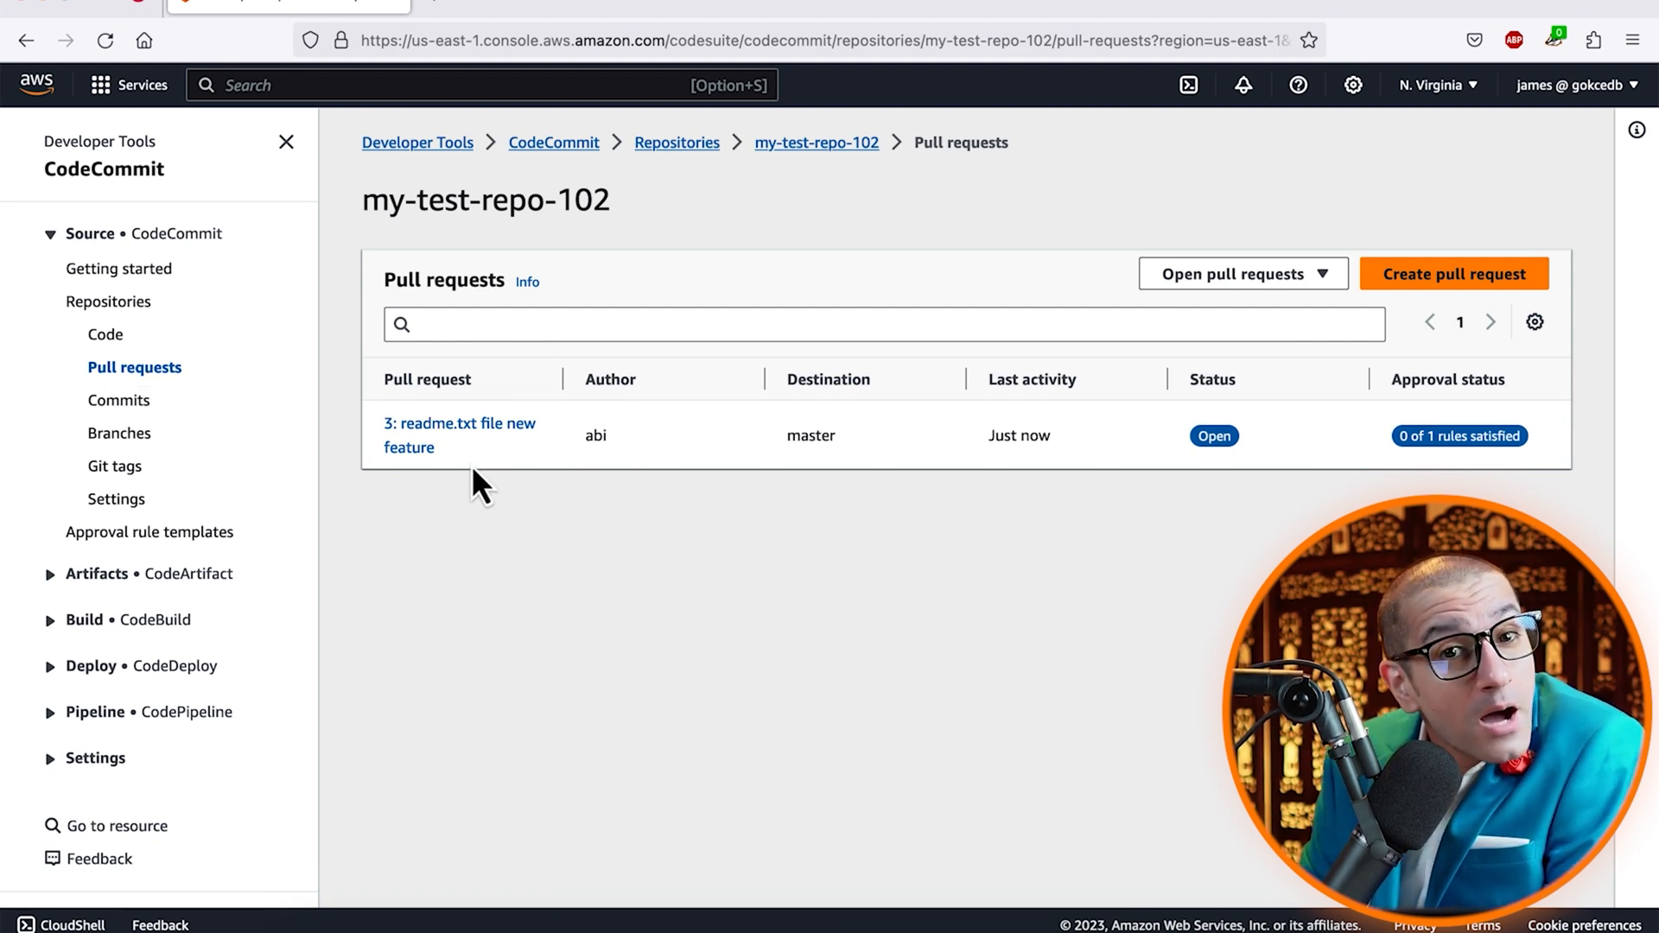
mouse_move(565, 439)
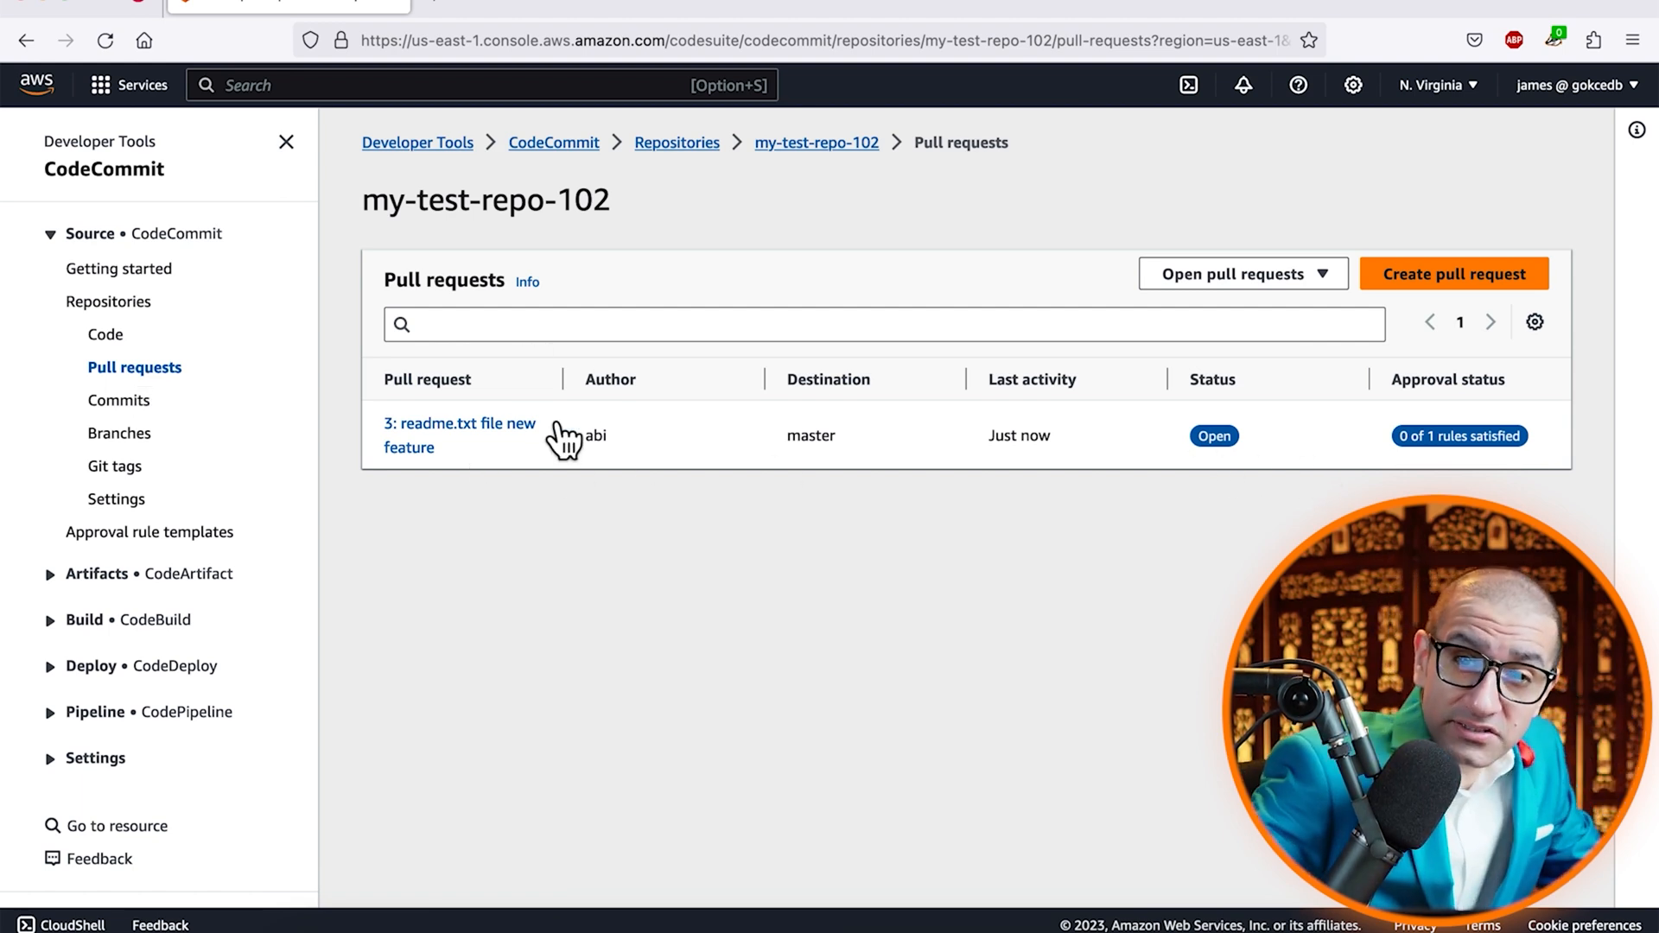
click(459, 434)
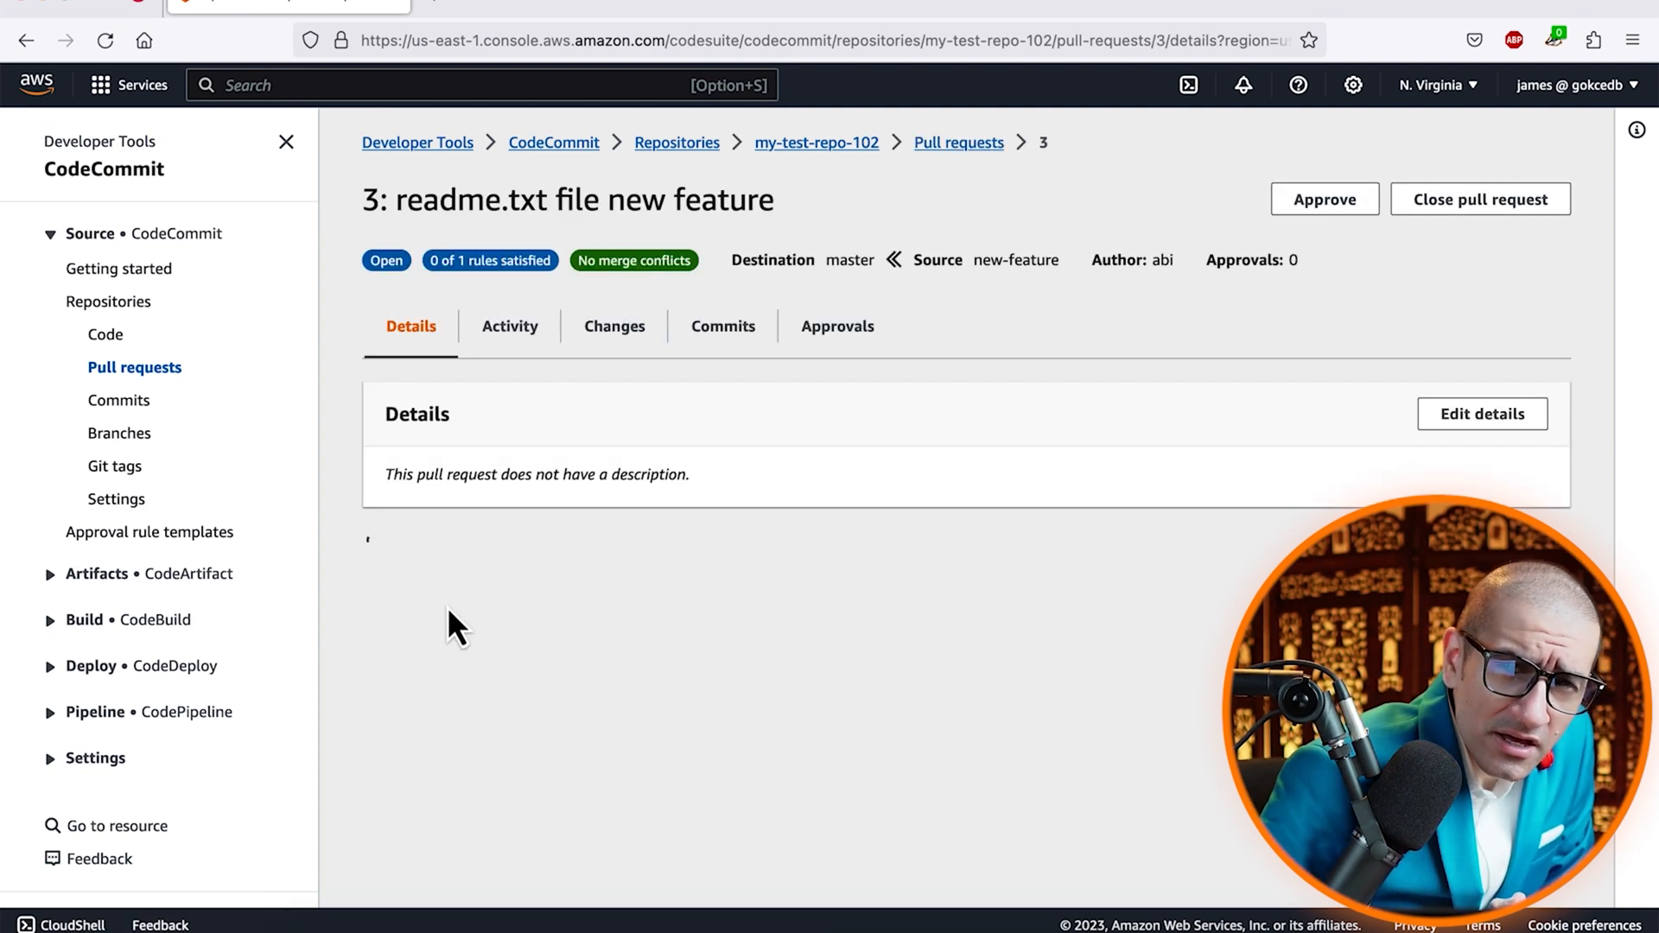
Review pull request 3's file changes, then approve it as james
click(614, 326)
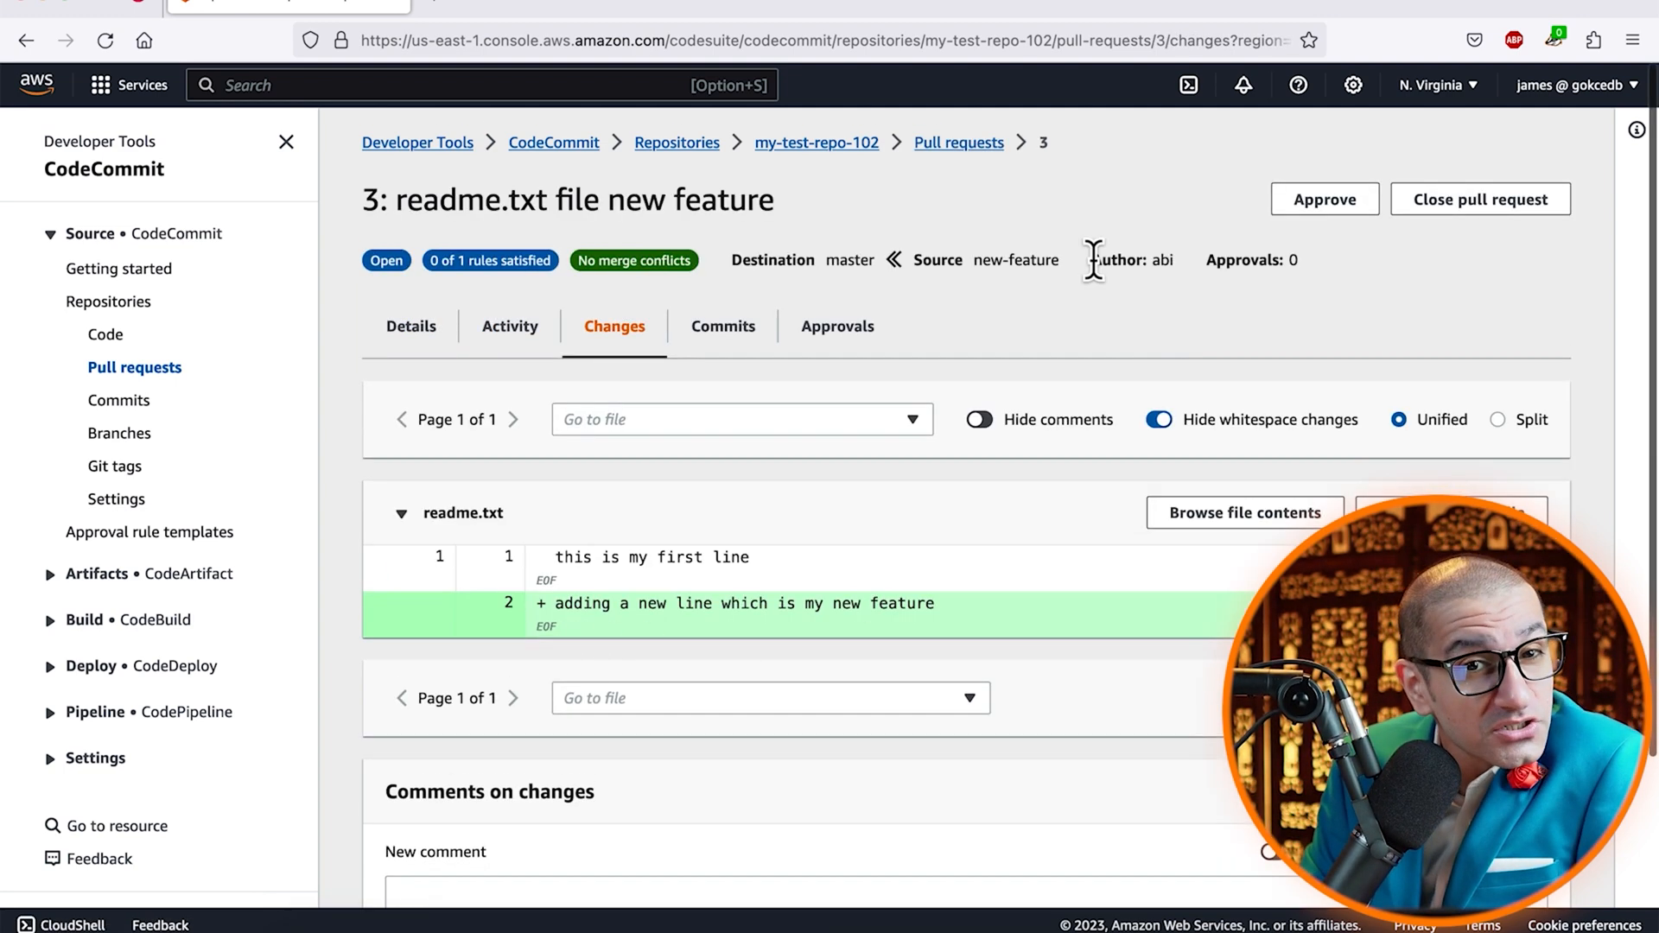
text(chang)
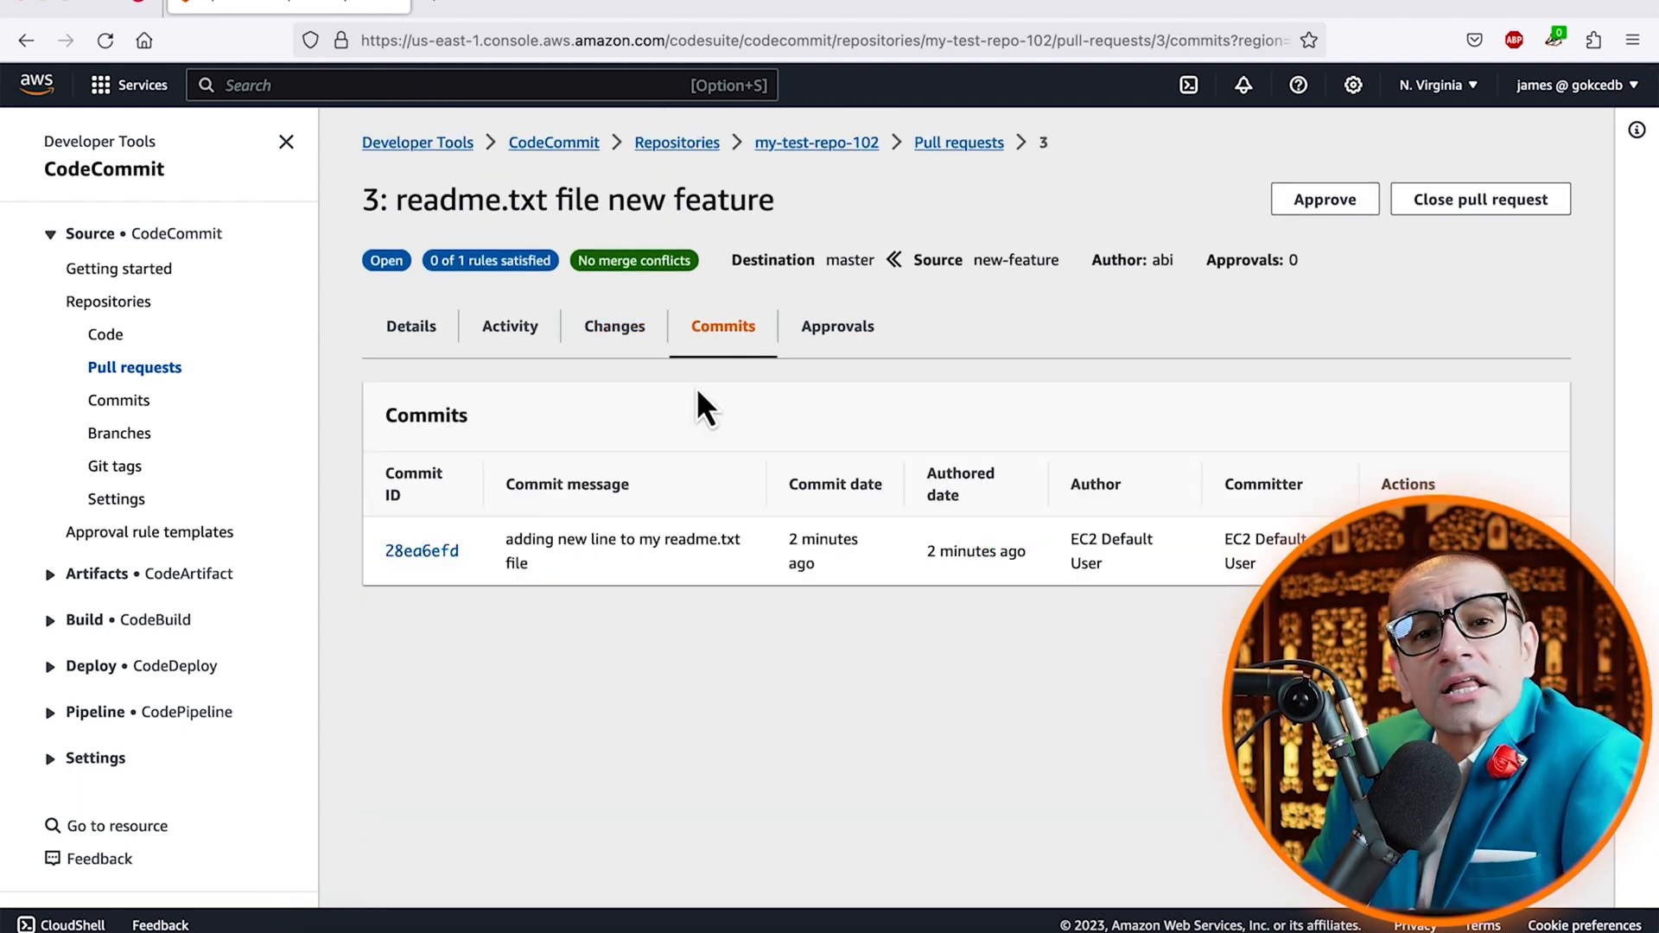
click(838, 326)
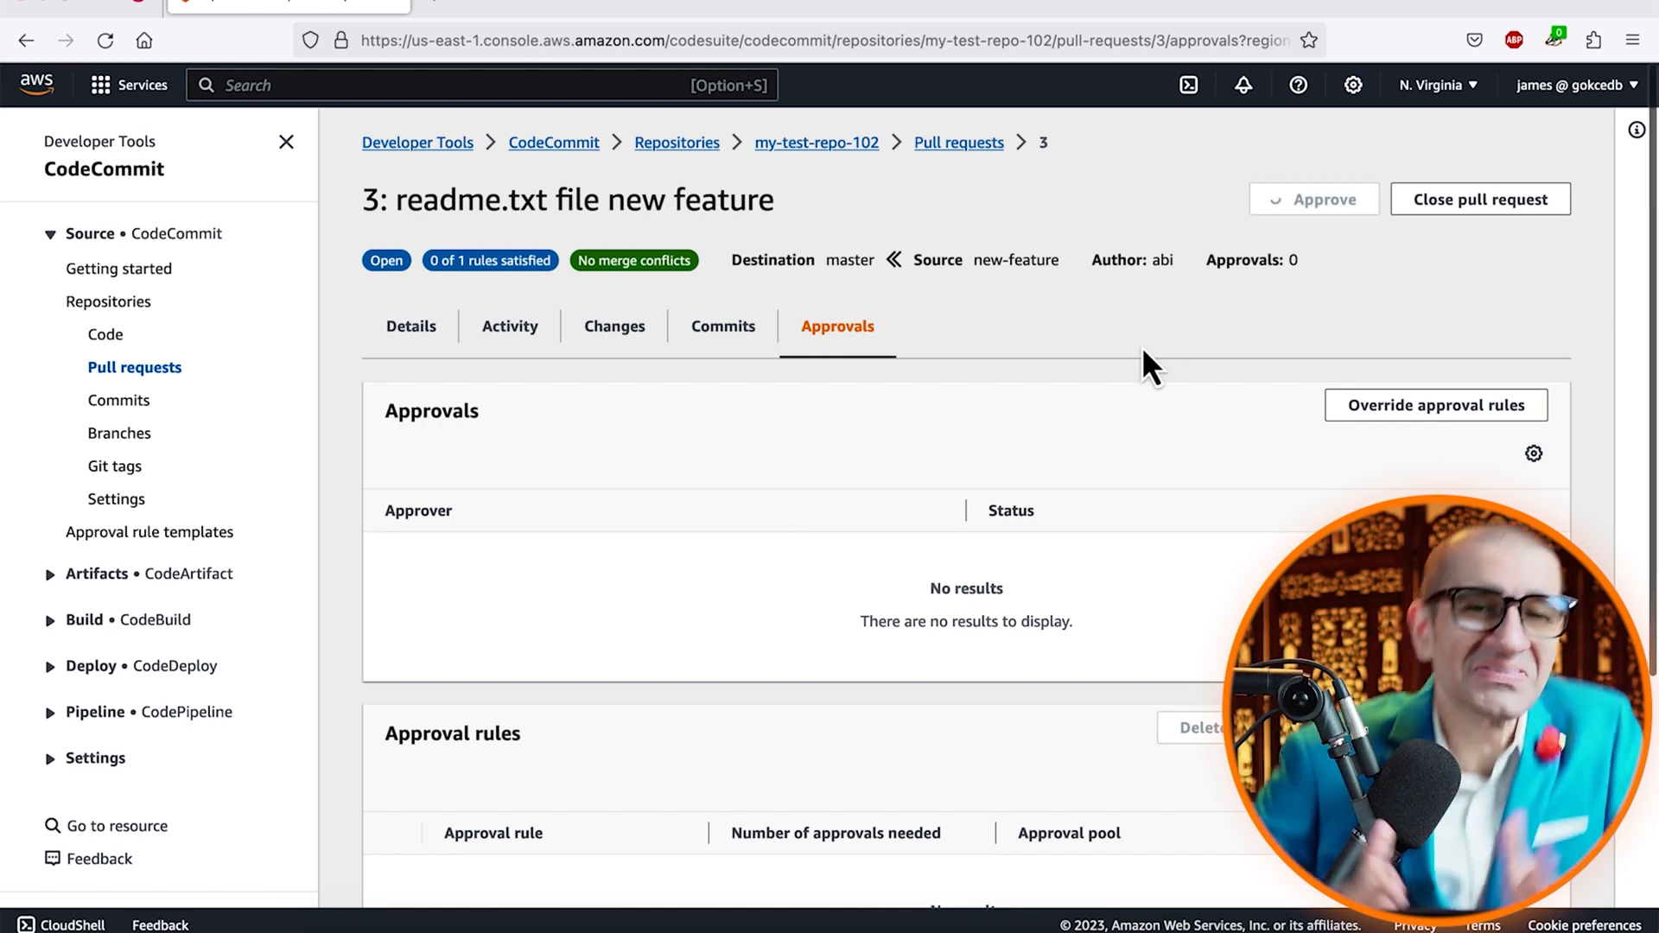
click(1313, 198)
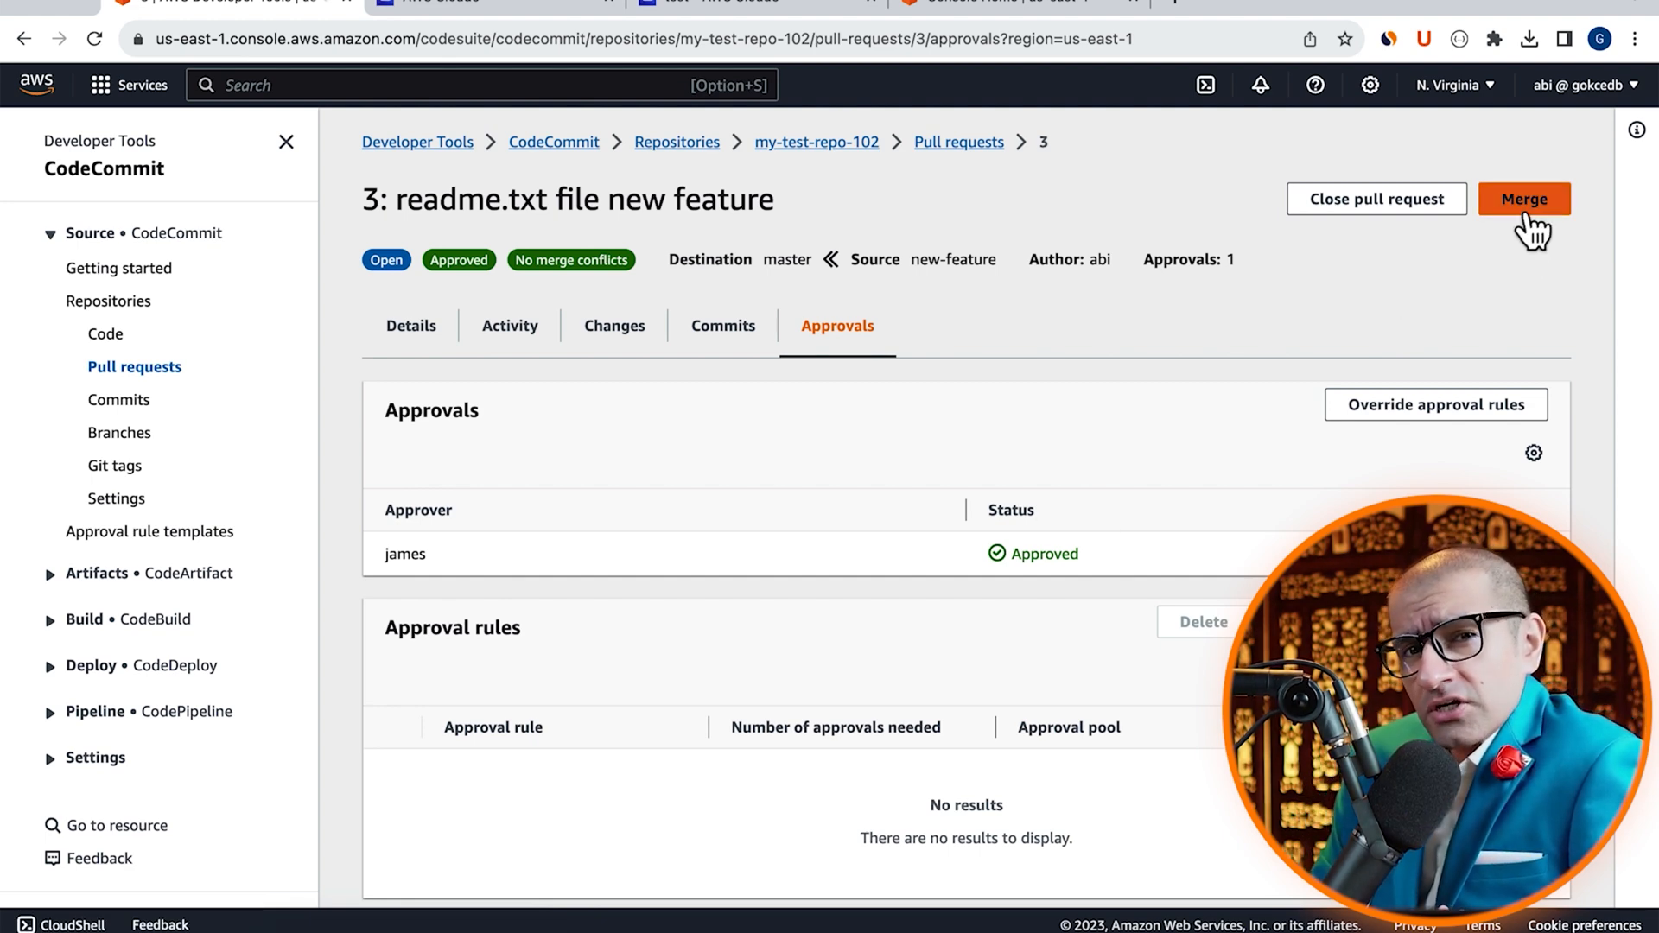
Fast-forward merge new-feature into master and delete the source branch
click(1523, 199)
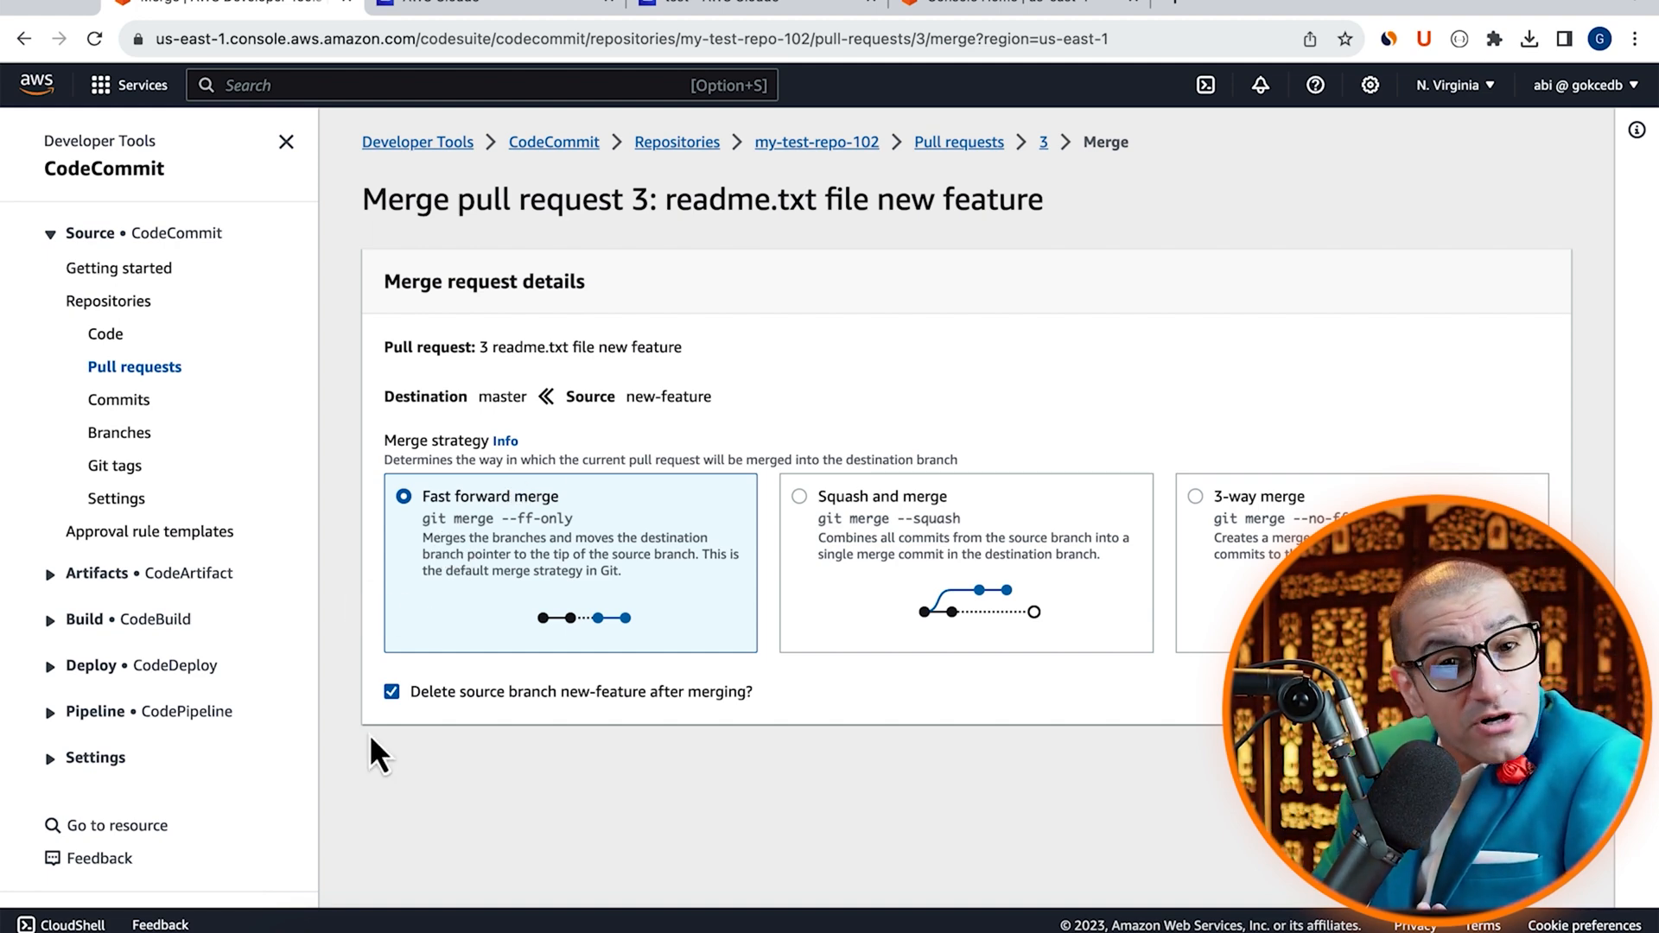
scroll(down, 3)
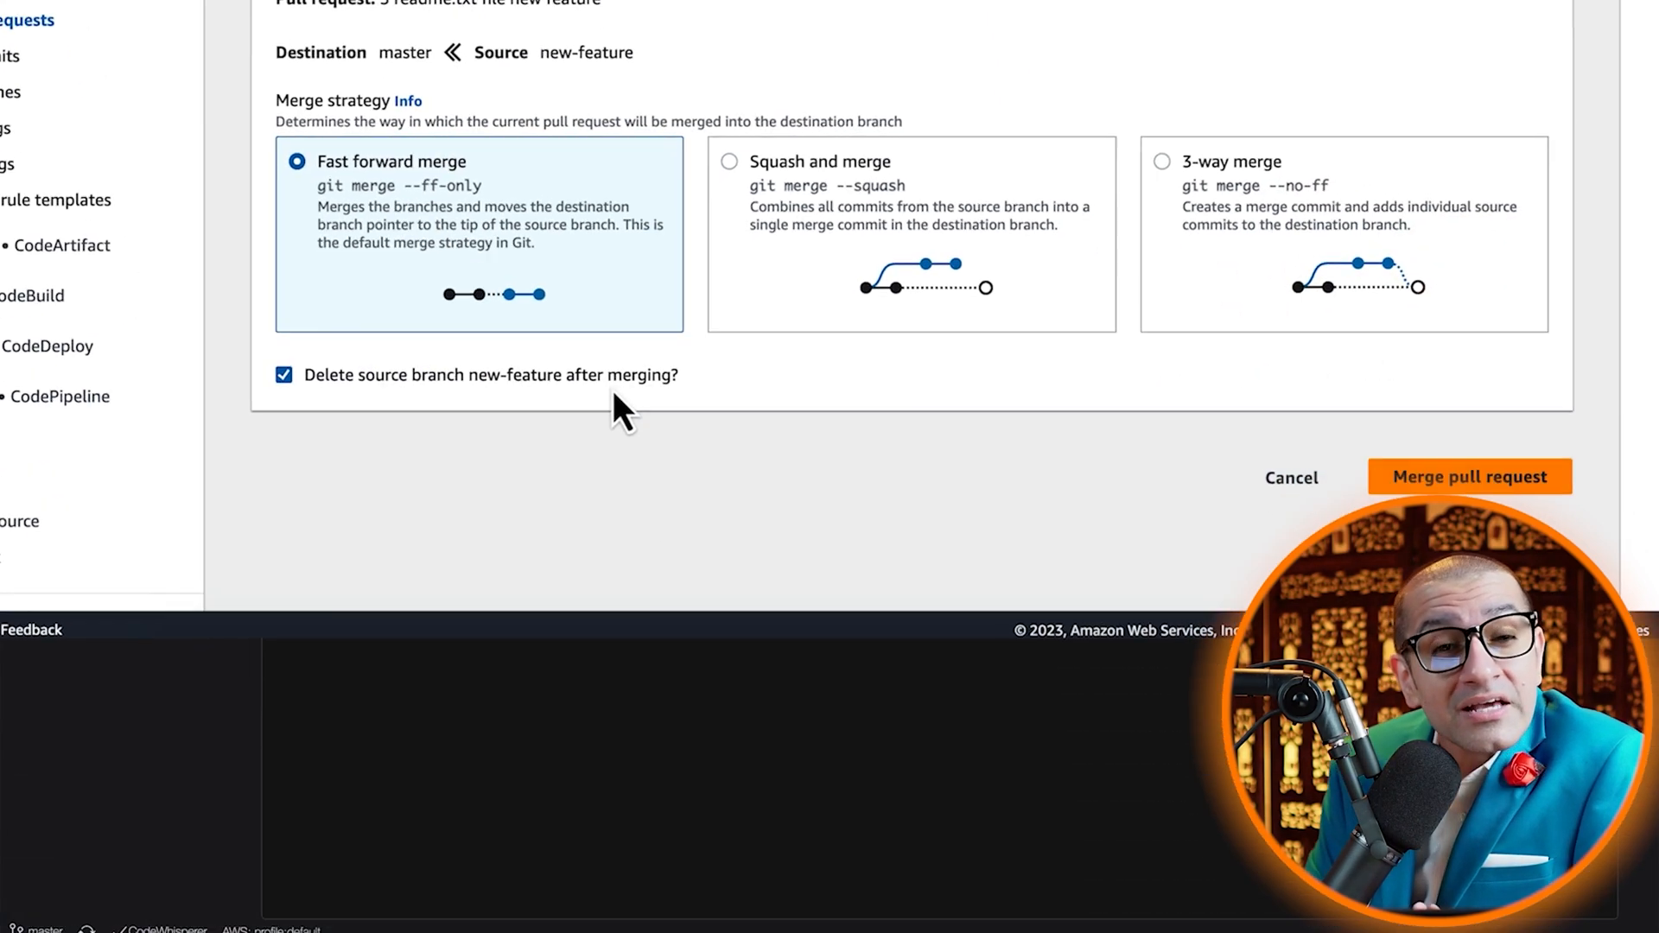
click(1469, 476)
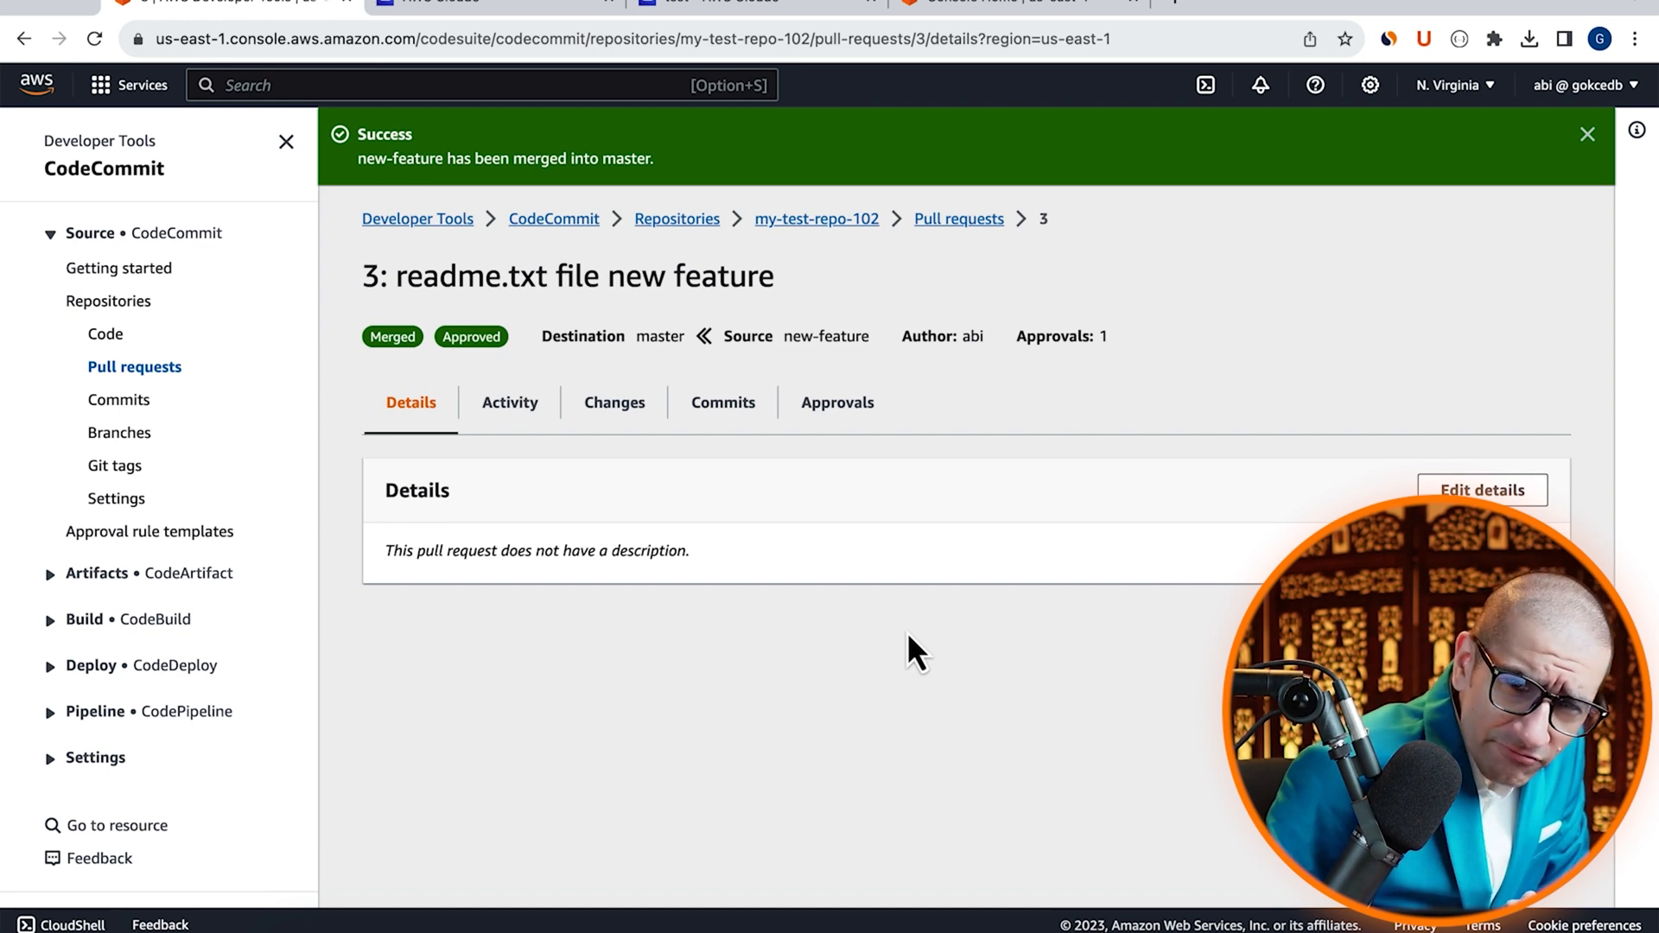
Confirm master is the only branch and highlight readme.txt's new feature line
click(119, 432)
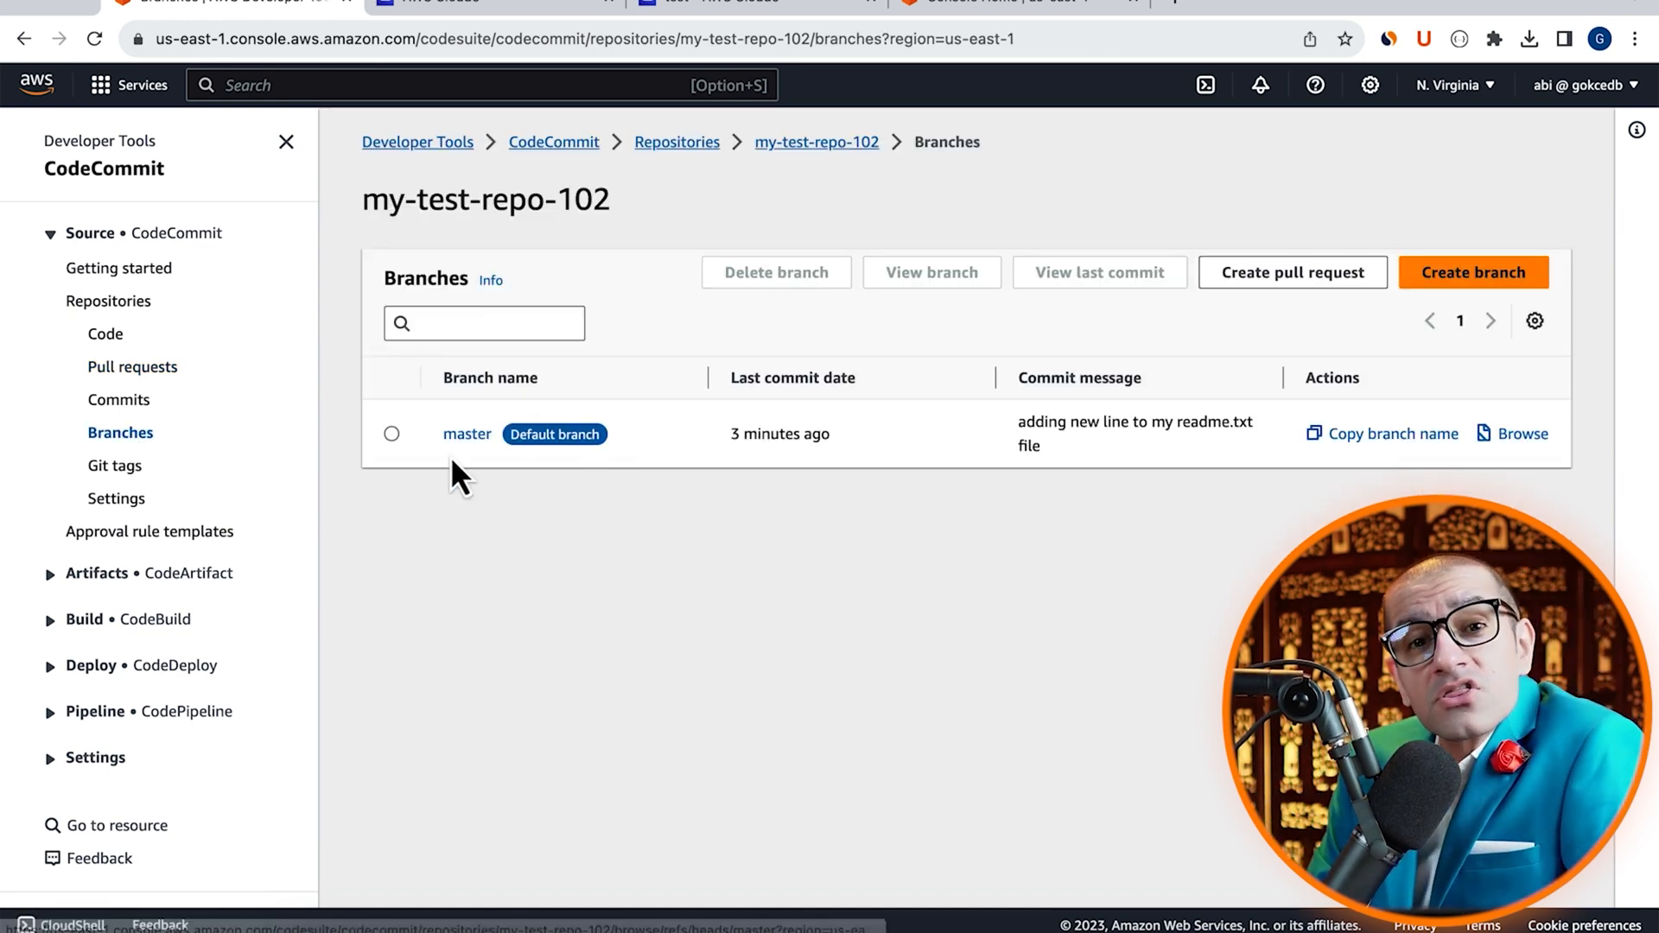
mouse_move(480, 487)
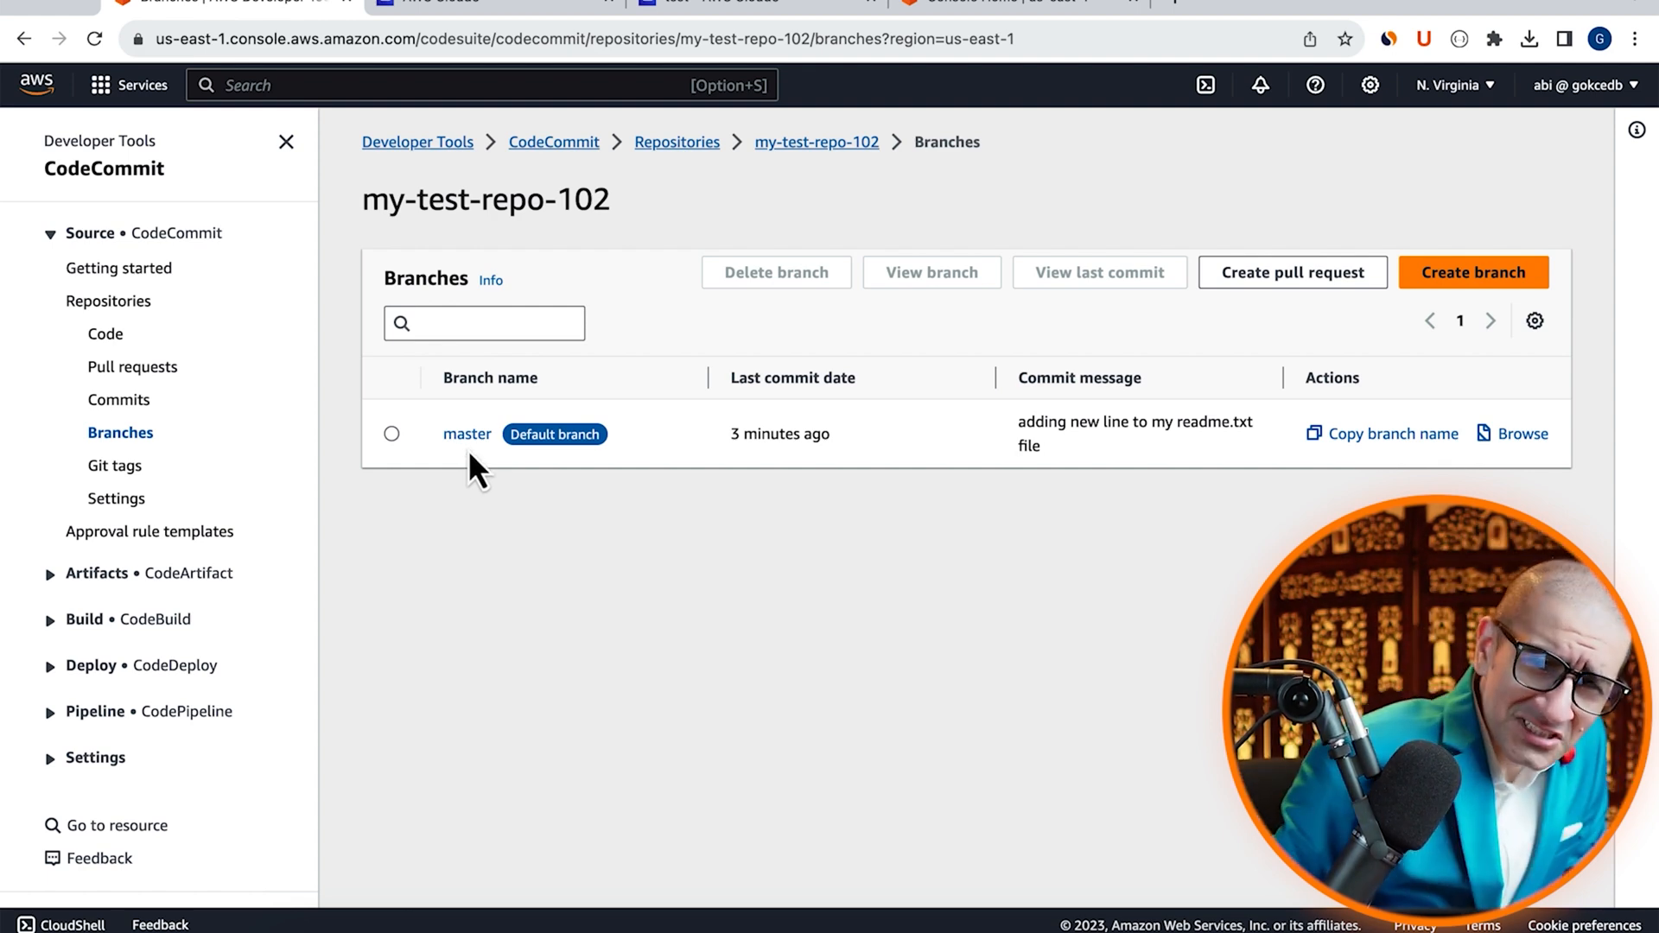
click(467, 434)
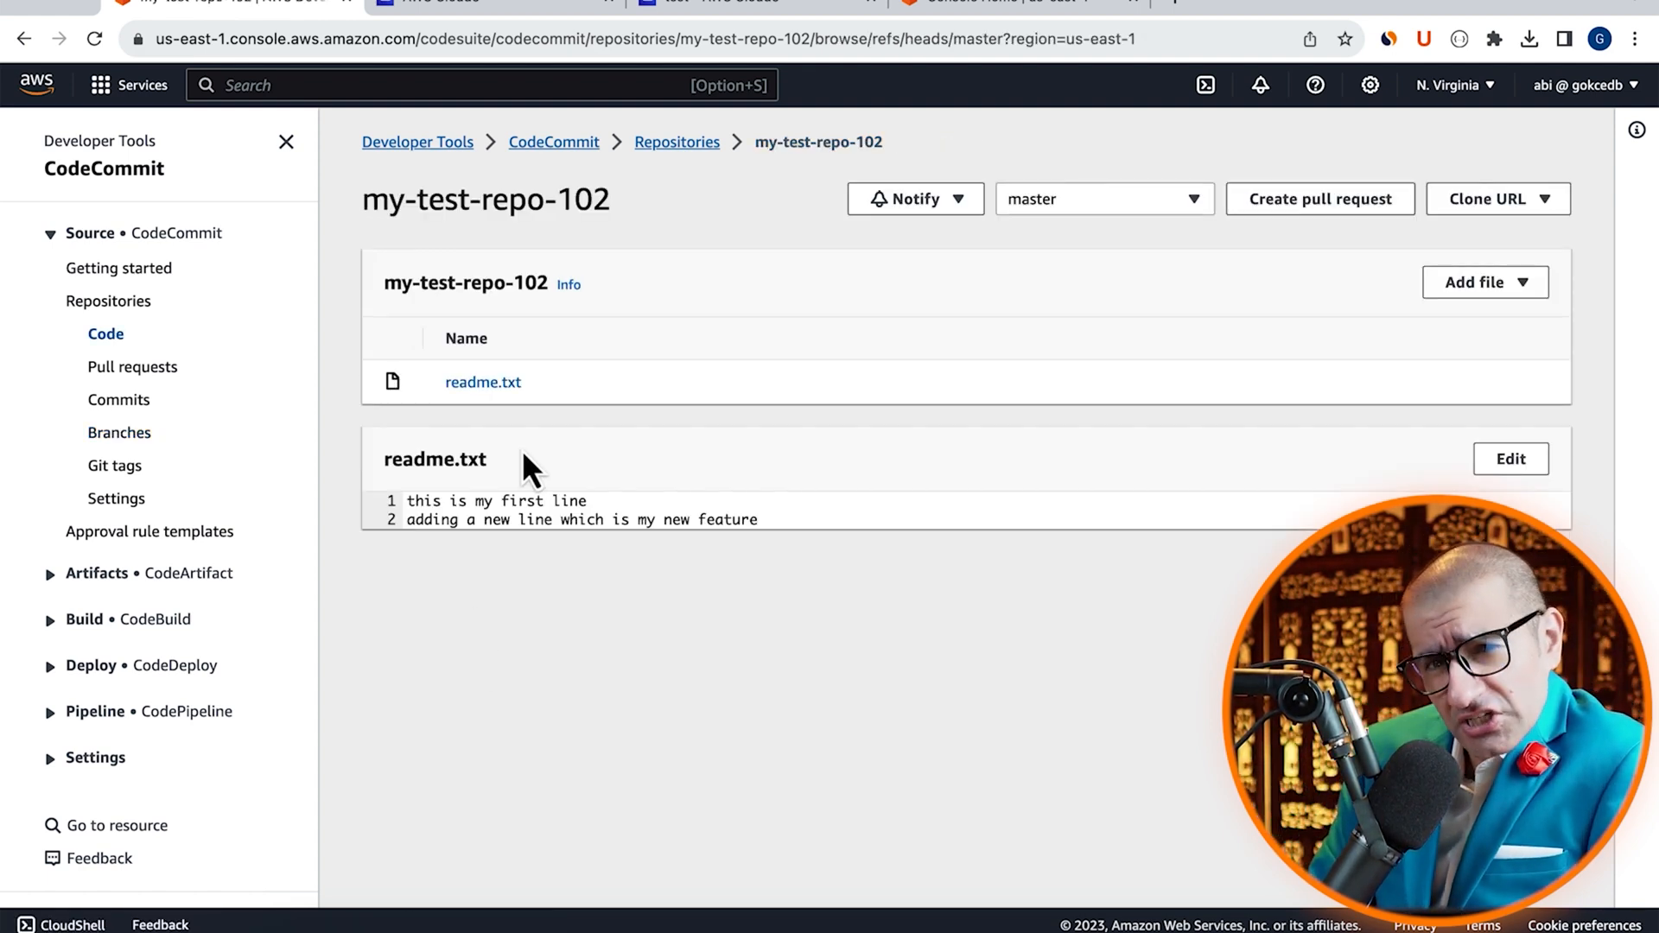
triple_click(579, 519)
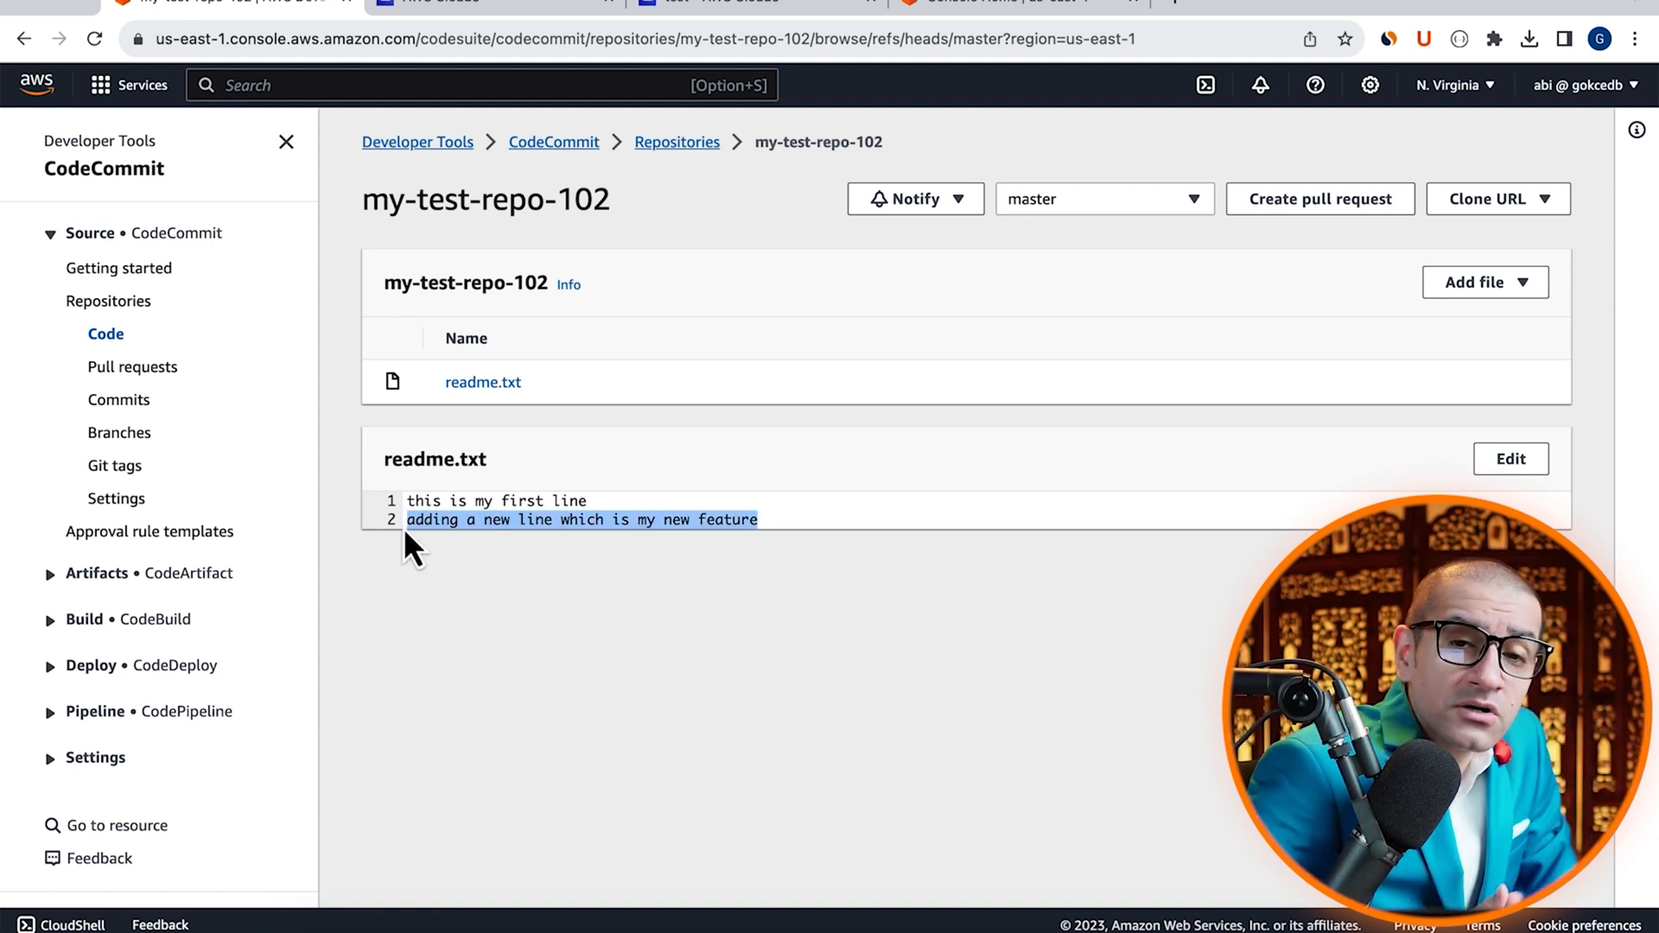